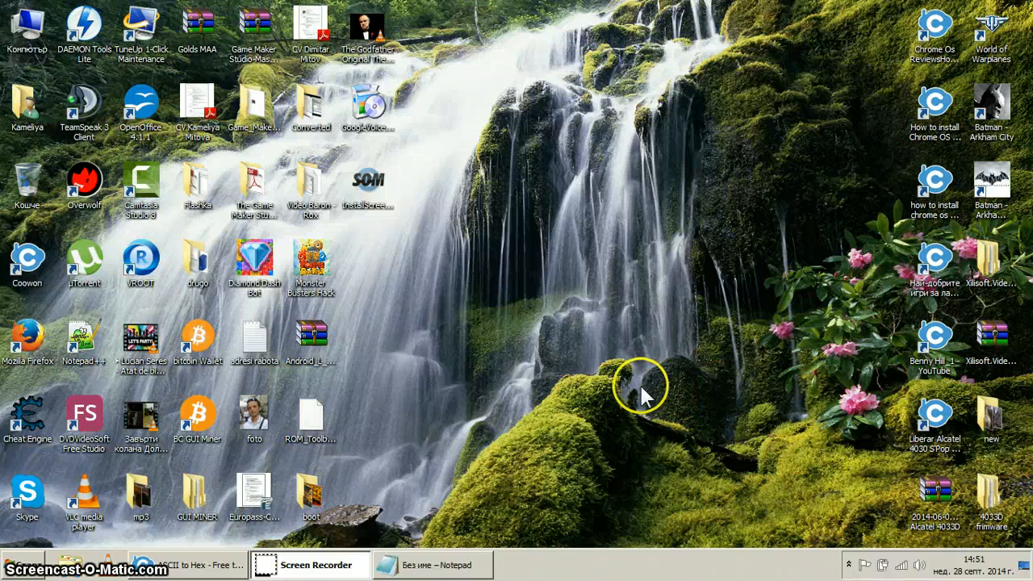
pyautogui.moveTo(407, 536)
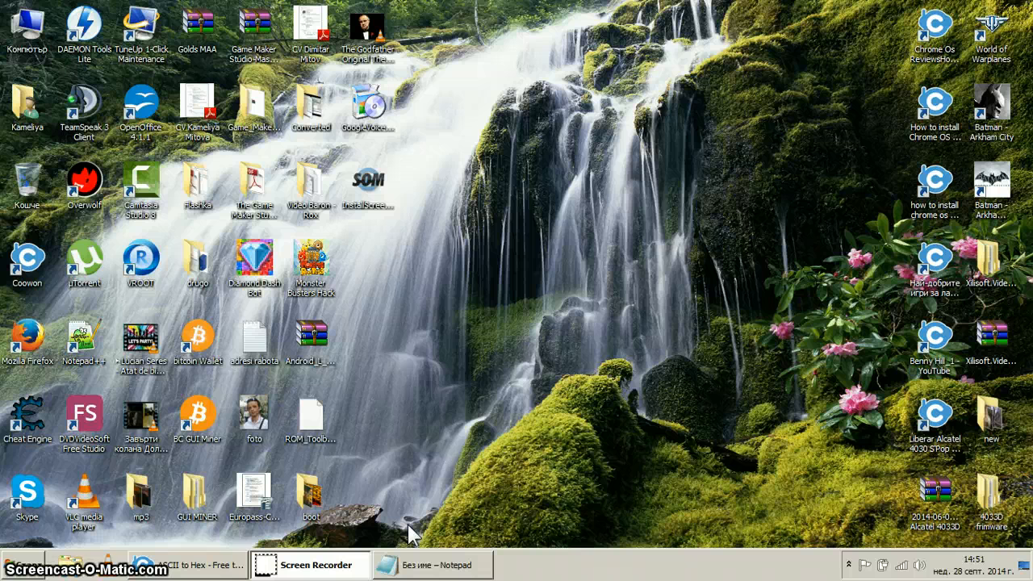
pyautogui.moveTo(406, 508)
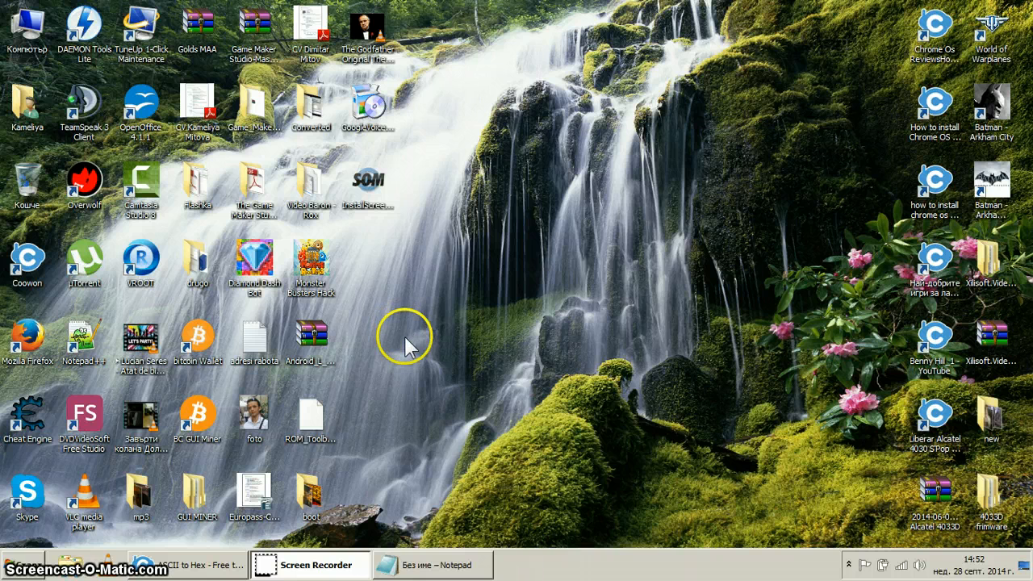
pyautogui.moveTo(404, 334)
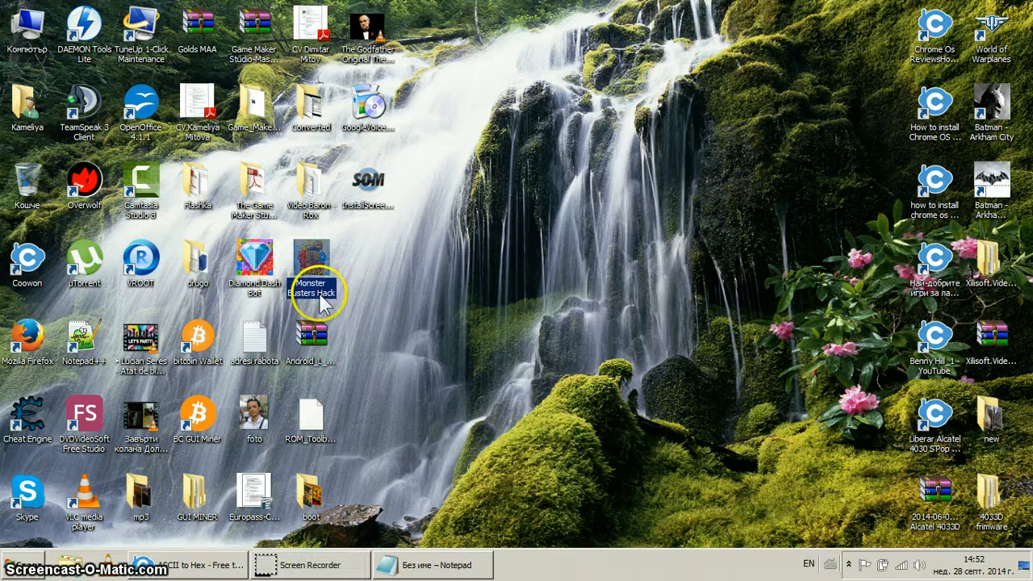
pyautogui.moveTo(323, 303)
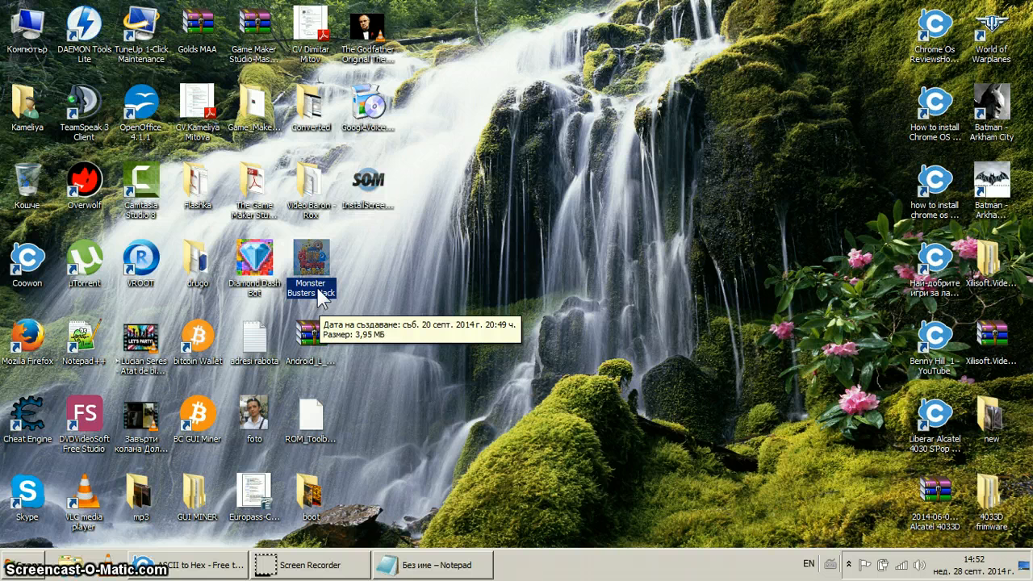
pyautogui.moveTo(313, 290)
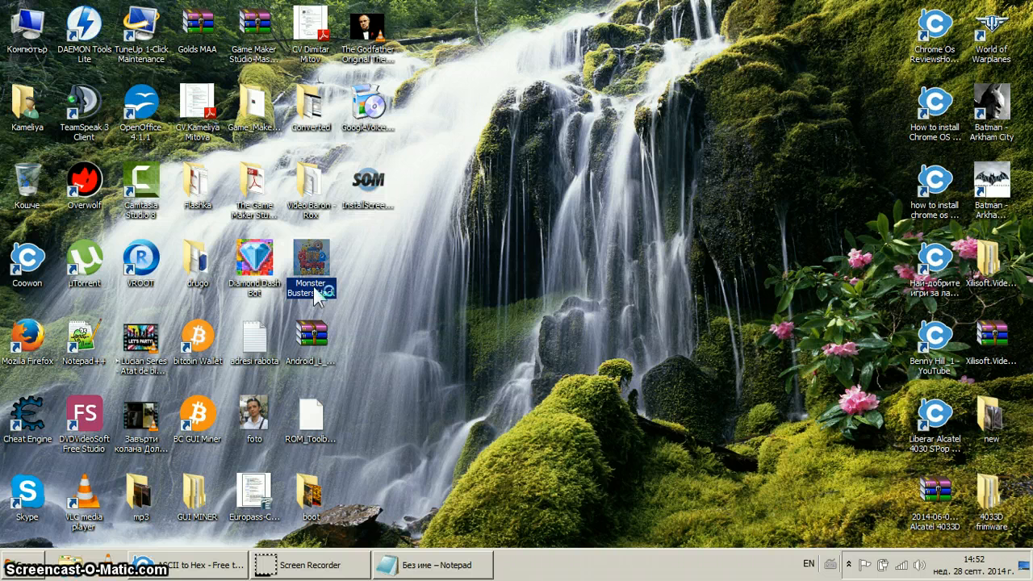
pyautogui.moveTo(380, 565)
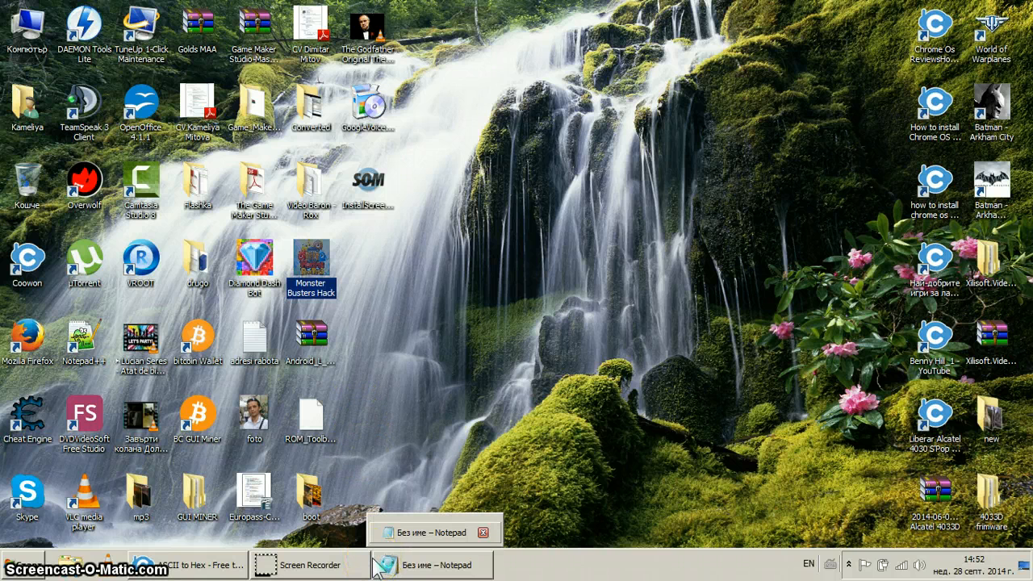
# - Launch the Monster Busters Hack trainer from its desktop icon
pyautogui.doubleClick(310, 266)
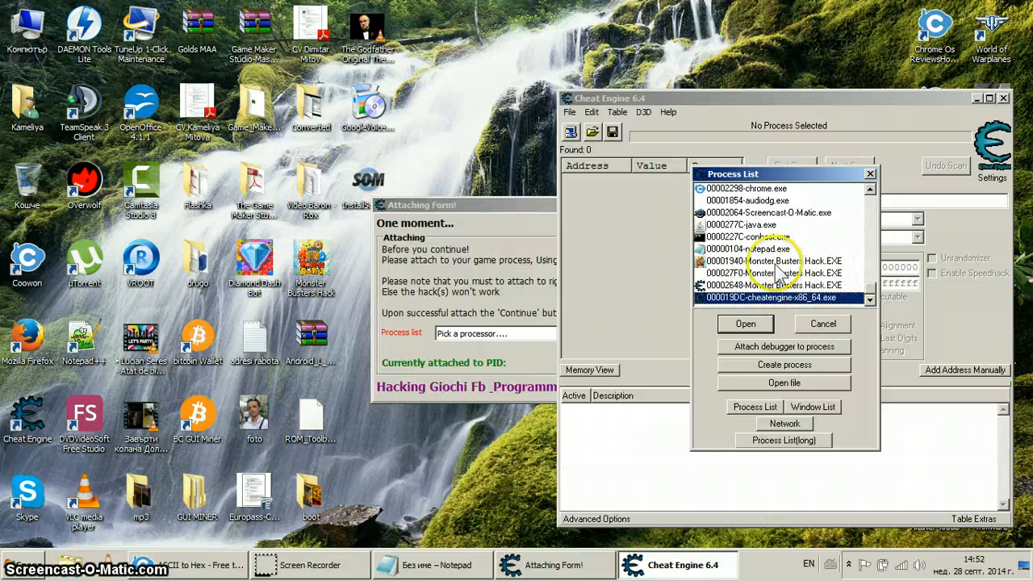
pyautogui.moveTo(836, 265)
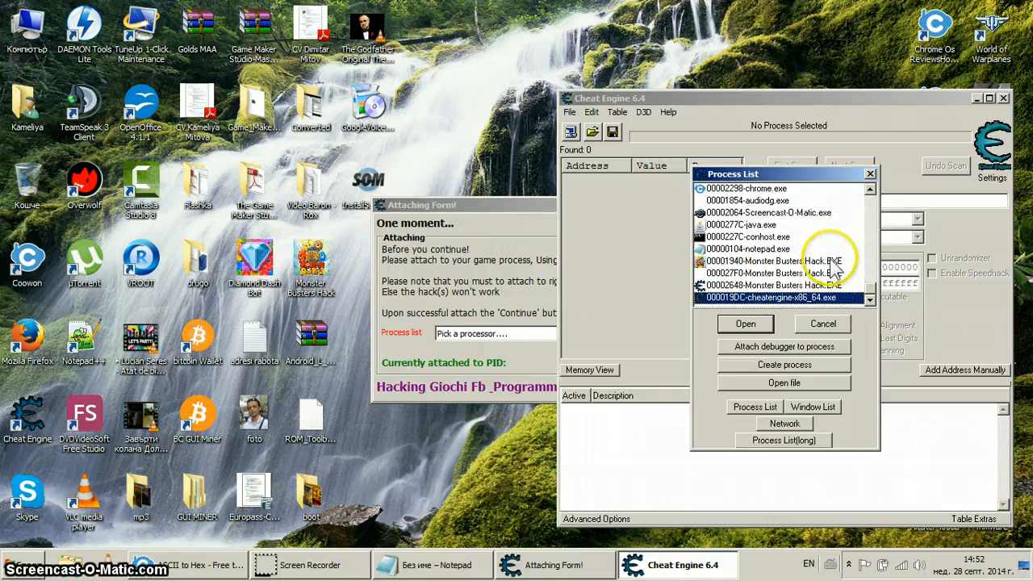
pyautogui.moveTo(702, 266)
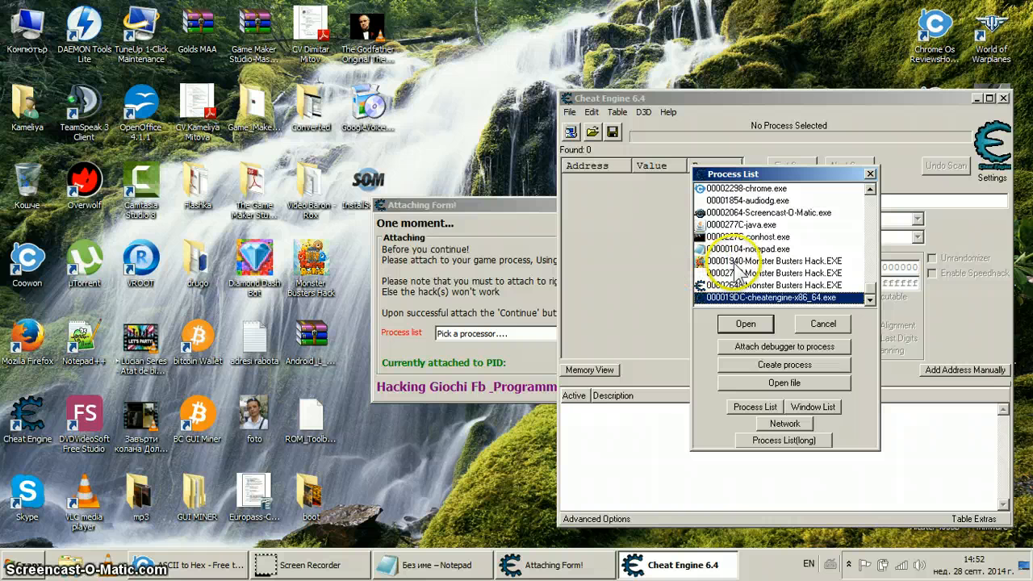
pyautogui.moveTo(465, 396)
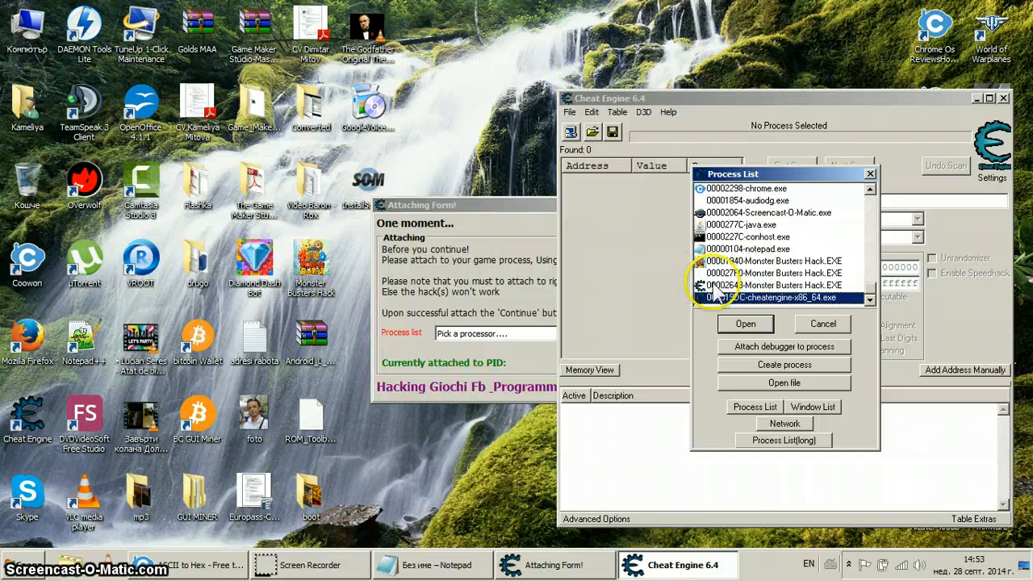
# - Attach Cheat Engine to the Monster Busters Hack.EXE process (00002648)
pyautogui.click(775, 284)
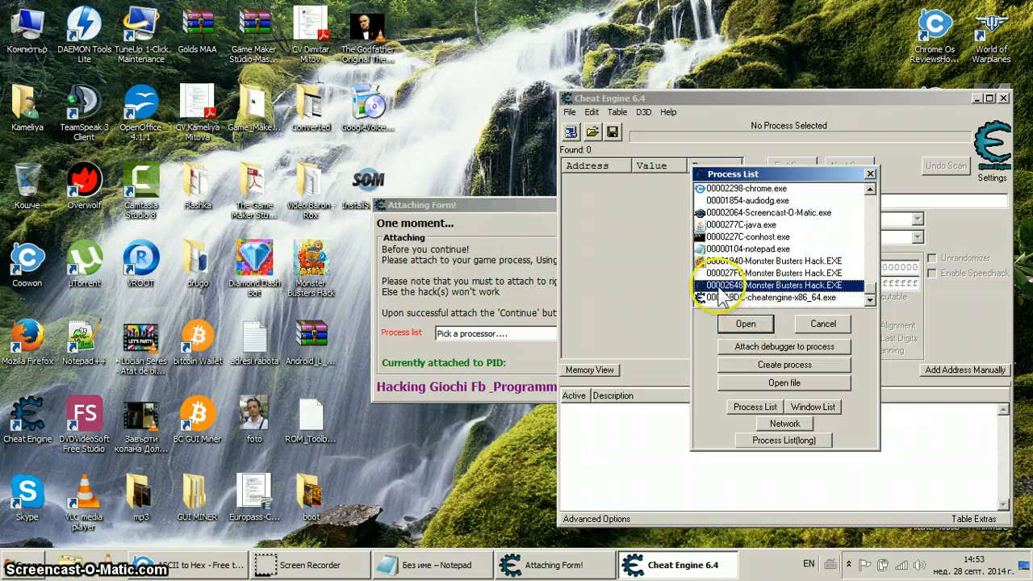
pyautogui.click(775, 273)
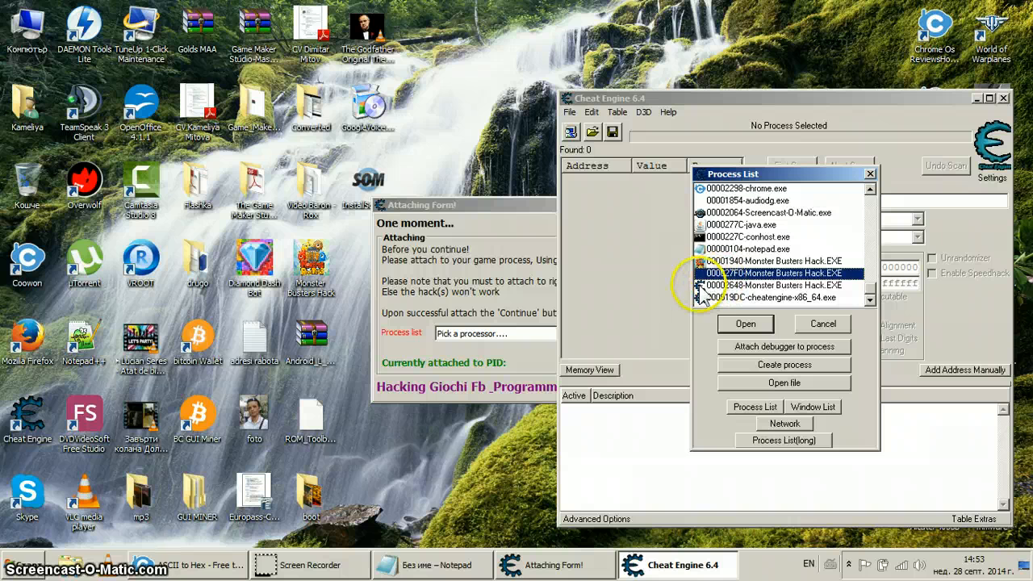
pyautogui.click(745, 323)
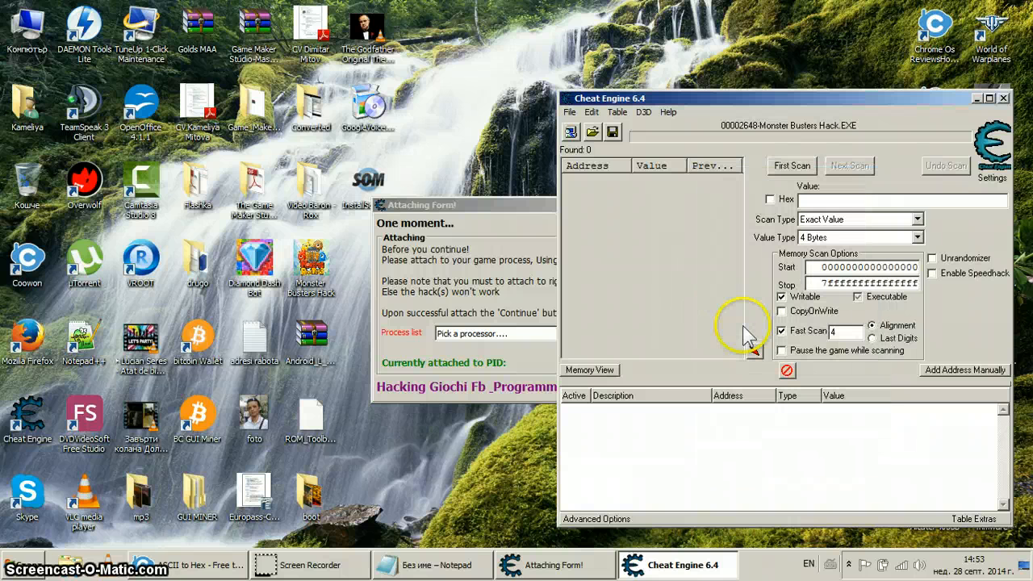
# - Attach the trainer to chrome.exe from the Attaching Form's process list
pyautogui.click(580, 332)
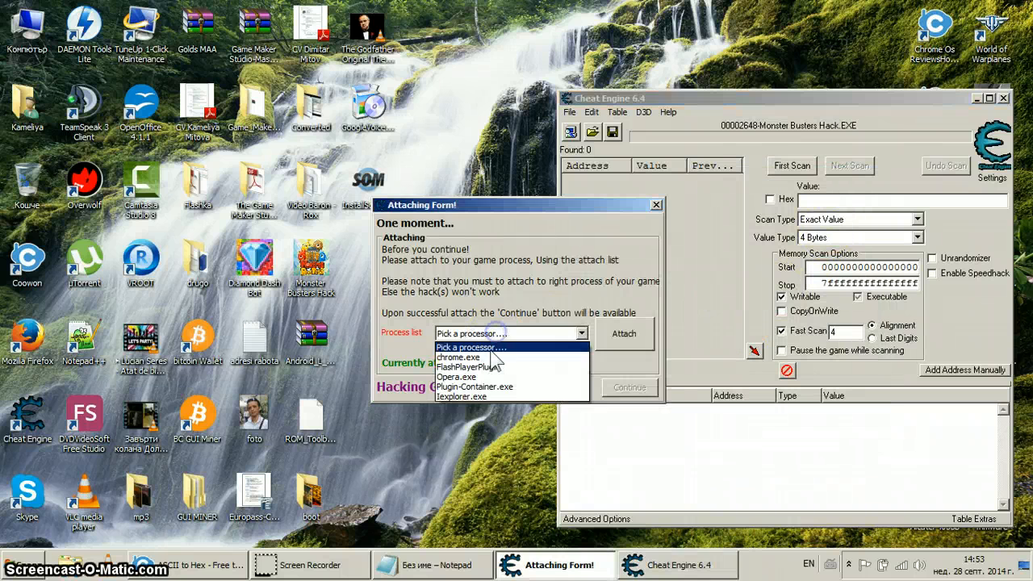
pyautogui.click(623, 333)
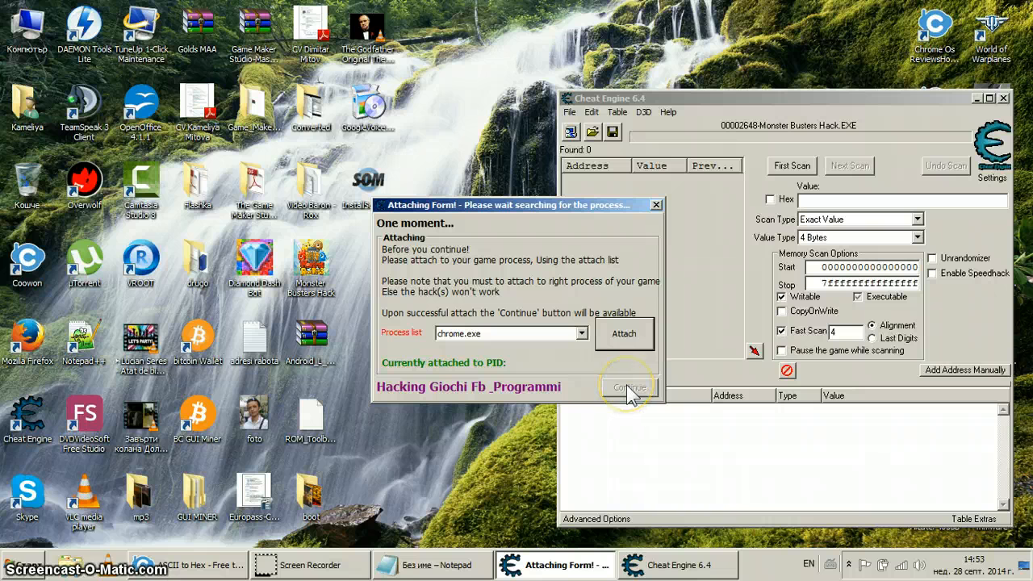
pyautogui.moveTo(494, 333)
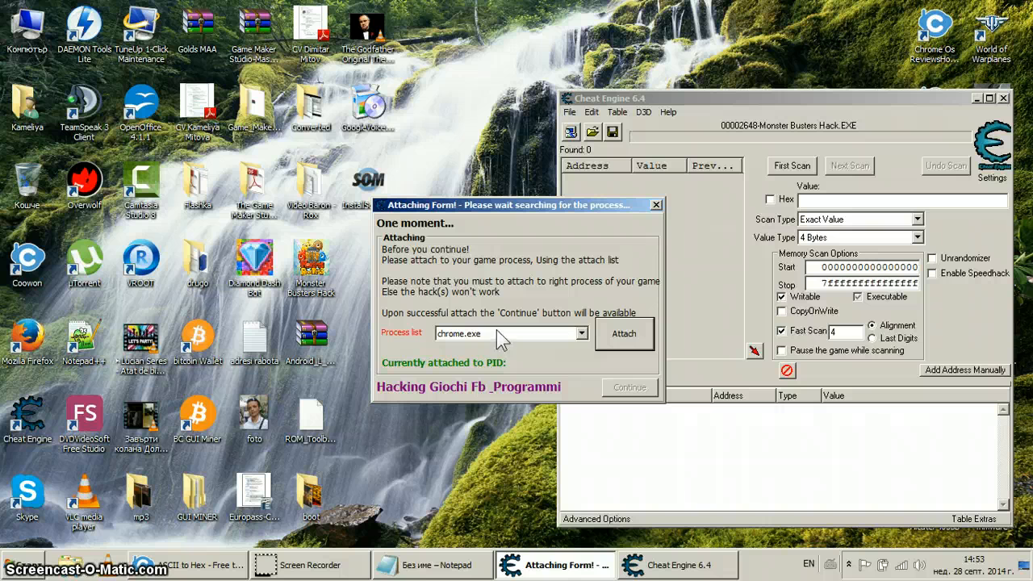
pyautogui.click(623, 333)
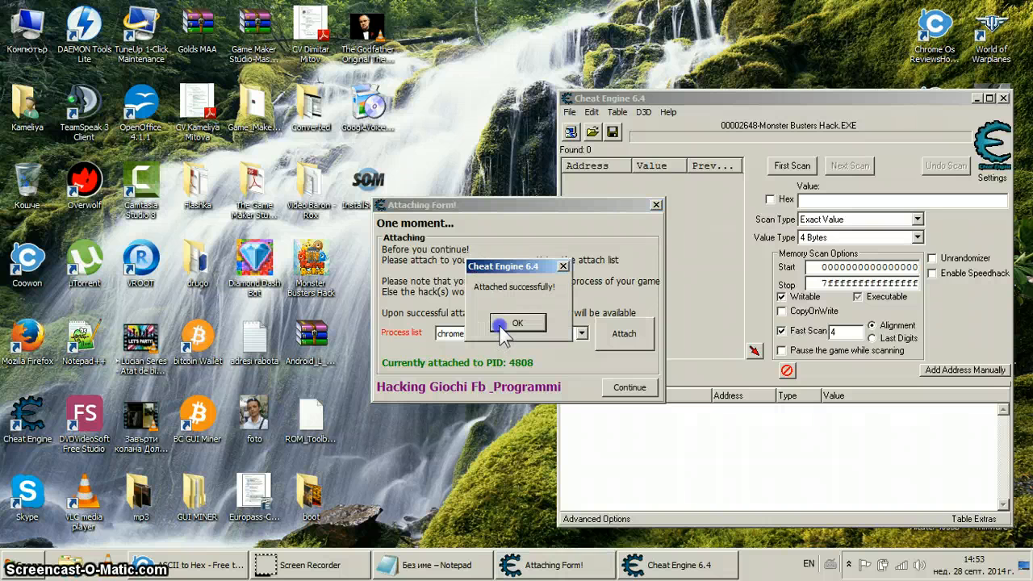
# - Acknowledge the 'Attached successfully' message to reach the trainer's hack list
pyautogui.click(517, 323)
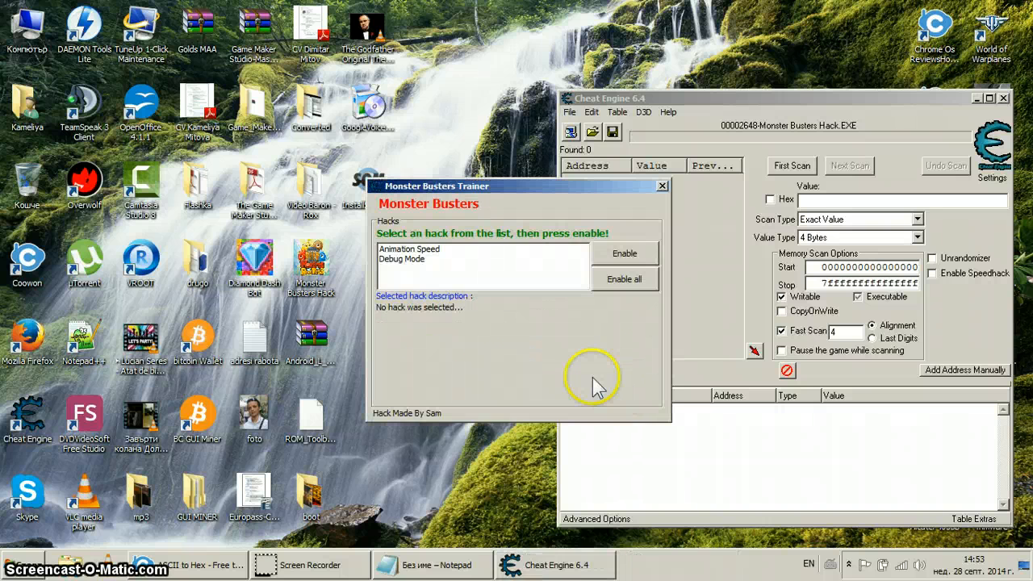
pyautogui.moveTo(385, 428)
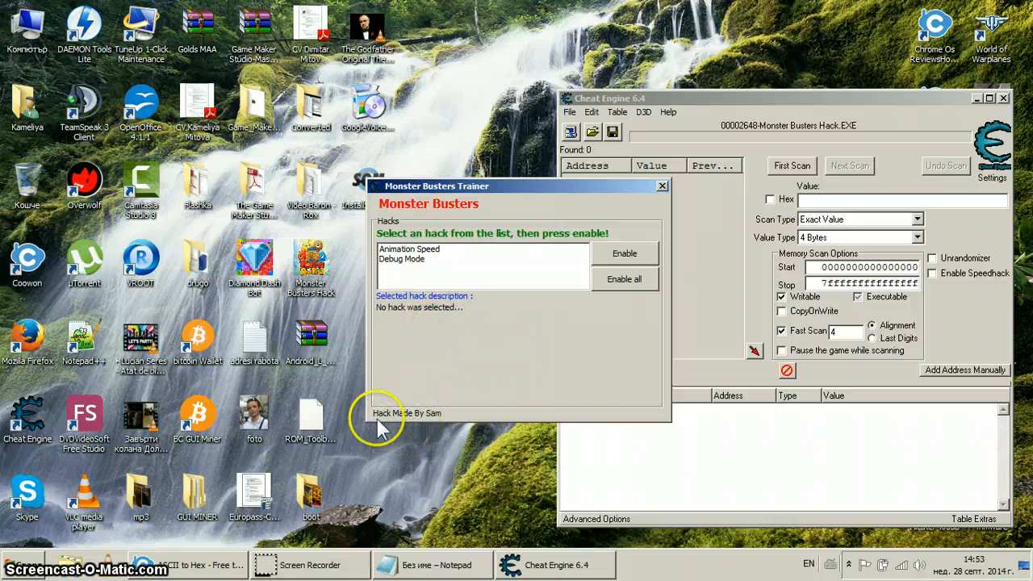
pyautogui.moveTo(404, 423)
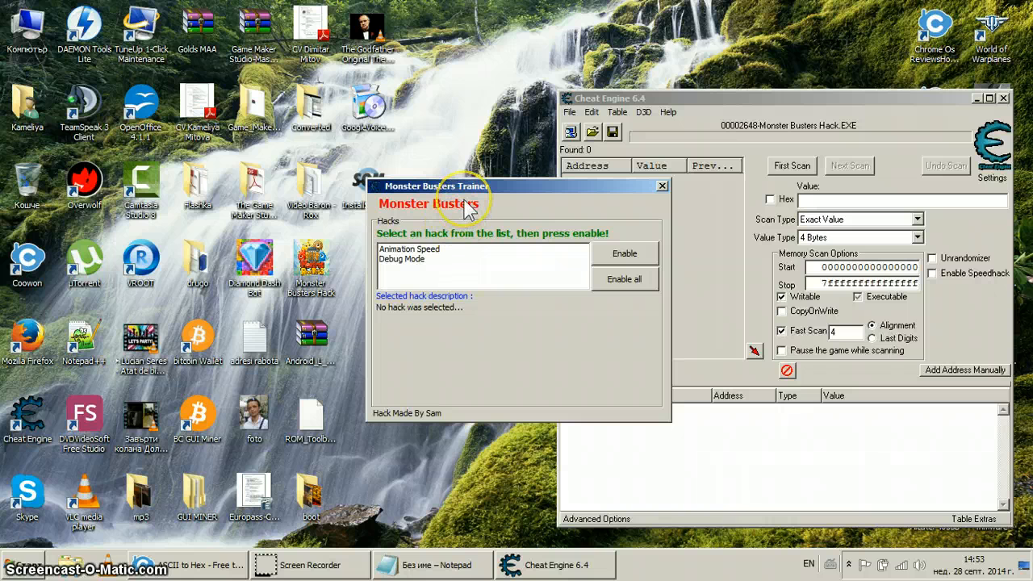
pyautogui.moveTo(524, 224)
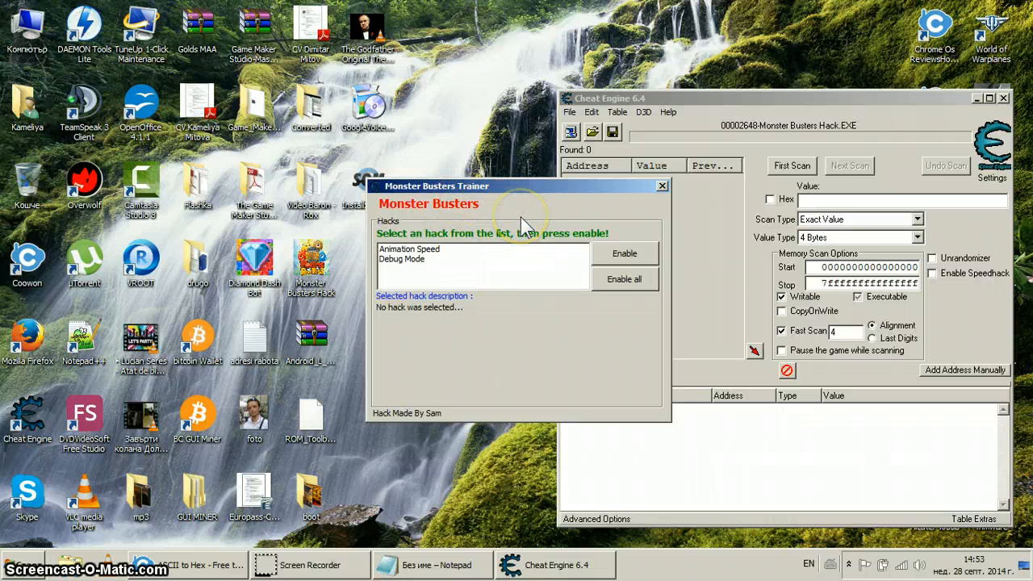
pyautogui.moveTo(433, 262)
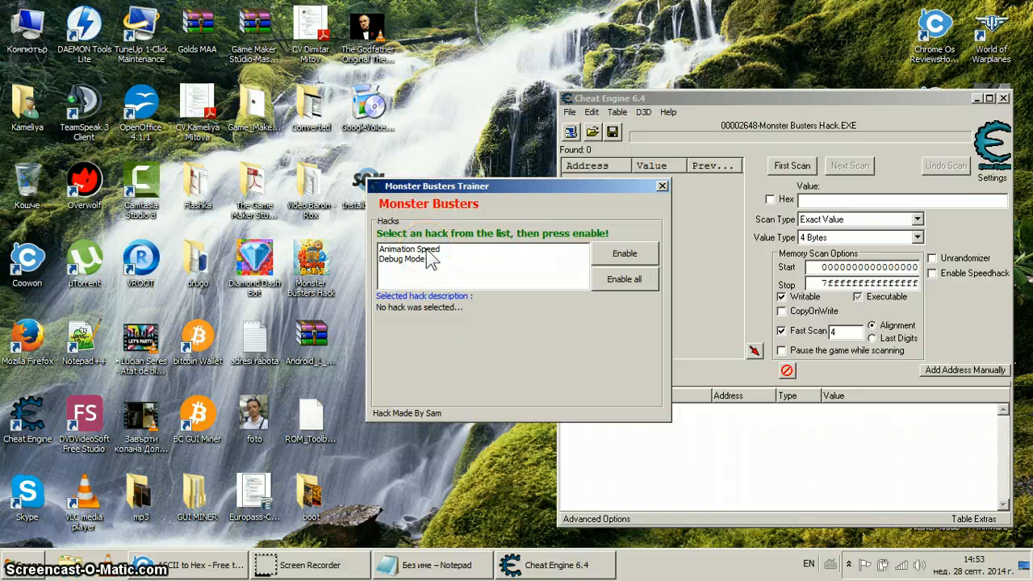
pyautogui.moveTo(477, 420)
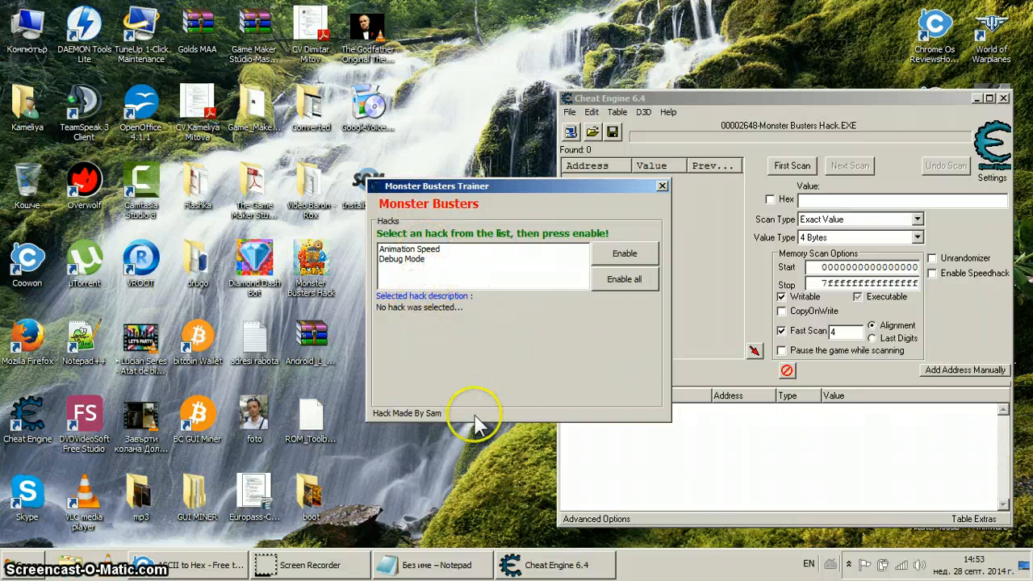
pyautogui.moveTo(412, 423)
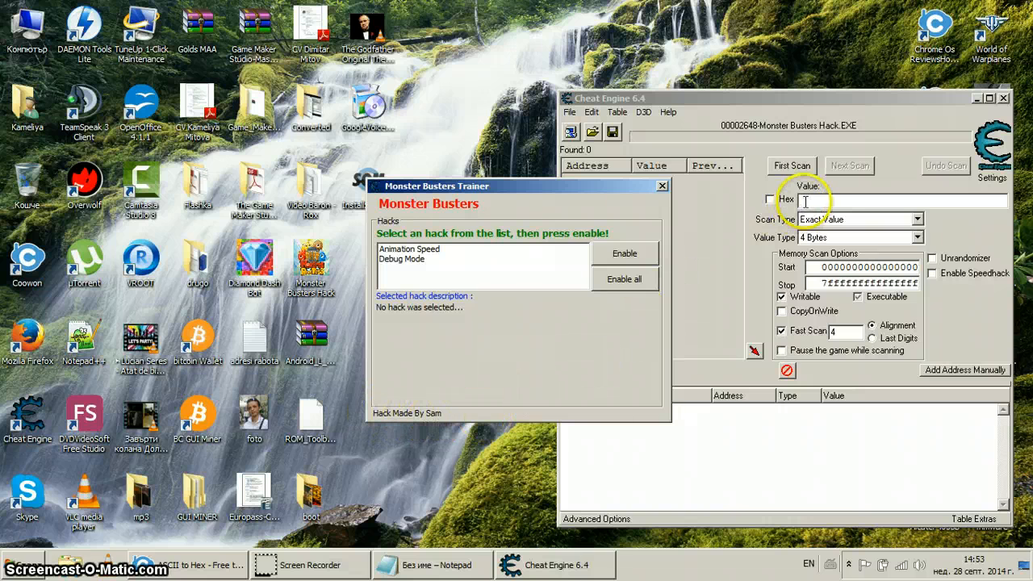
# - Set the scan value type to String with search text 'Hack Made By Sam'
pyautogui.click(917, 238)
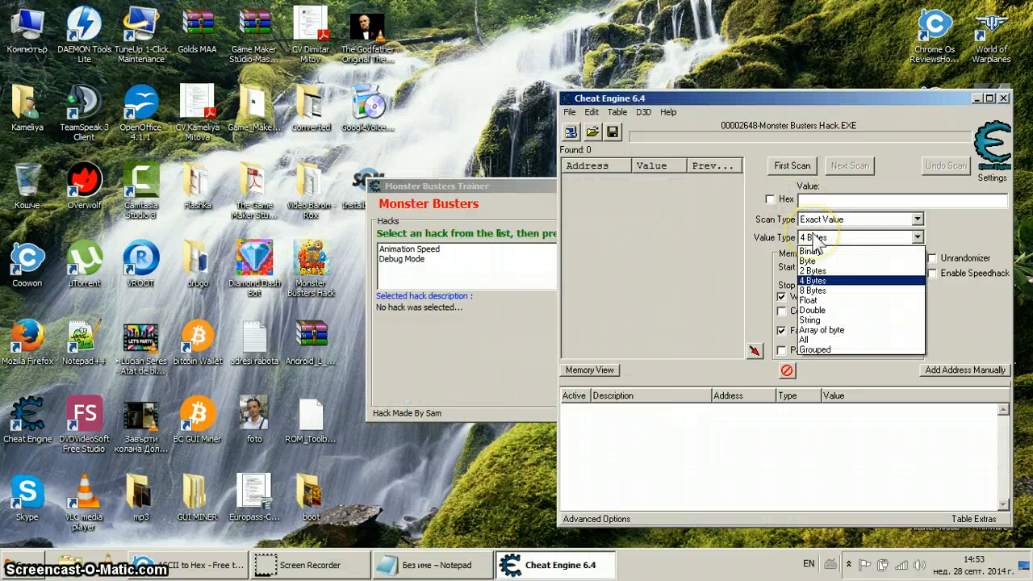
pyautogui.click(810, 319)
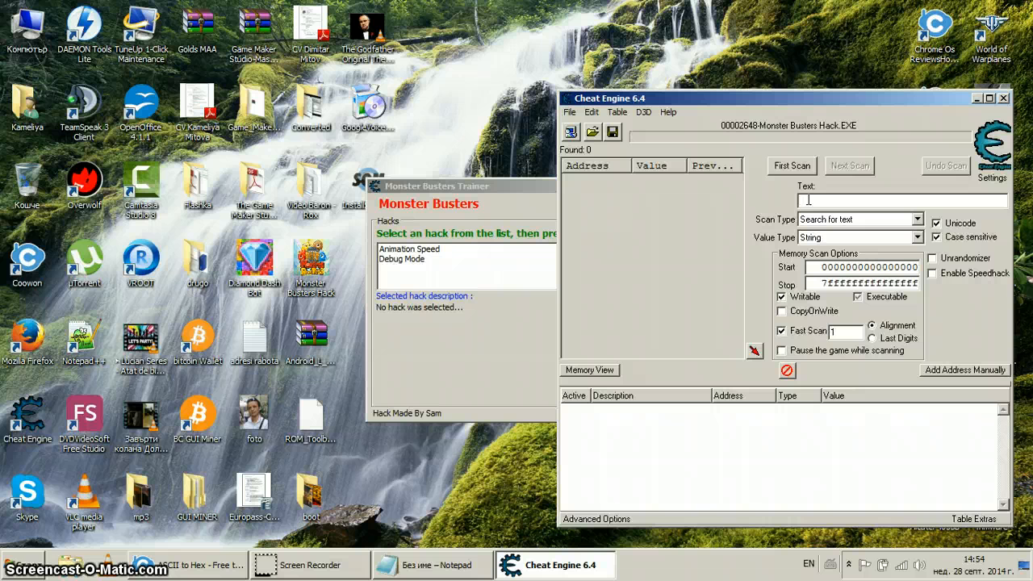
pyautogui.write('Hack')
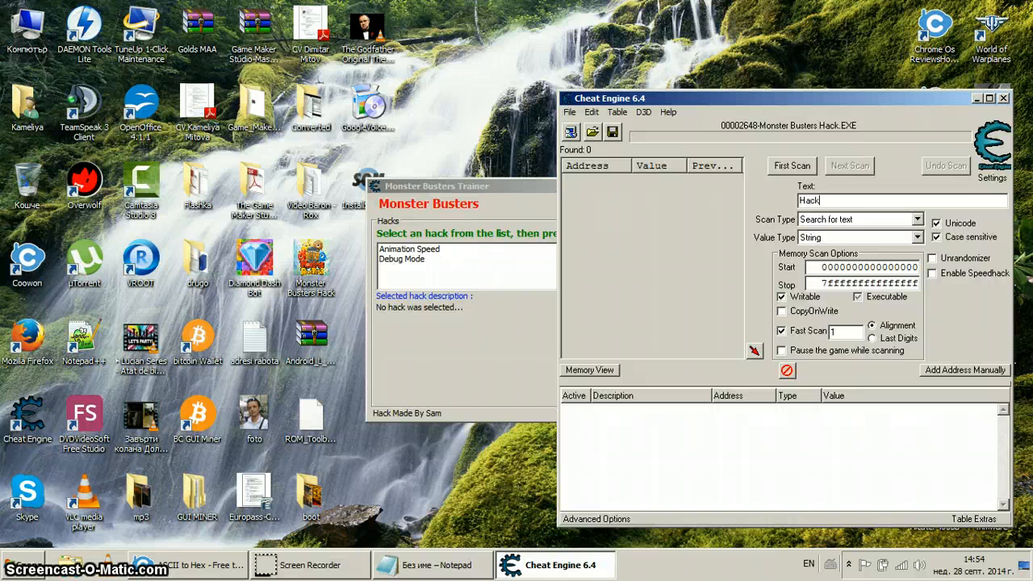
pyautogui.write('Ma')
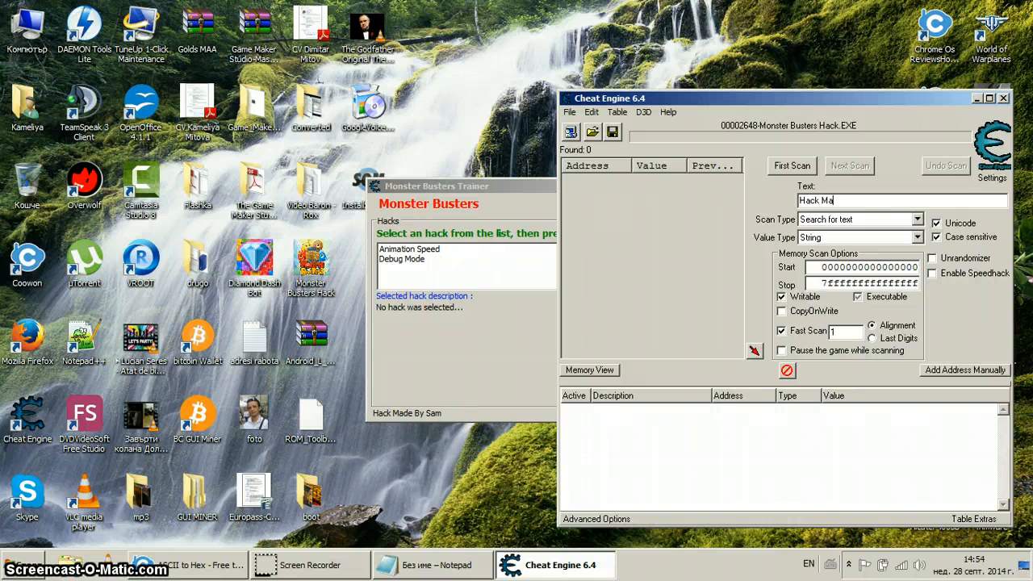
pyautogui.write('de By Sam')
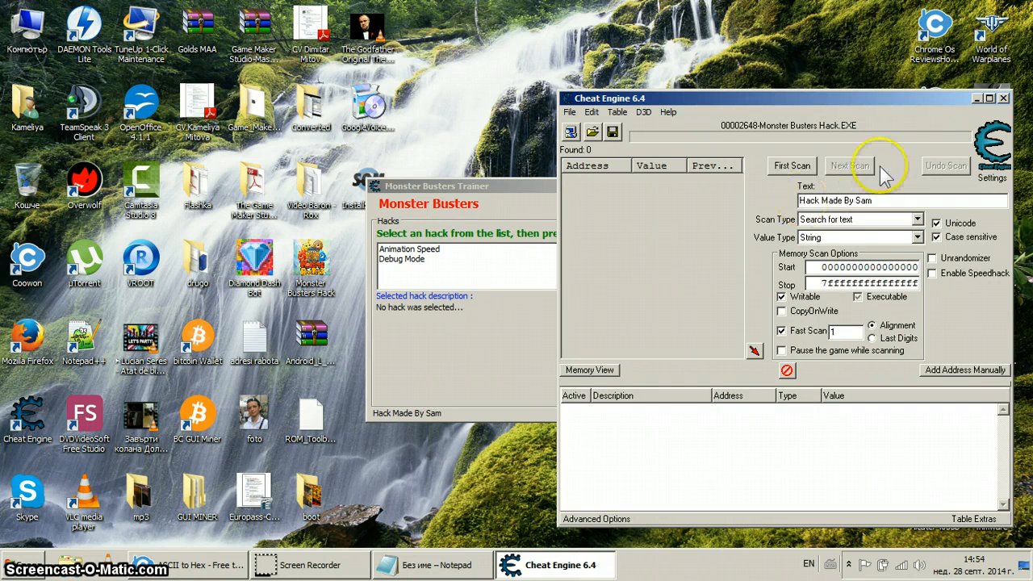
# - Run the first scan, select the first found address, and choose the trainer's Animation Speed hack
pyautogui.click(791, 164)
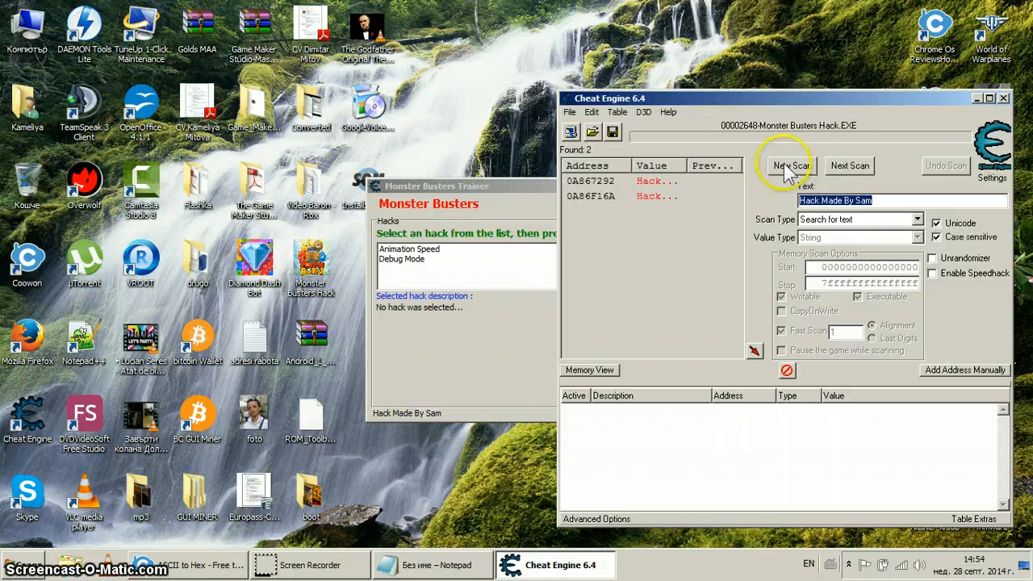
pyautogui.click(630, 180)
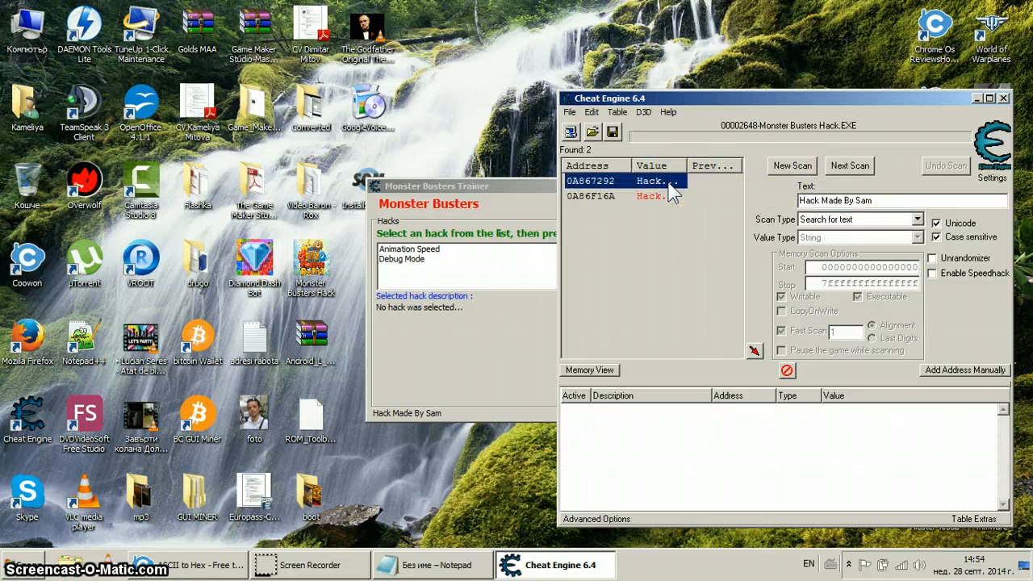
pyautogui.moveTo(654, 181)
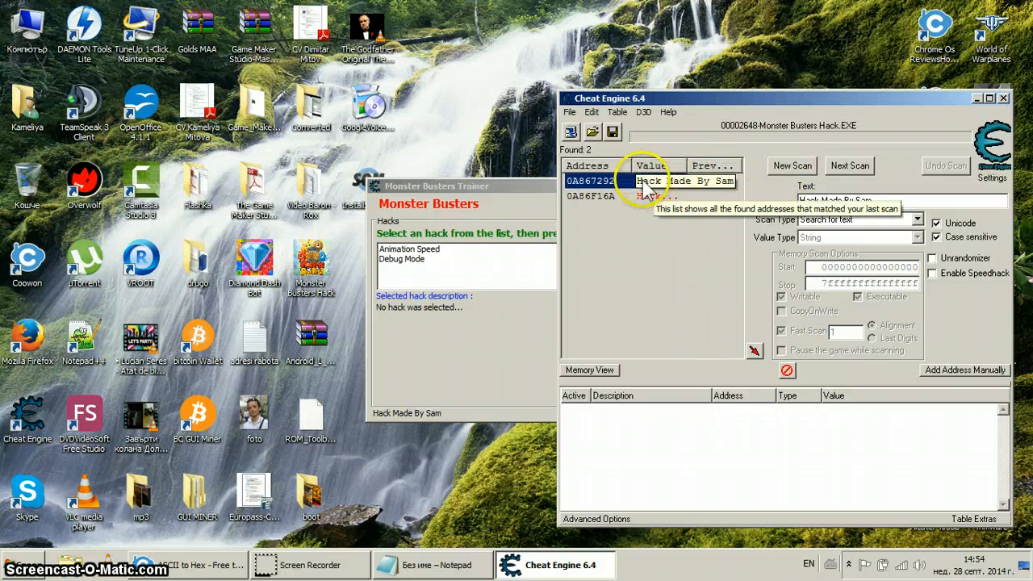
pyautogui.moveTo(605, 379)
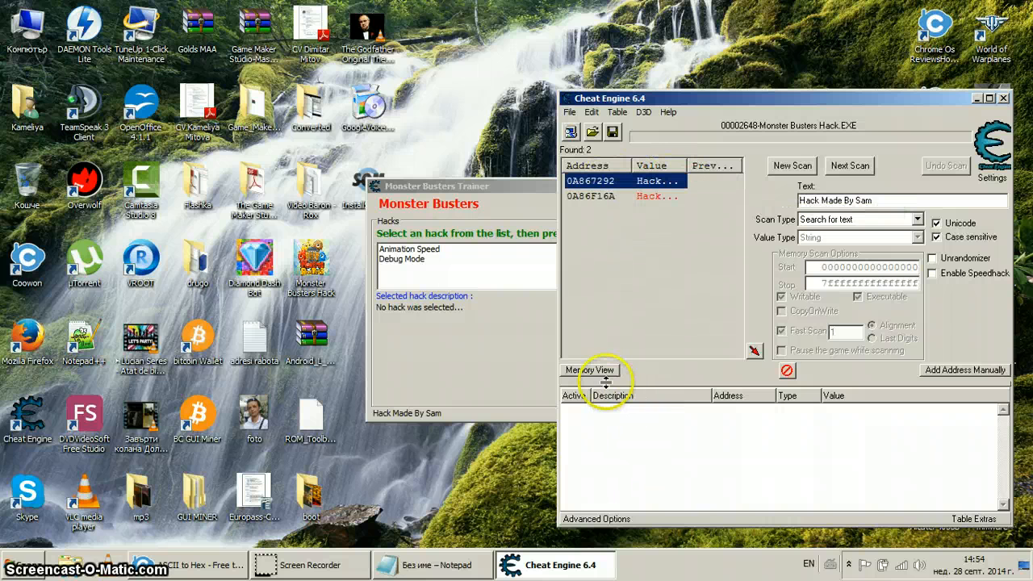
pyautogui.click(410, 248)
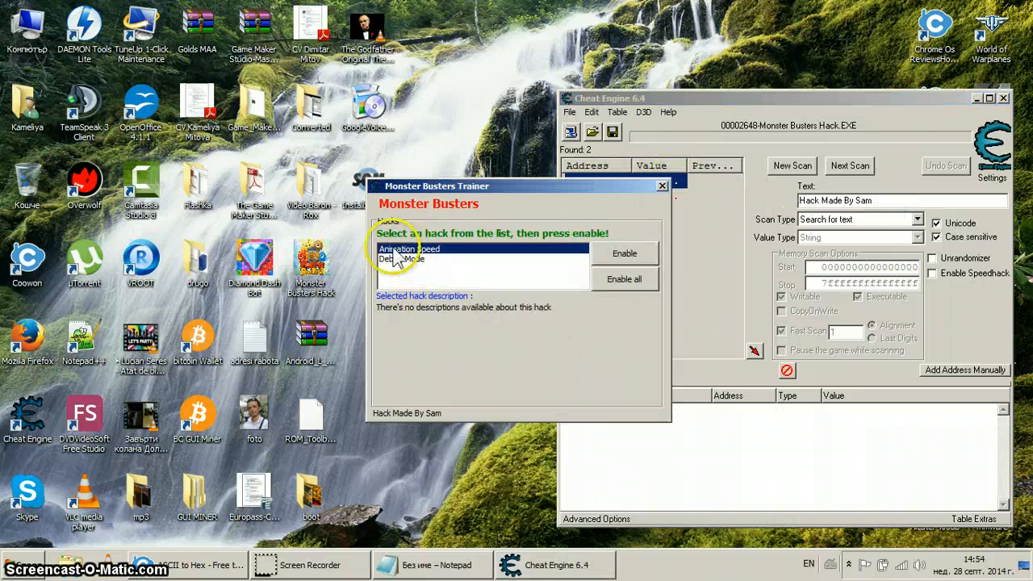
pyautogui.moveTo(428, 255)
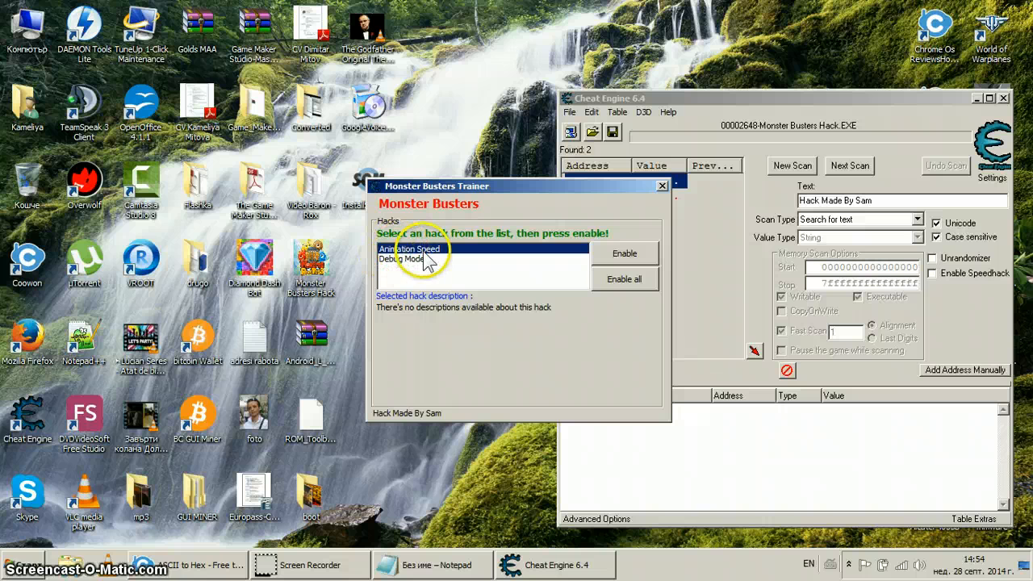
pyautogui.moveTo(436, 271)
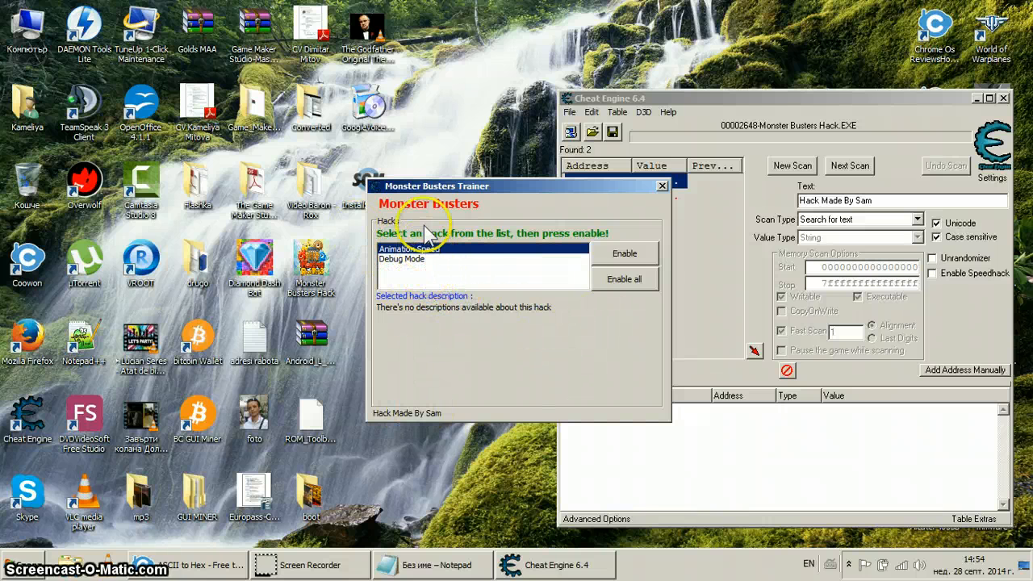
pyautogui.moveTo(626, 100)
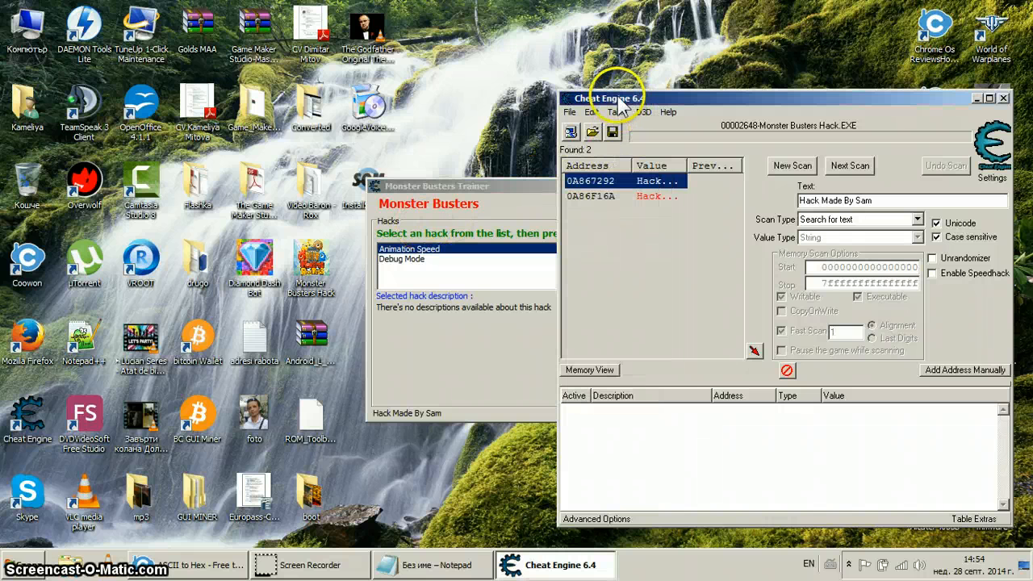
pyautogui.moveTo(674, 363)
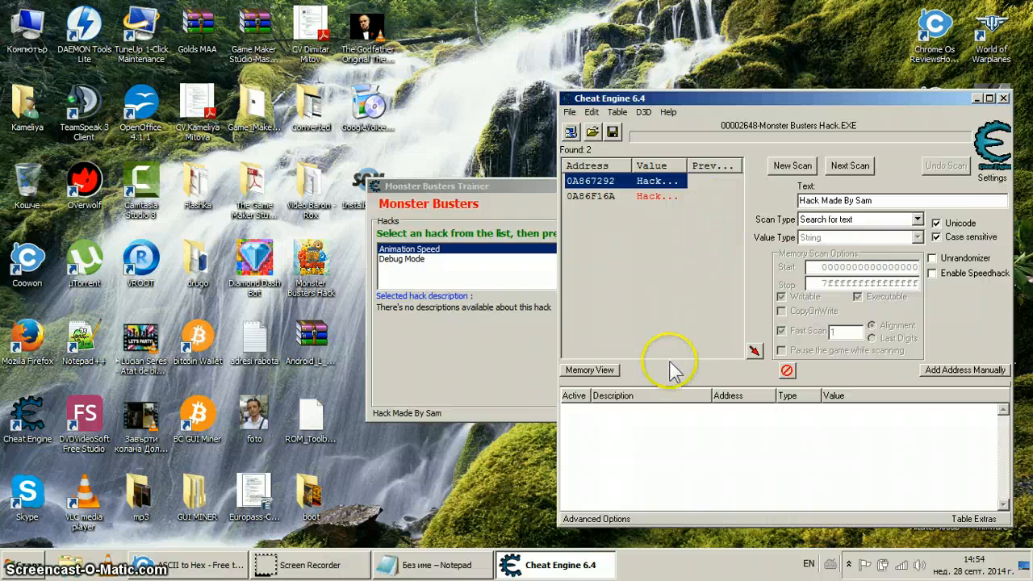
pyautogui.moveTo(617, 218)
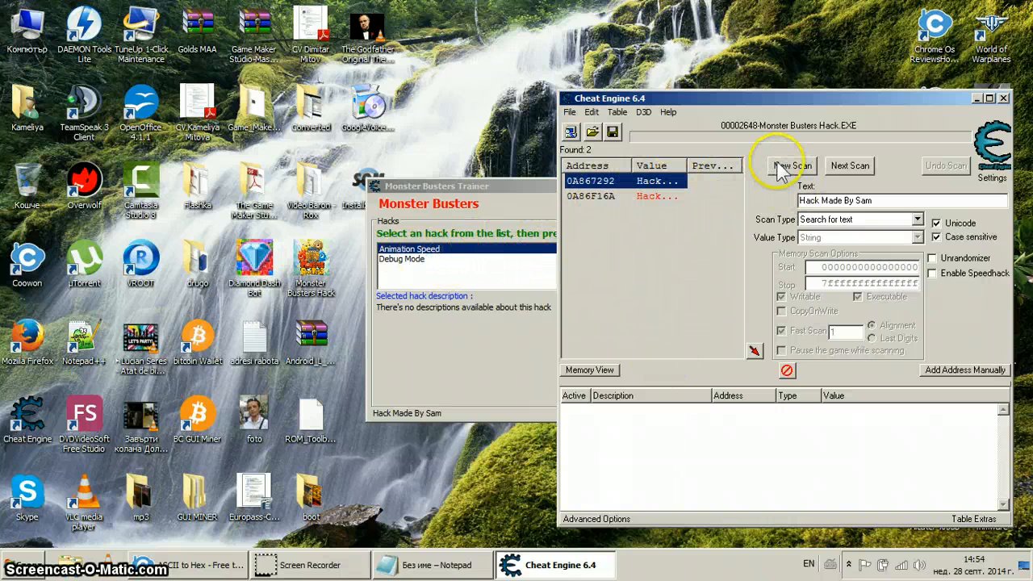
# - Scan memory for the text 'Animation Speed', then reset the three matches for a new search
pyautogui.click(791, 164)
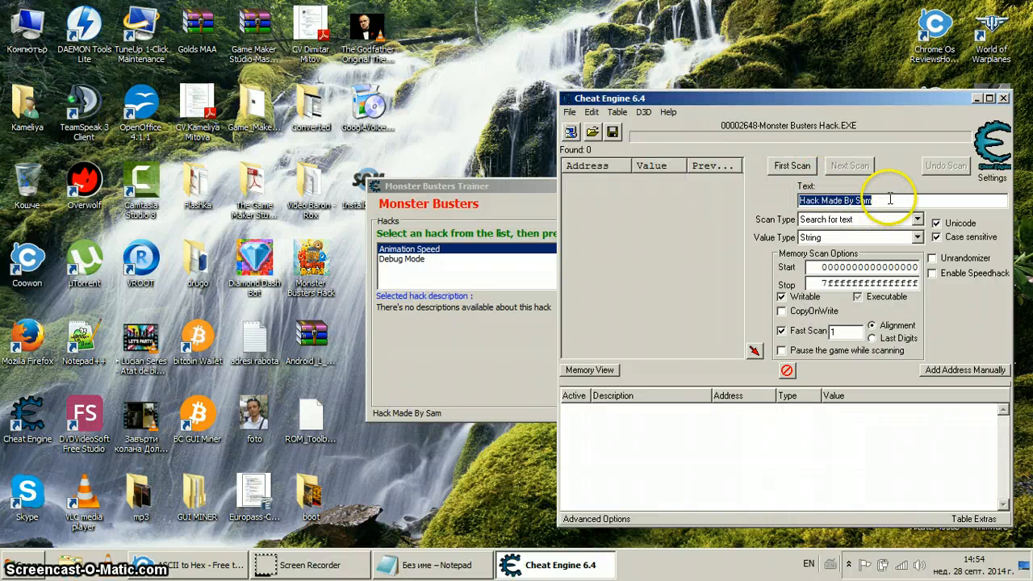
pyautogui.write('Animation')
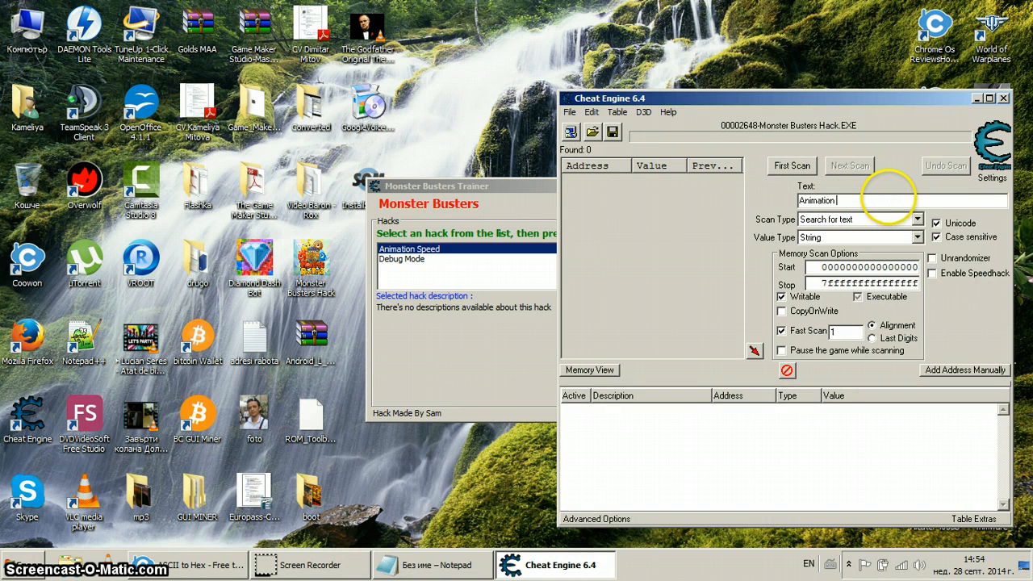
pyautogui.write('Speed')
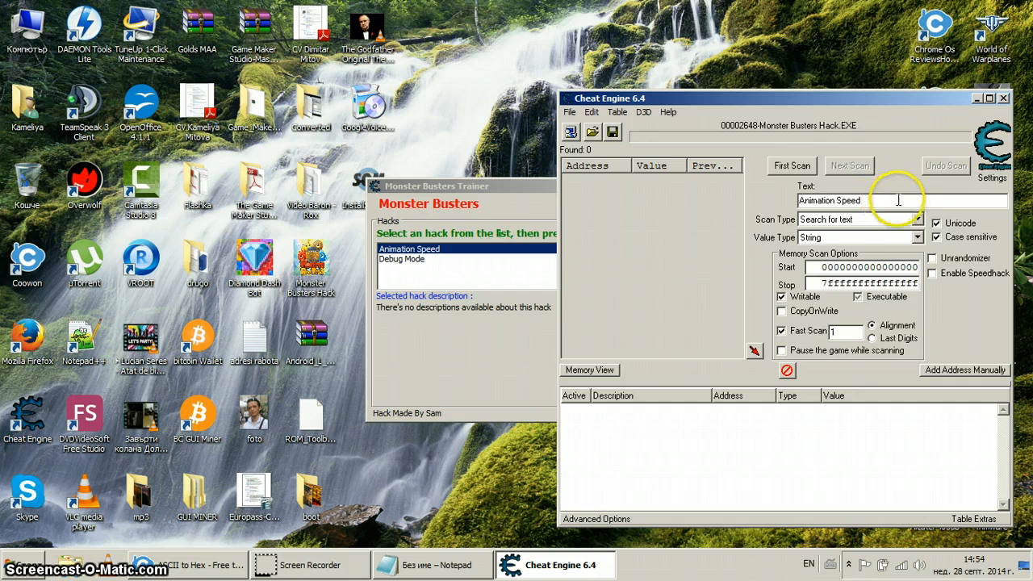
pyautogui.click(791, 164)
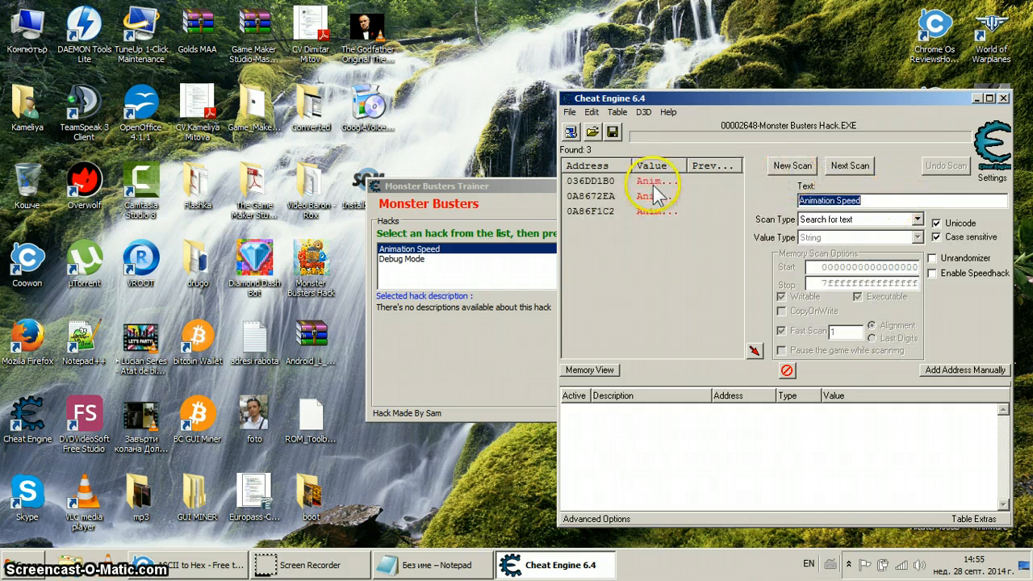
pyautogui.click(791, 164)
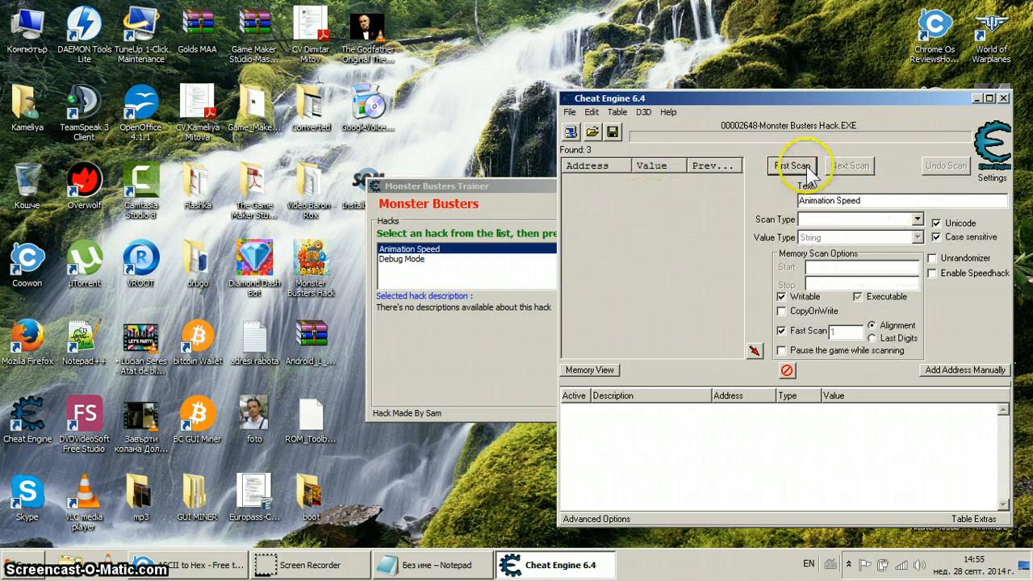
pyautogui.click(791, 165)
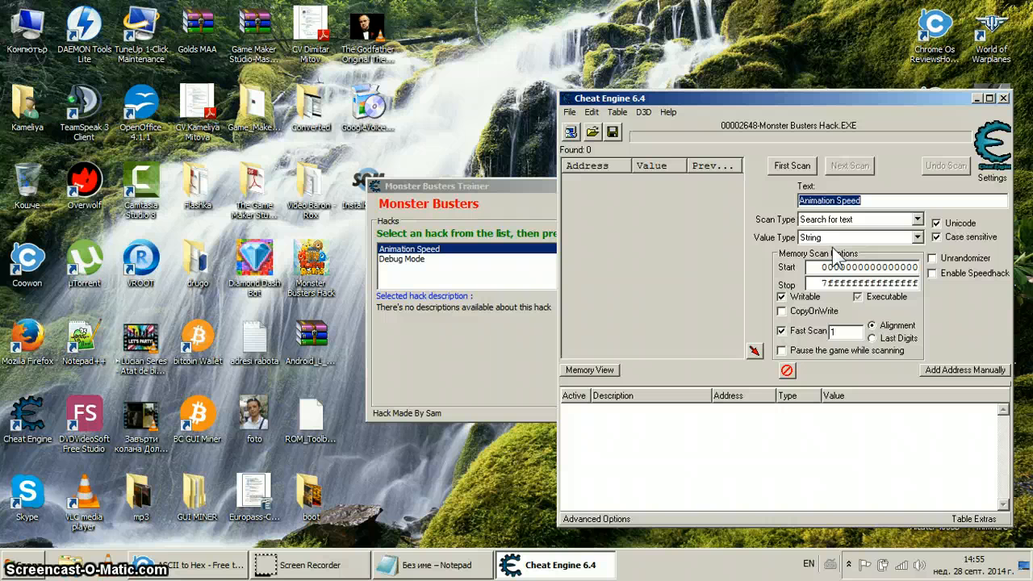
# - Scan memory again for the text 'Hack Made By Sam', finding two addresses
pyautogui.write('Ha')
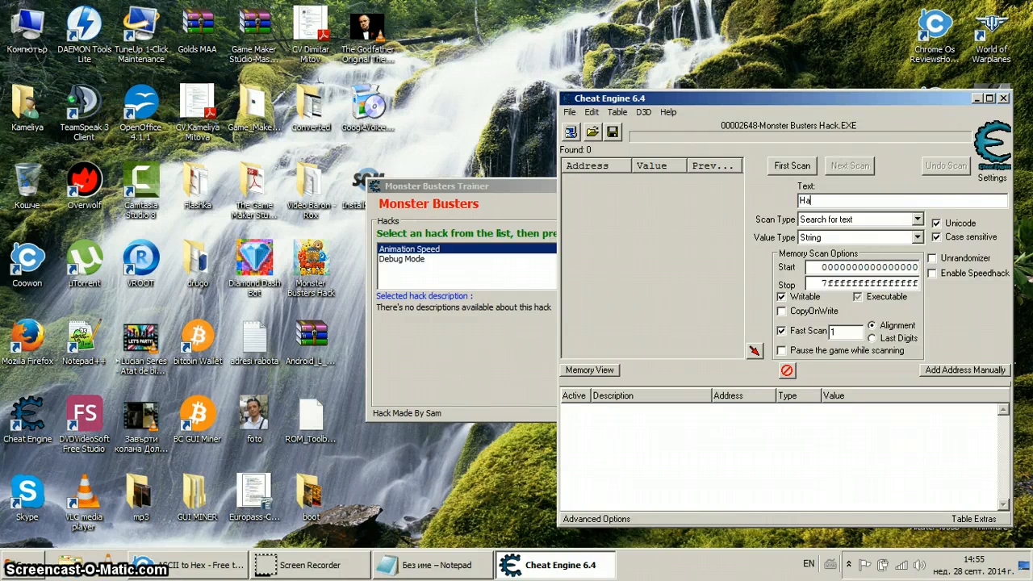
pyautogui.write('ck Made')
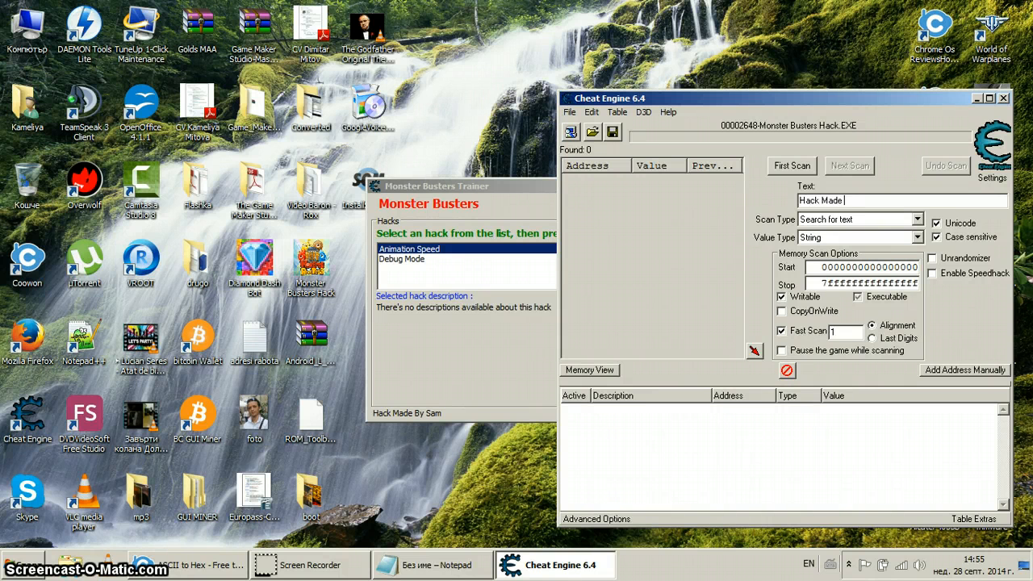
pyautogui.write('By Sam')
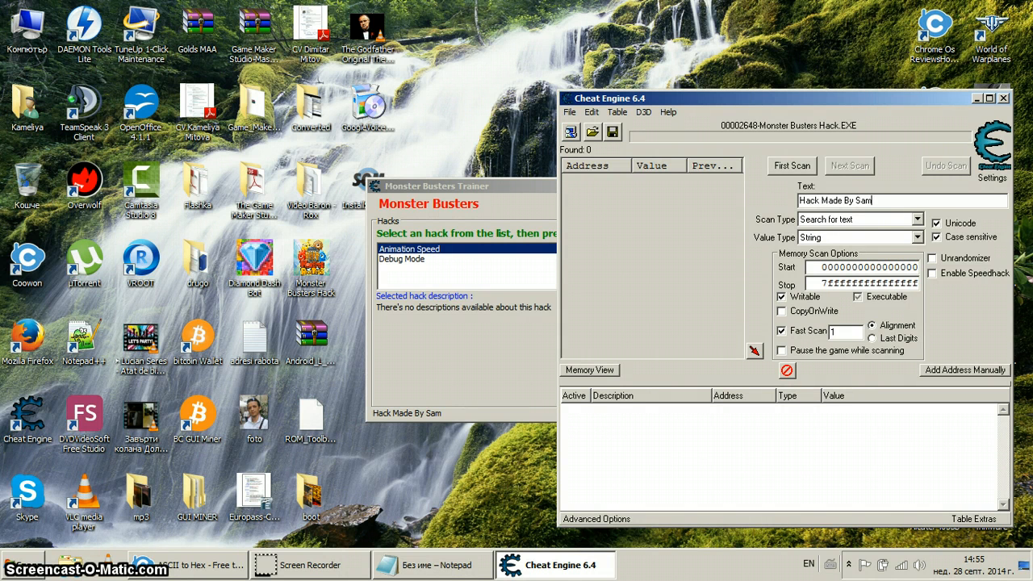
pyautogui.click(791, 165)
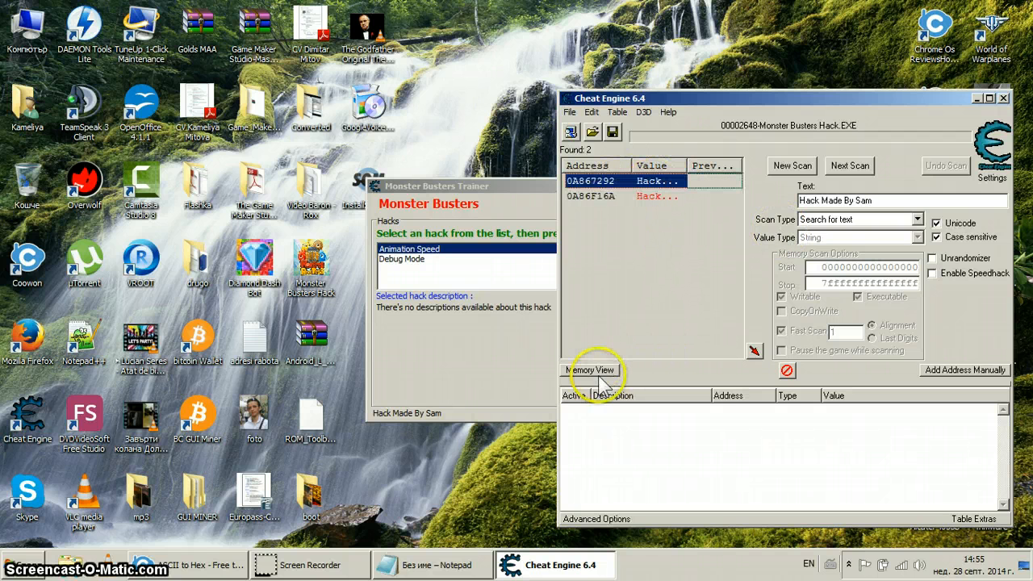
# - Browse the memory around the results and select the second found address
pyautogui.click(591, 370)
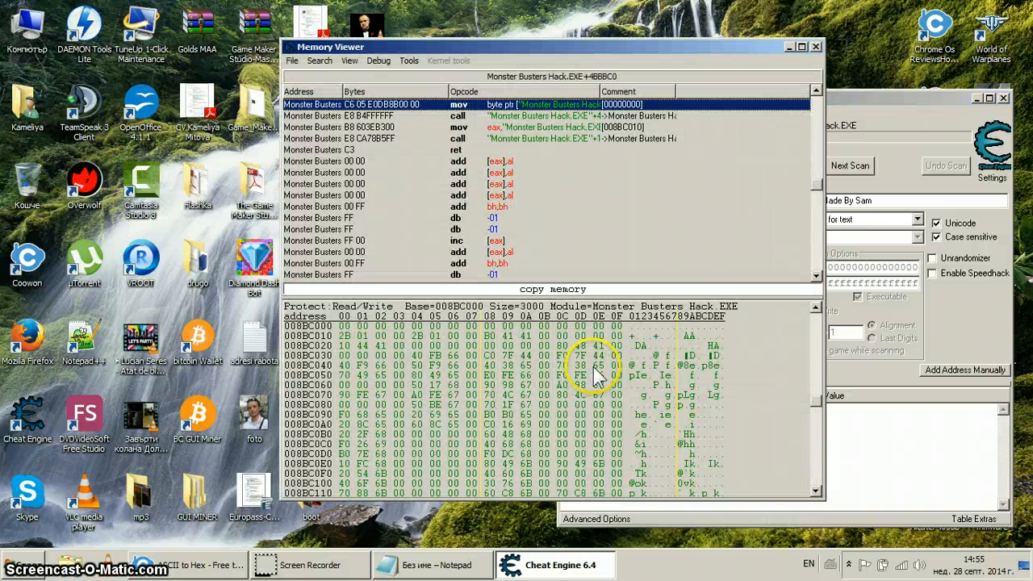
pyautogui.moveTo(681, 342)
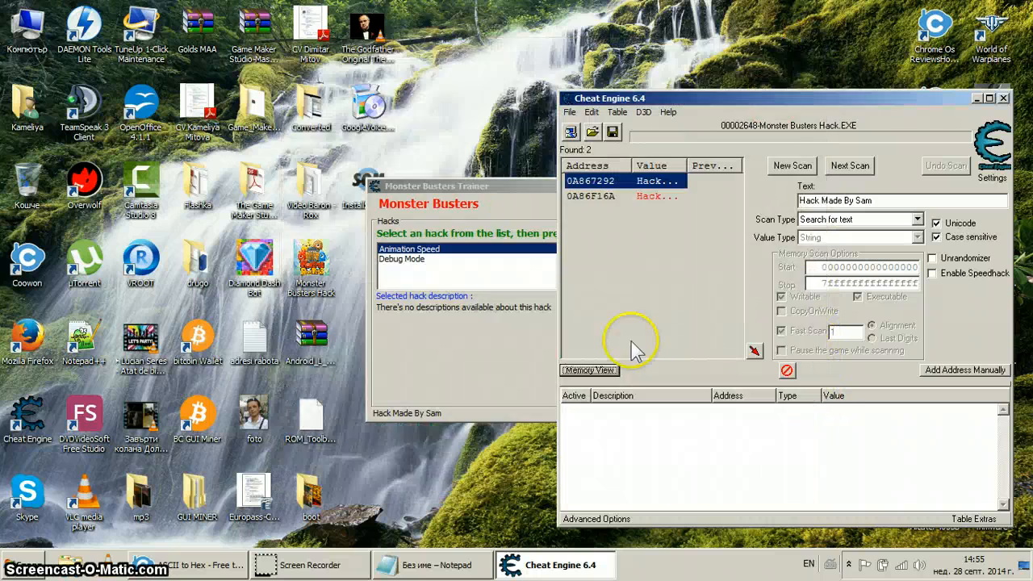
pyautogui.click(588, 369)
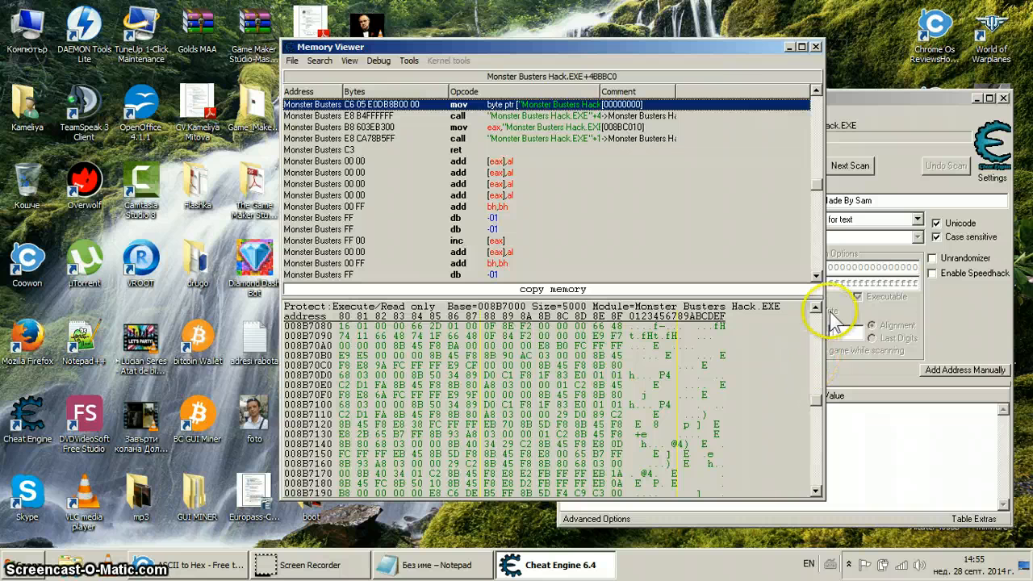
pyautogui.click(816, 45)
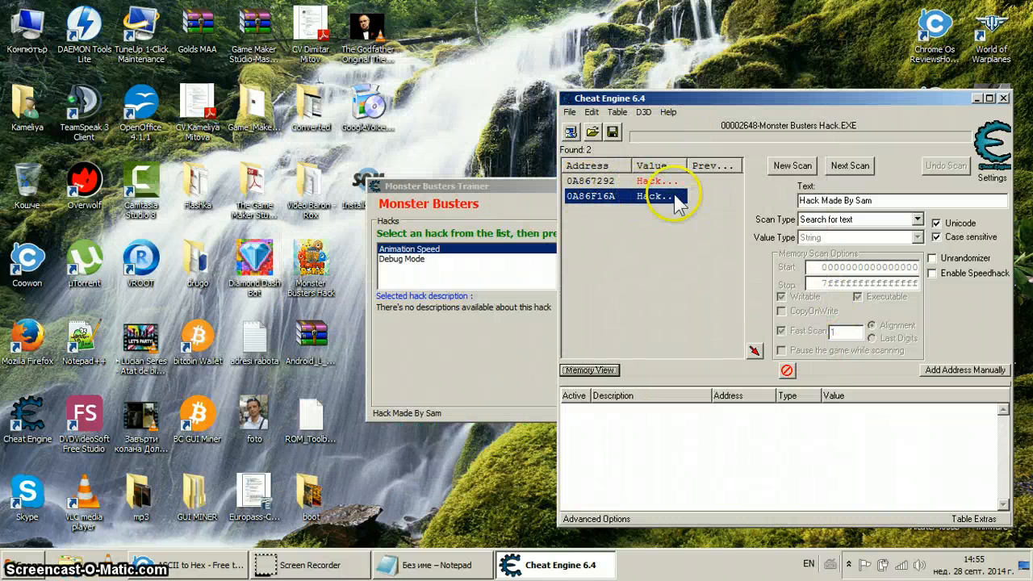
pyautogui.click(638, 181)
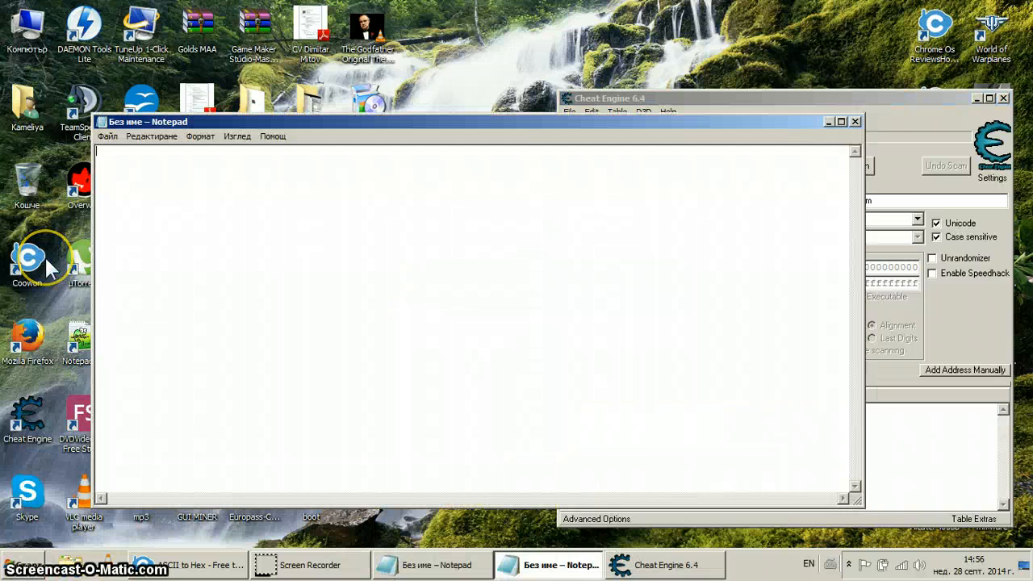
# - Write 'CTRL + B' in Notepad and set its font size to 48
pyautogui.write('CTR')
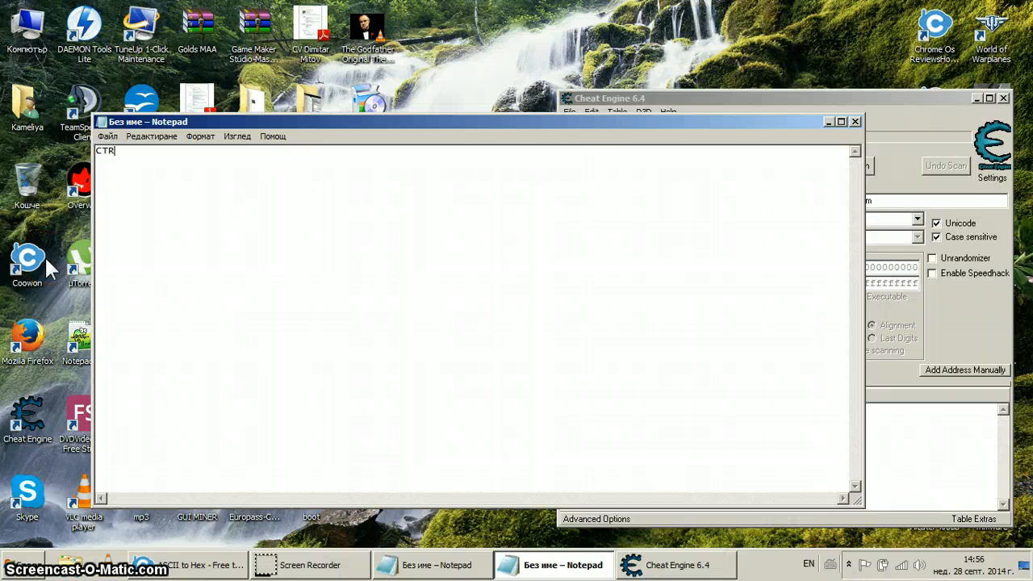
pyautogui.write('L + B')
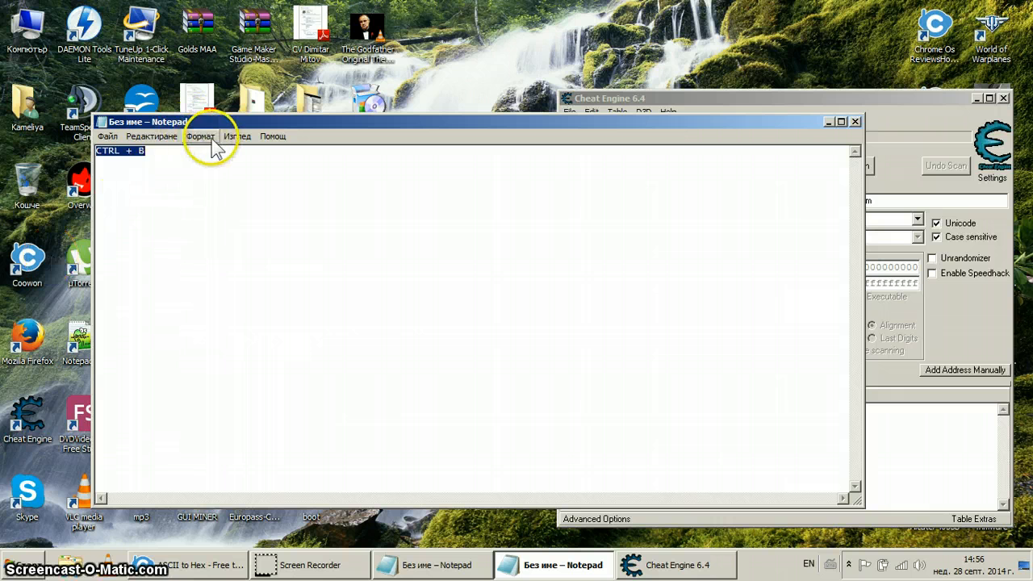
pyautogui.moveTo(213, 179)
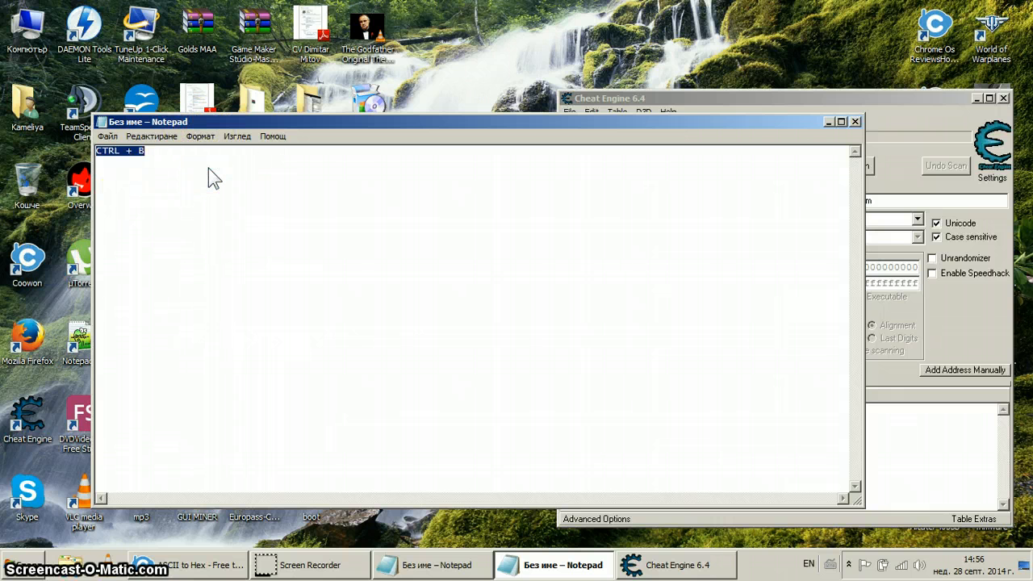
pyautogui.click(200, 135)
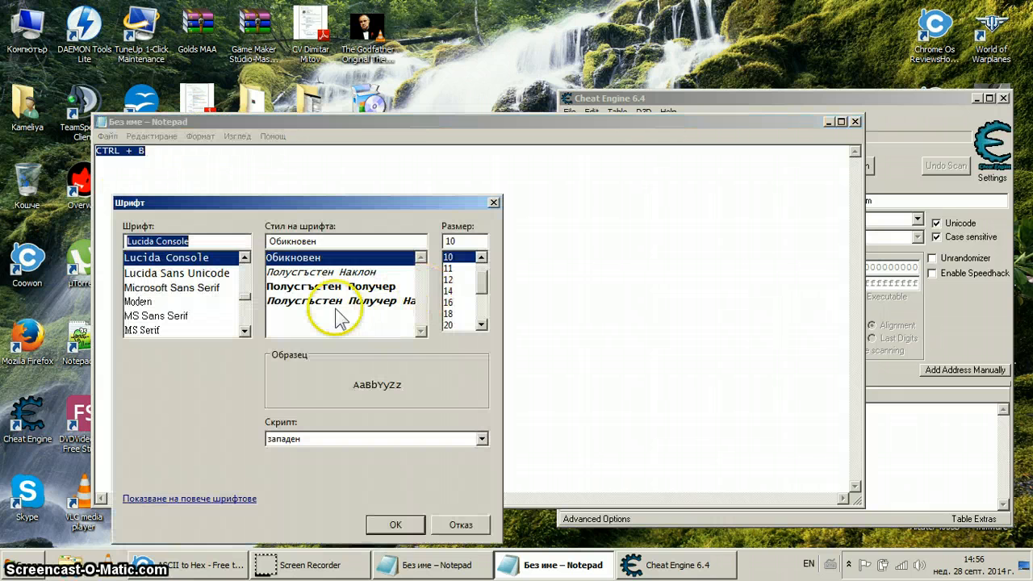
pyautogui.scroll(-3)
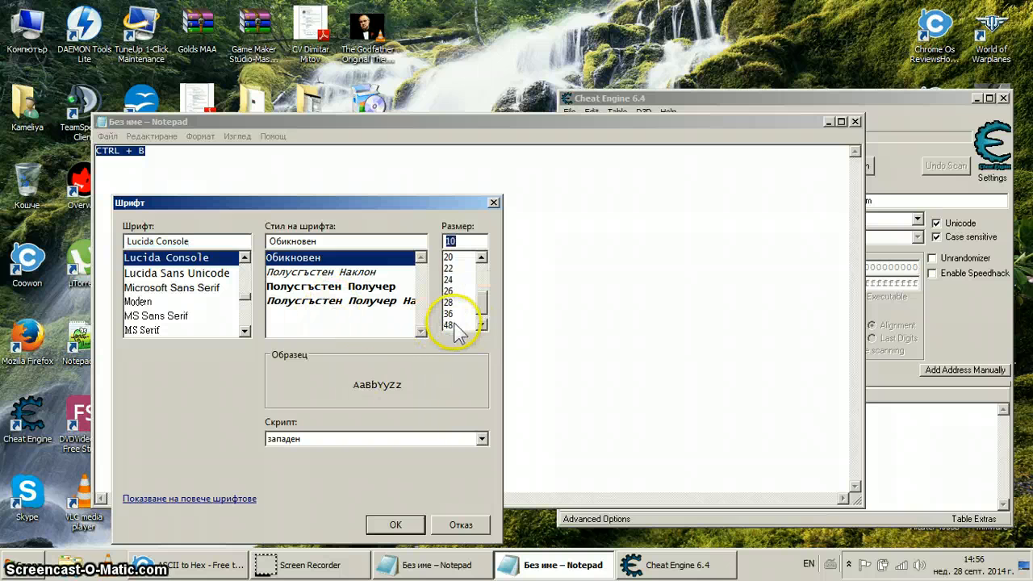
pyautogui.click(395, 525)
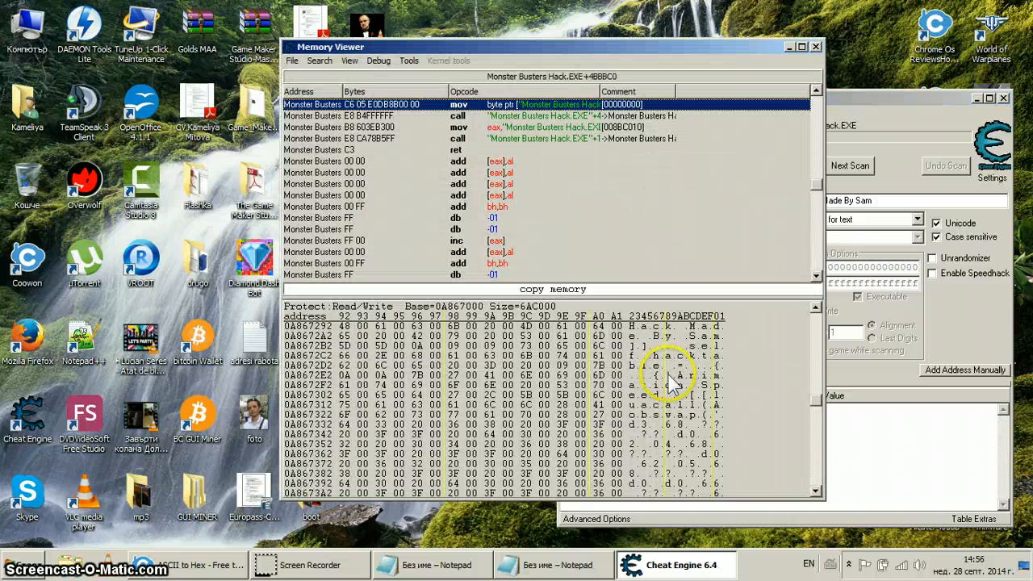
pyautogui.moveTo(675, 352)
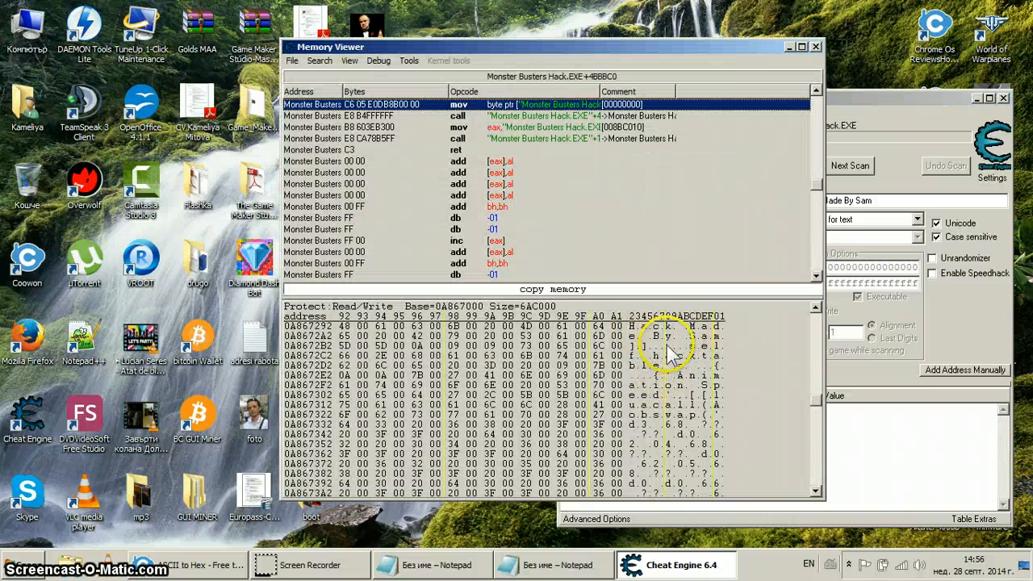
pyautogui.moveTo(658, 359)
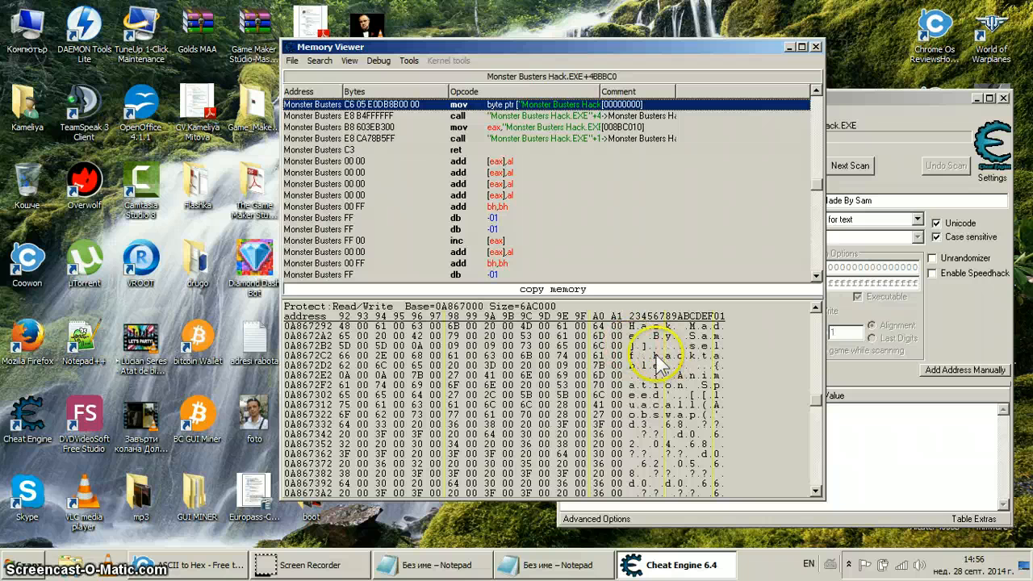
pyautogui.moveTo(660, 365)
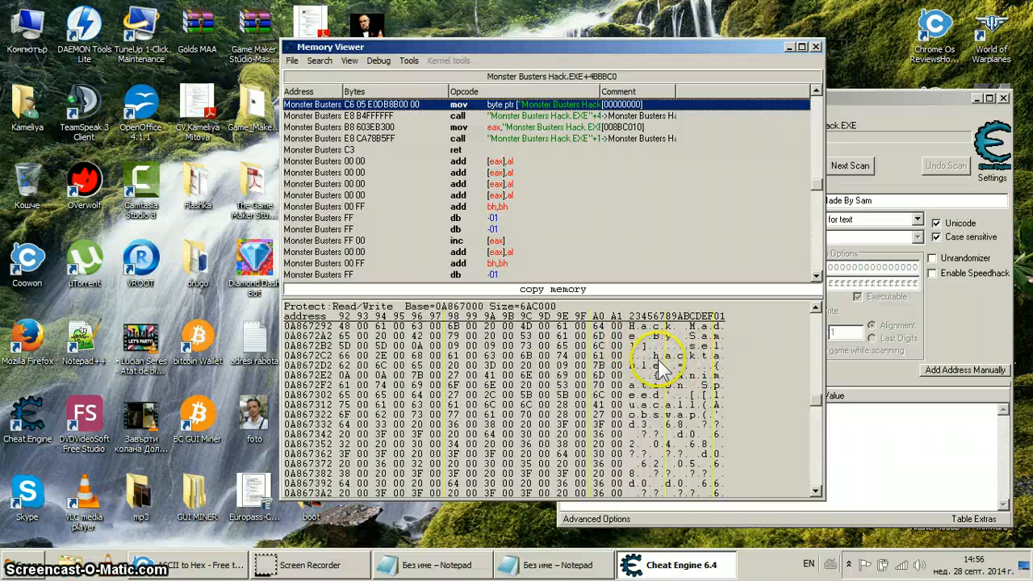
pyautogui.moveTo(691, 371)
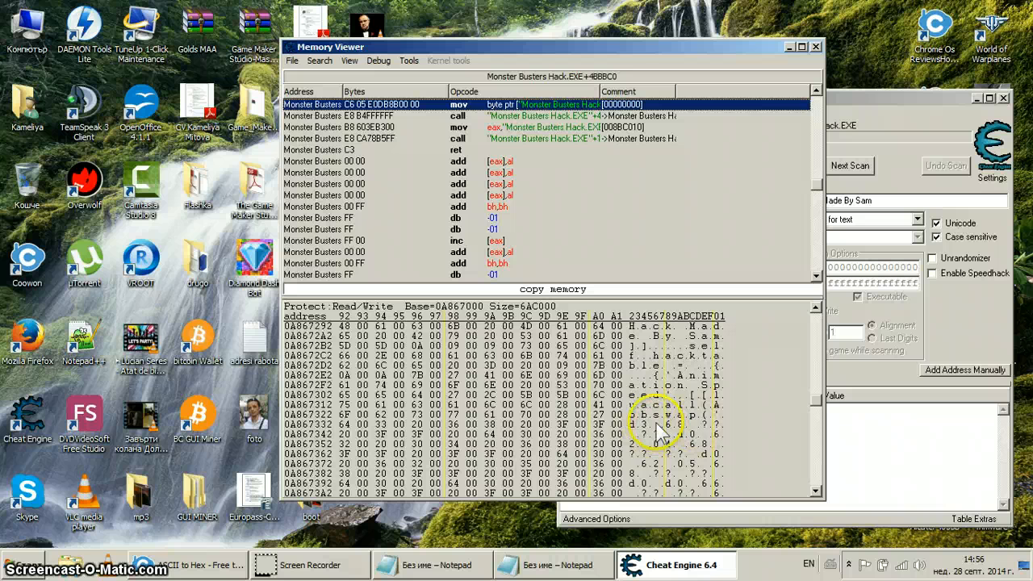
pyautogui.moveTo(644, 436)
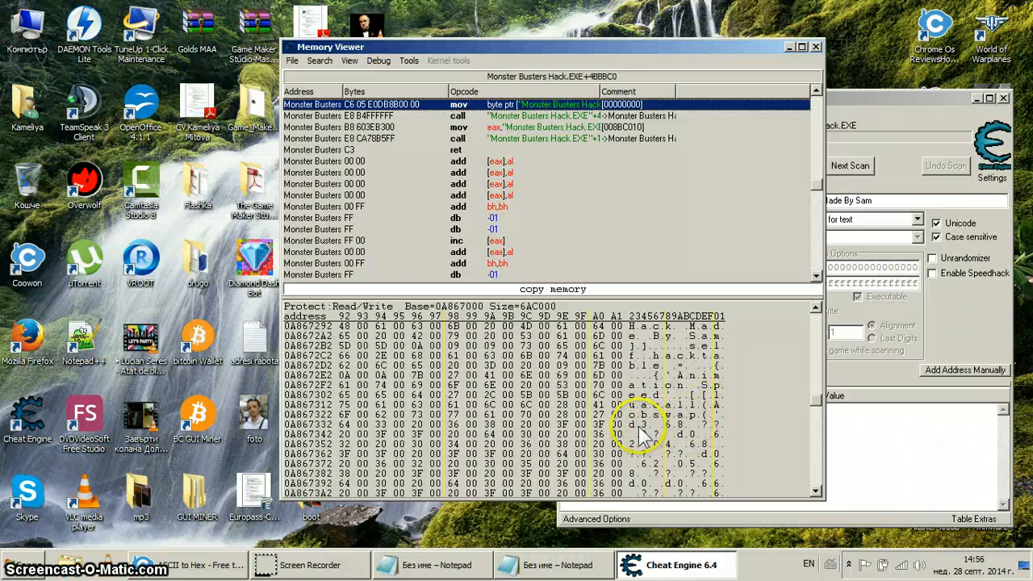
pyautogui.moveTo(702, 436)
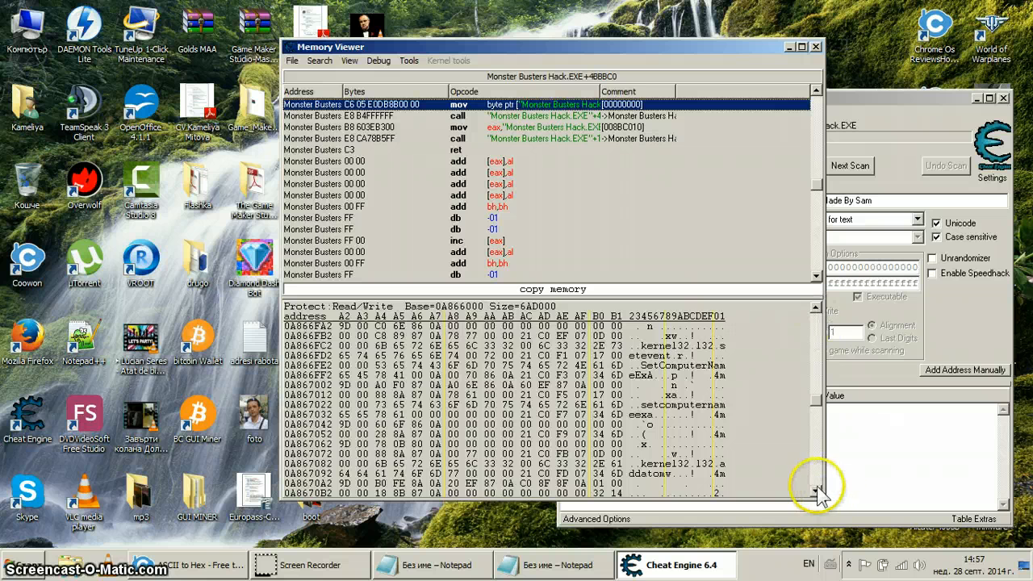
# - Scroll the Memory Viewer hex pane down to the changed bytes and Caption strings
pyautogui.click(816, 495)
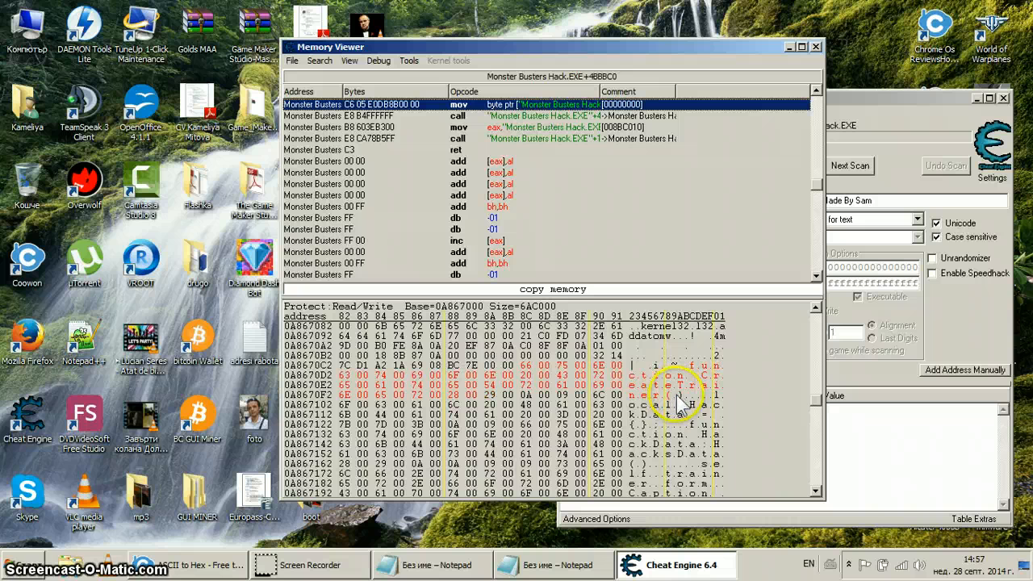
pyautogui.moveTo(686, 417)
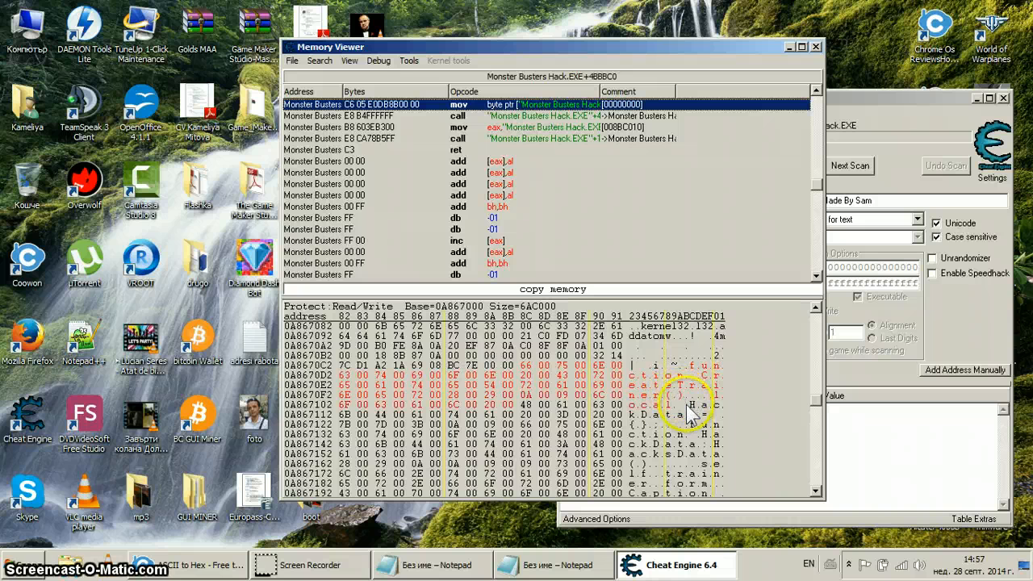
pyautogui.moveTo(643, 335)
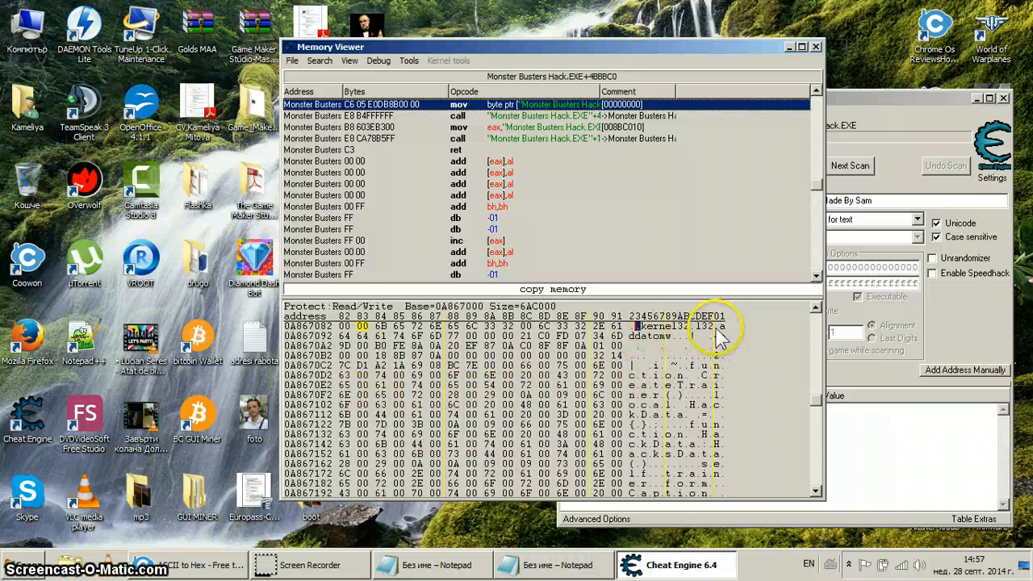
pyautogui.moveTo(678, 342)
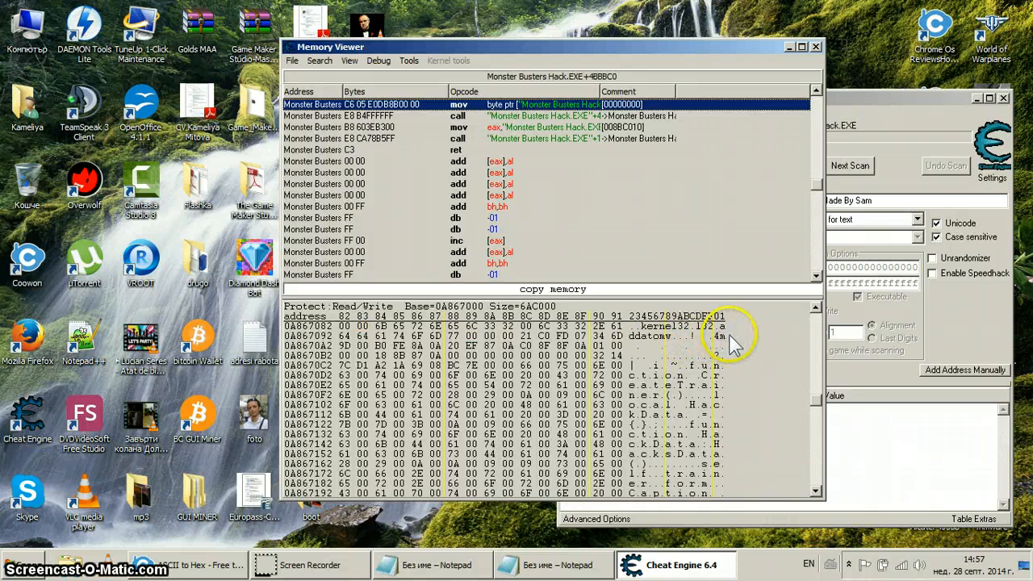
pyautogui.moveTo(697, 372)
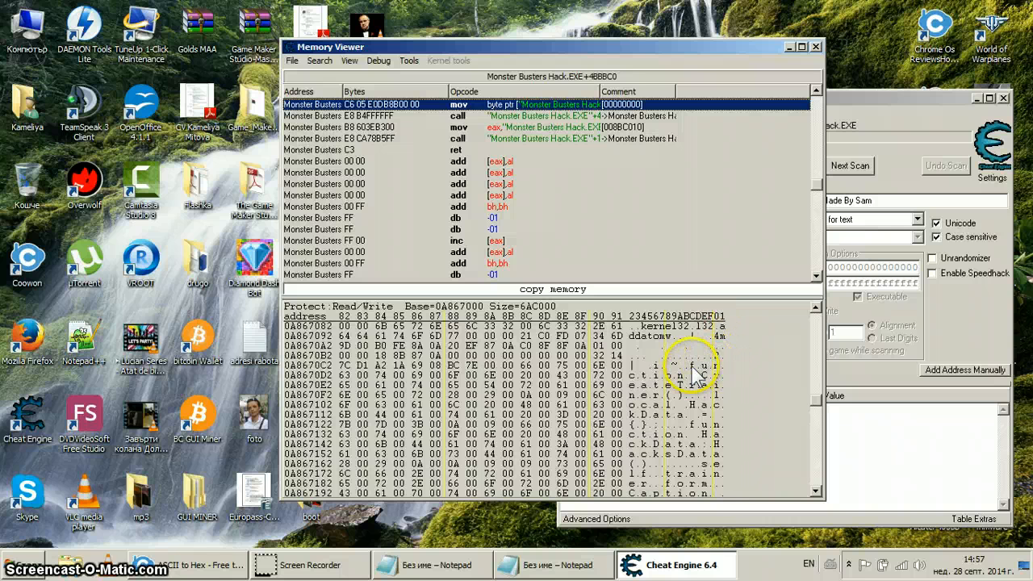
pyautogui.moveTo(681, 407)
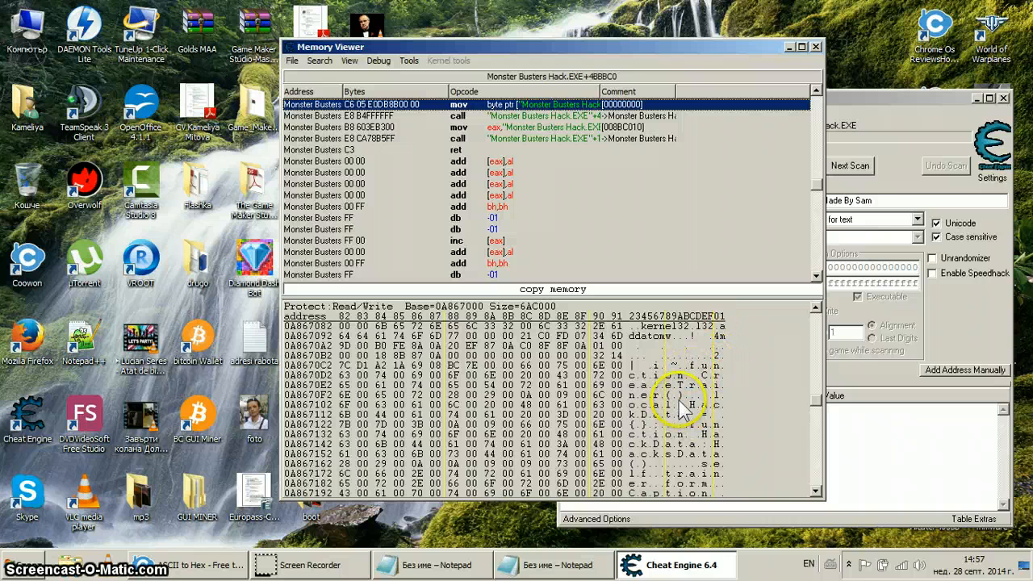
pyautogui.moveTo(697, 439)
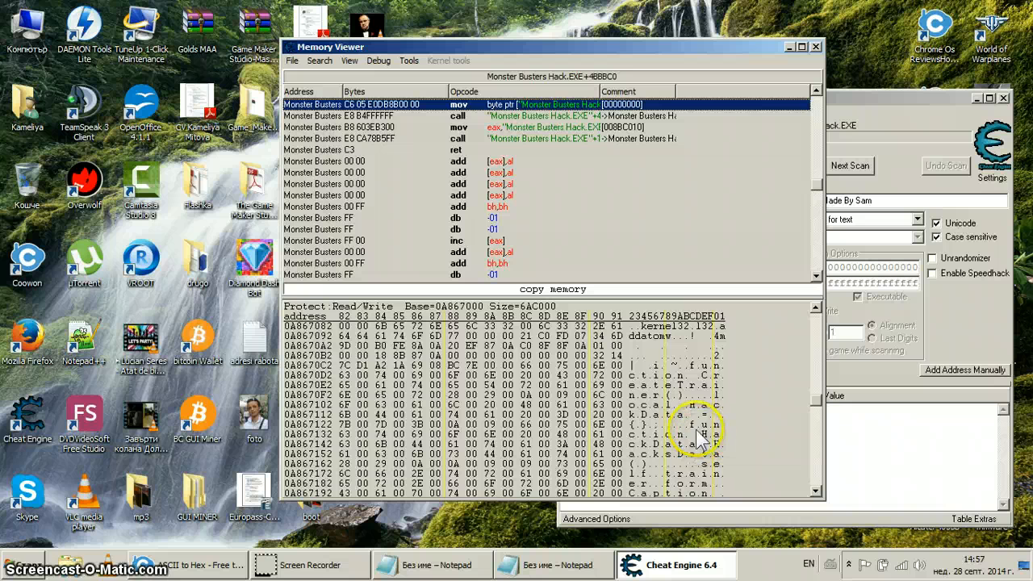
pyautogui.moveTo(686, 465)
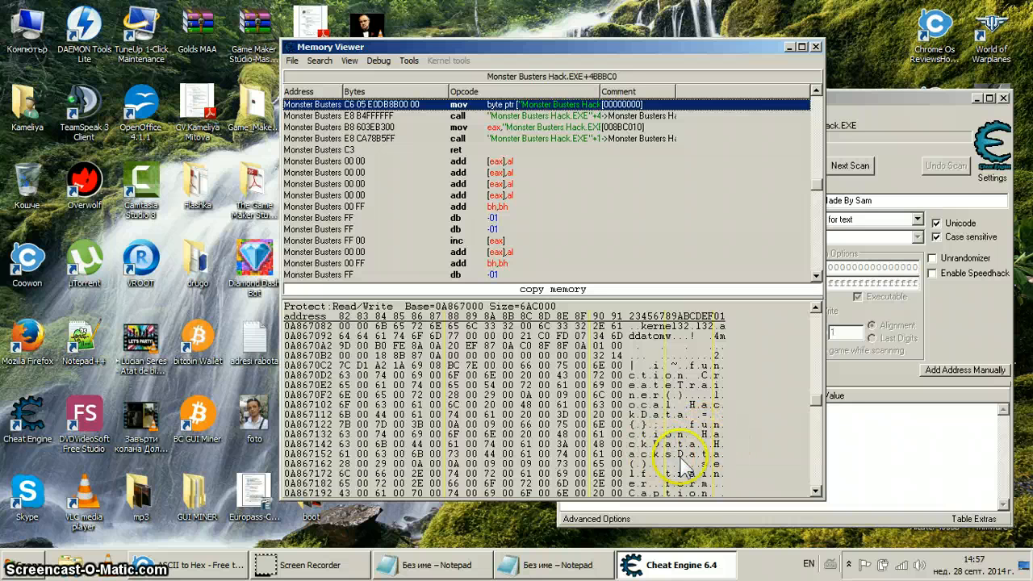
pyautogui.moveTo(718, 497)
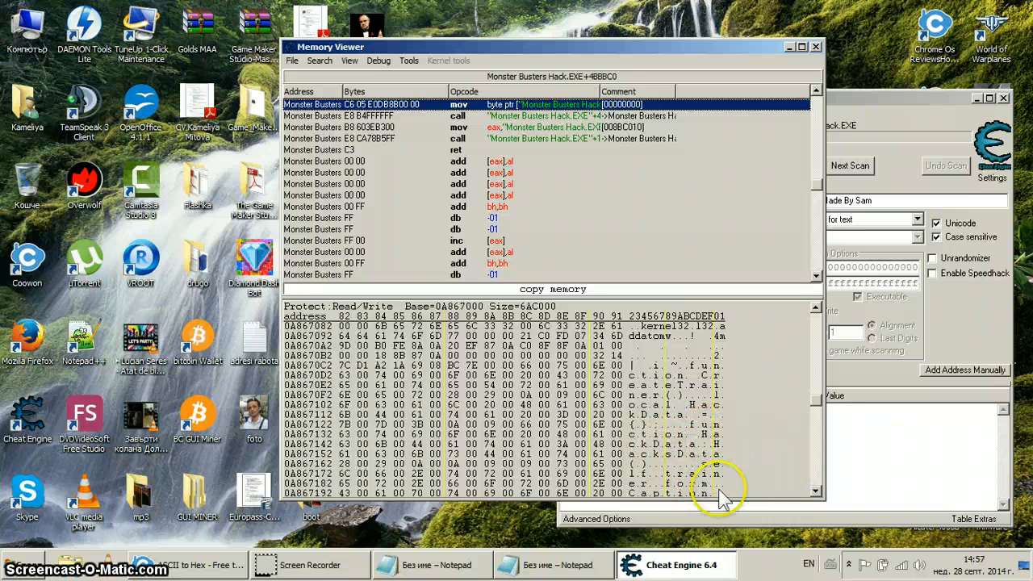
pyautogui.moveTo(649, 375)
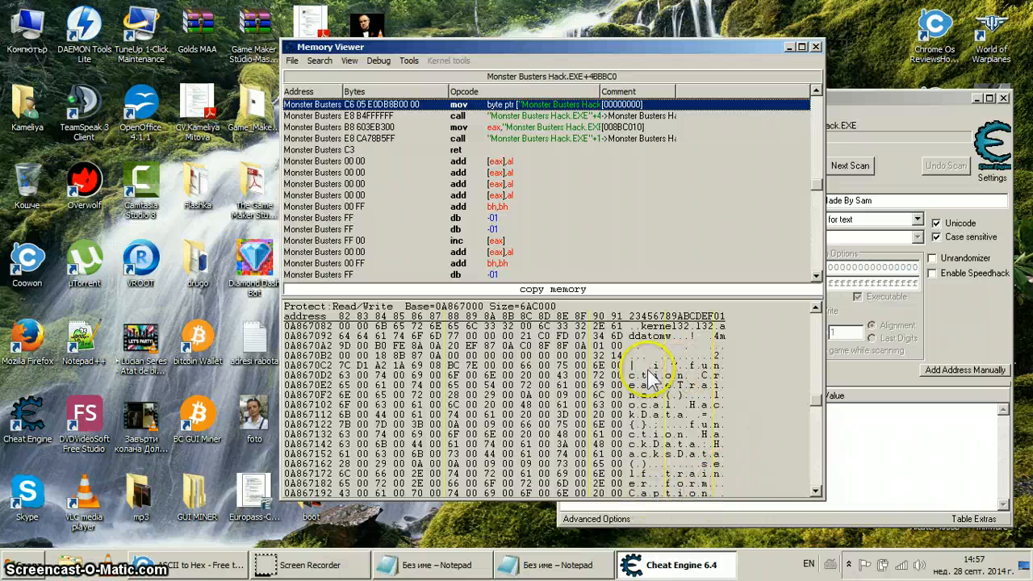
pyautogui.moveTo(668, 400)
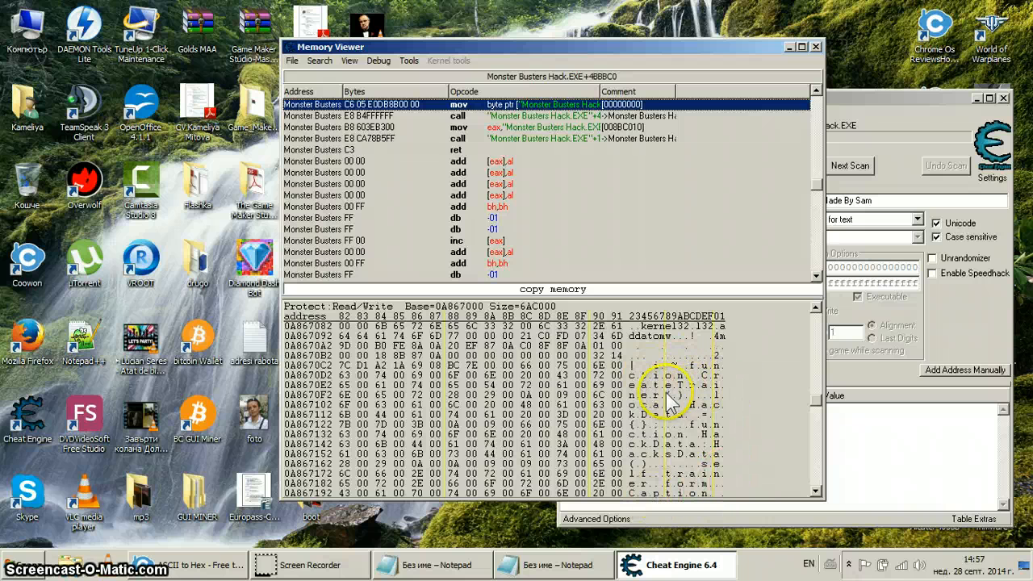
pyautogui.moveTo(691, 374)
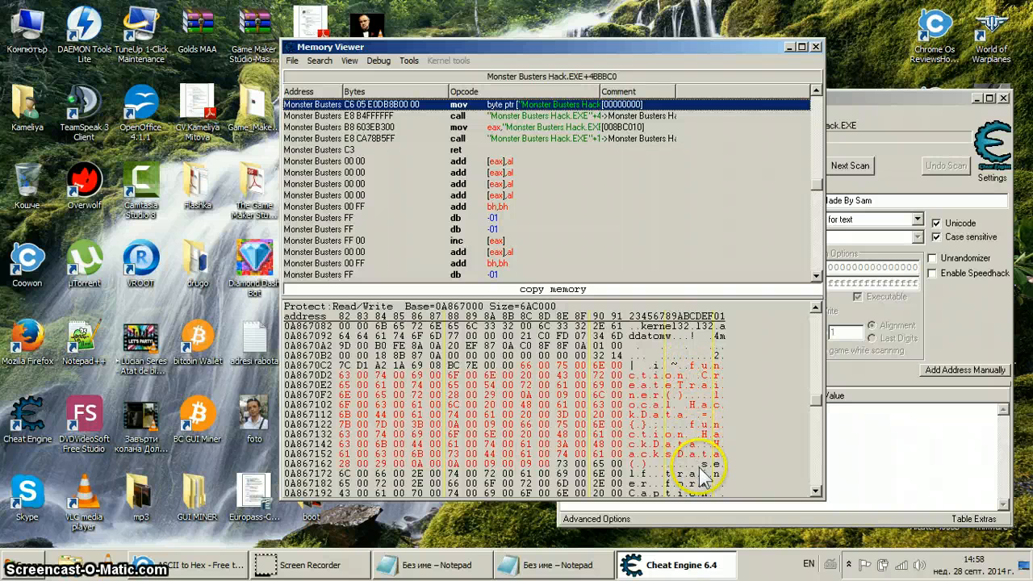
pyautogui.moveTo(743, 510)
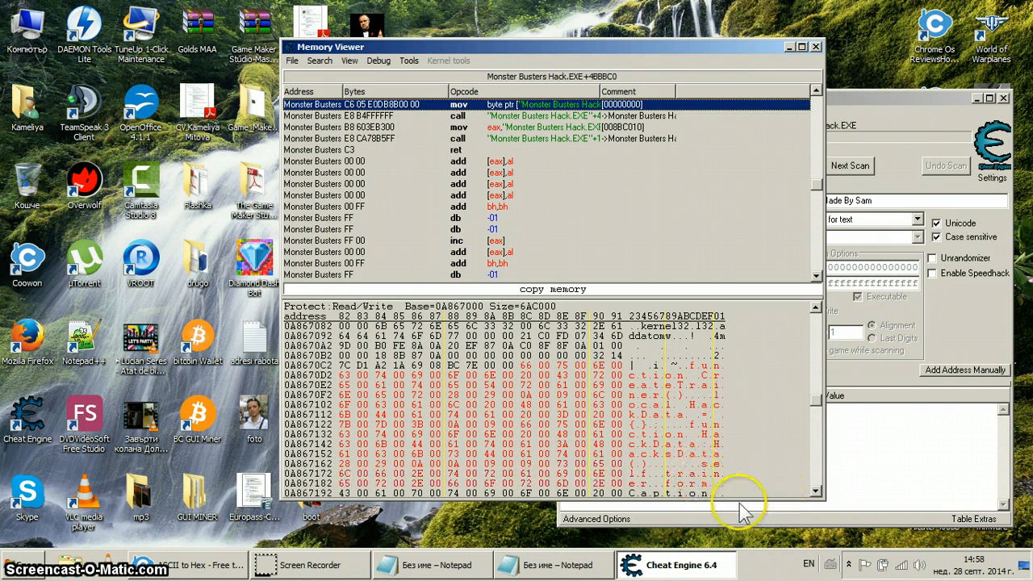
pyautogui.moveTo(723, 504)
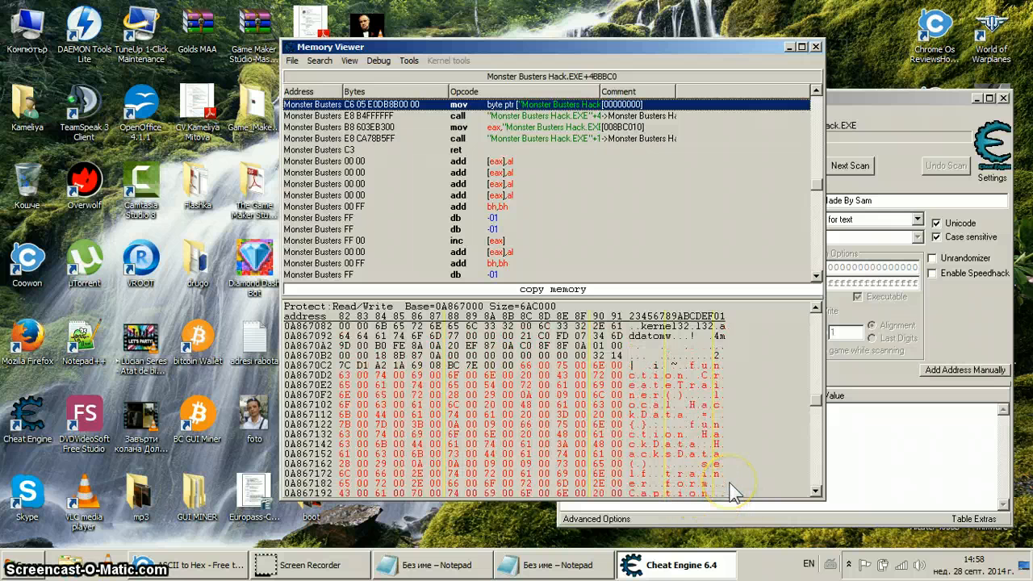
# - Scroll the hex dump down through memory pages to the block with Flash and function strings
pyautogui.scroll(-3)
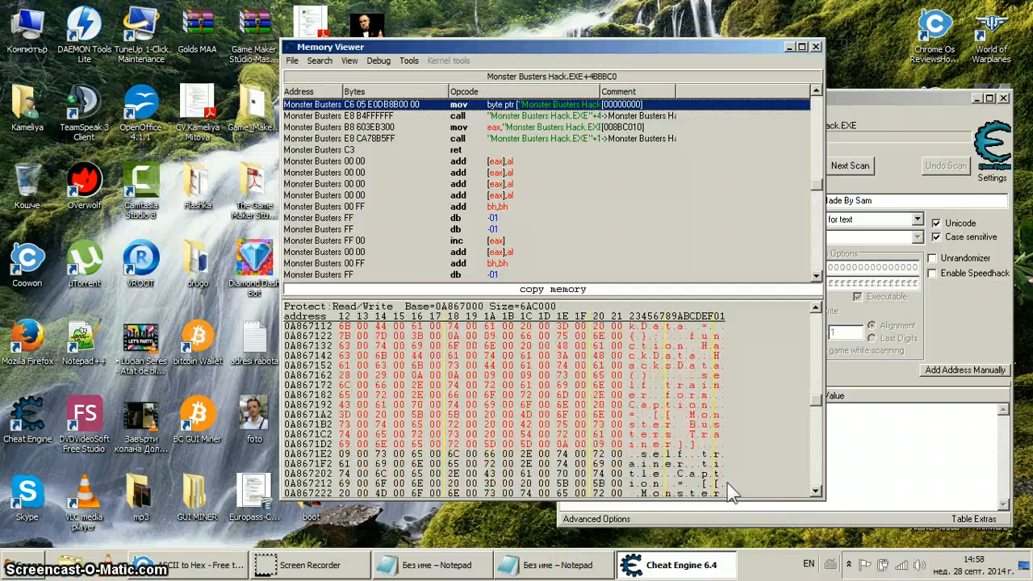
pyautogui.scroll(-3)
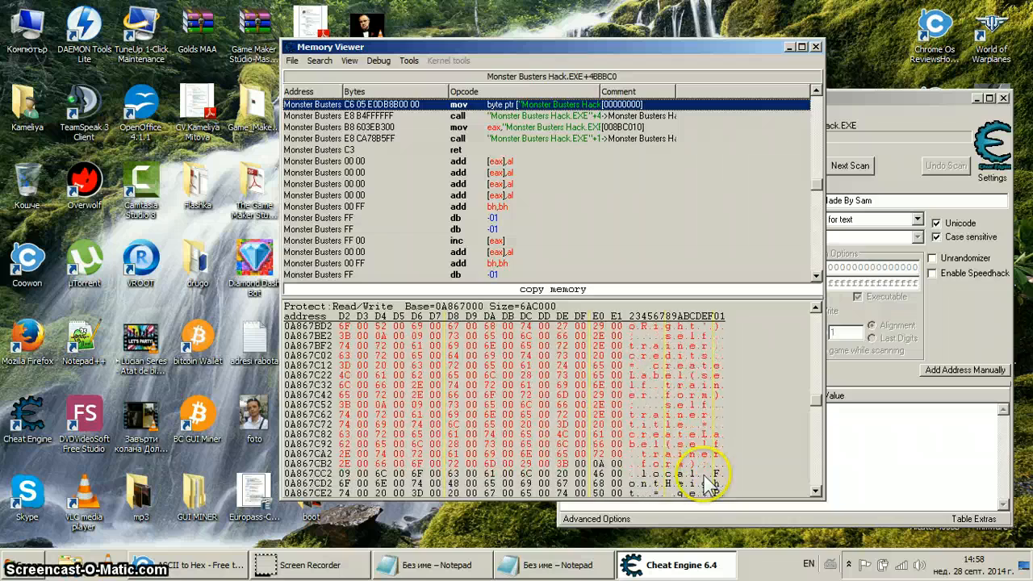
pyautogui.scroll(-3)
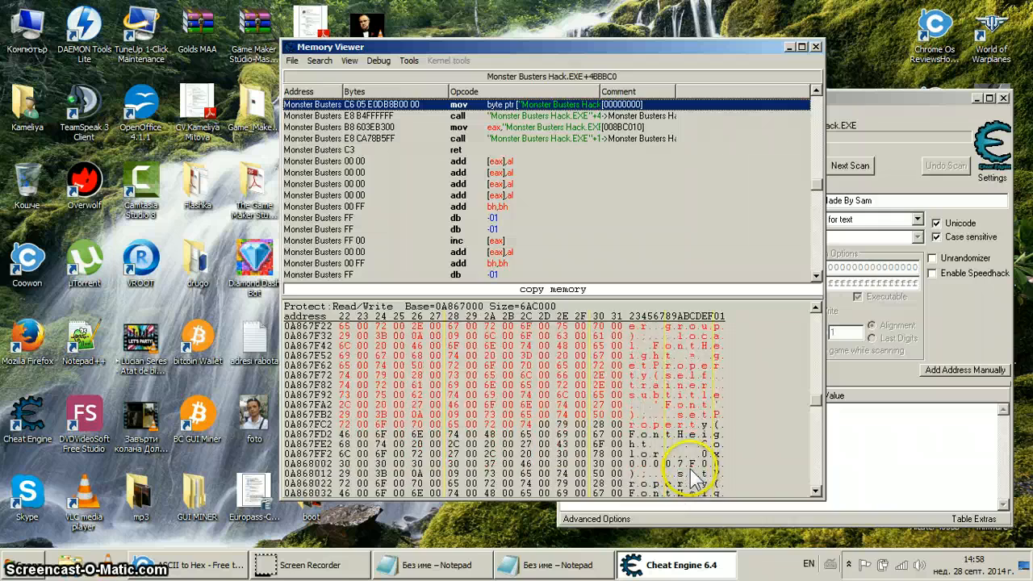
pyautogui.scroll(-3)
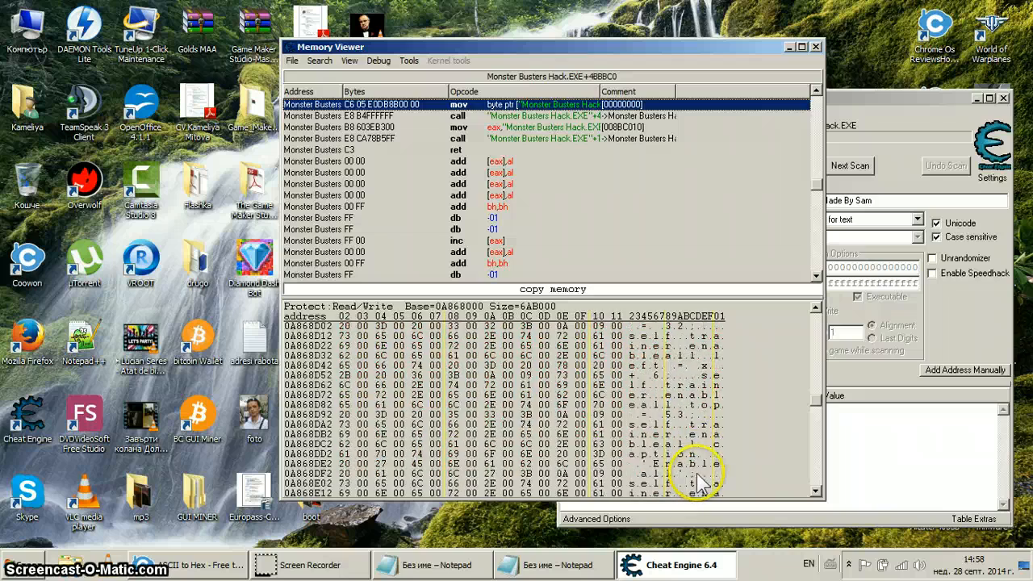
pyautogui.scroll(-3)
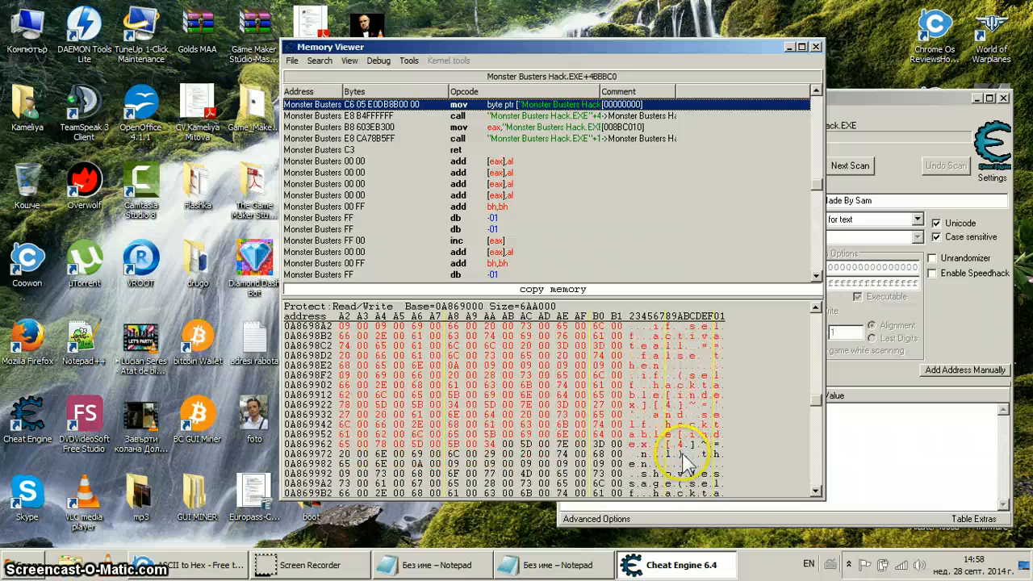
pyautogui.scroll(-3)
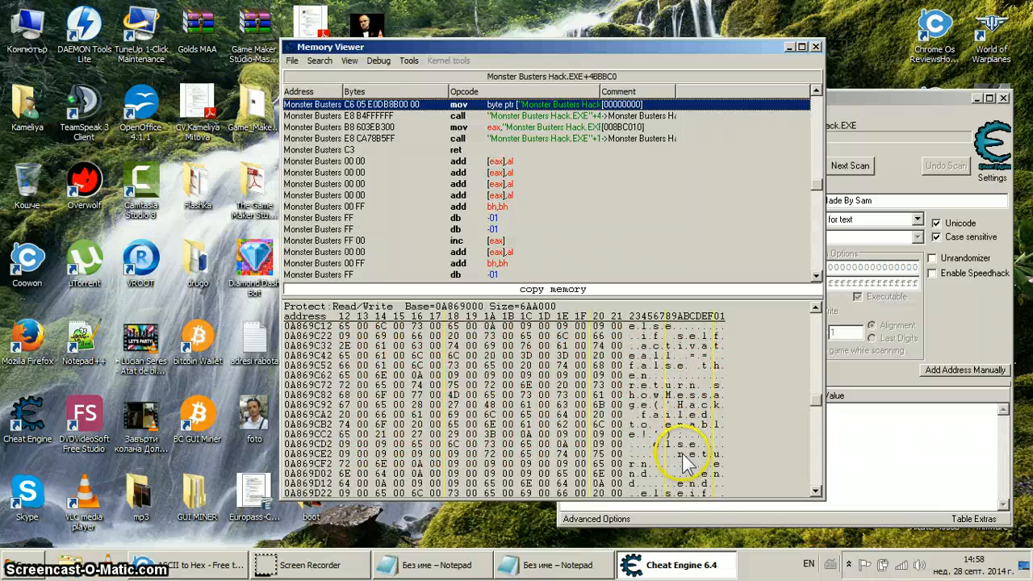
pyautogui.scroll(-3)
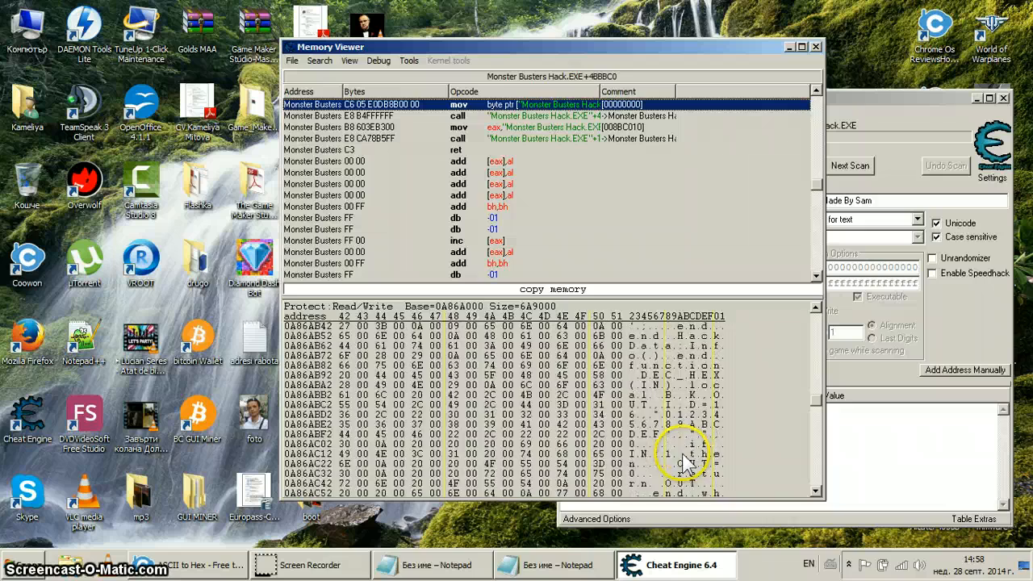
pyautogui.scroll(-3)
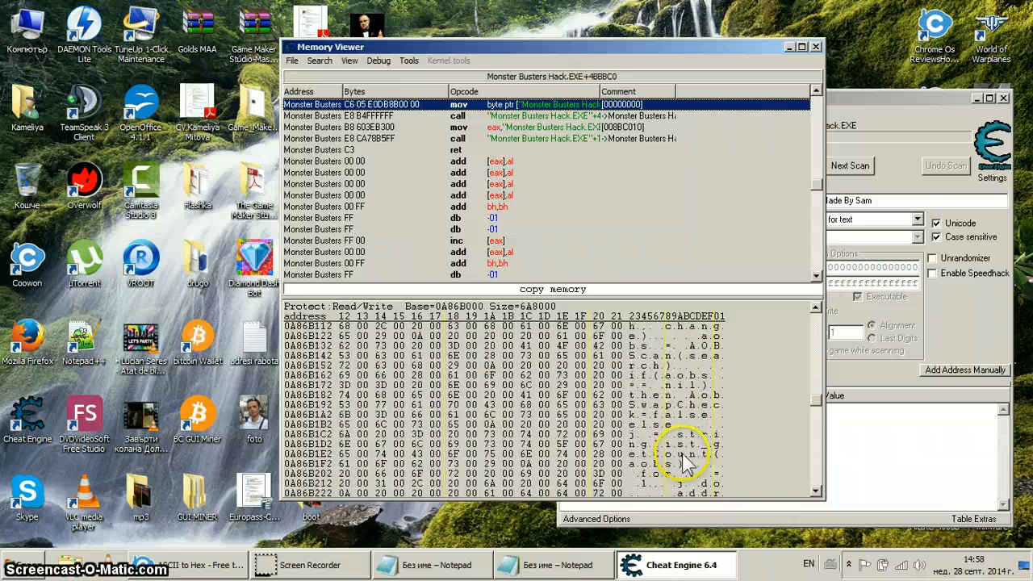
pyautogui.scroll(-3)
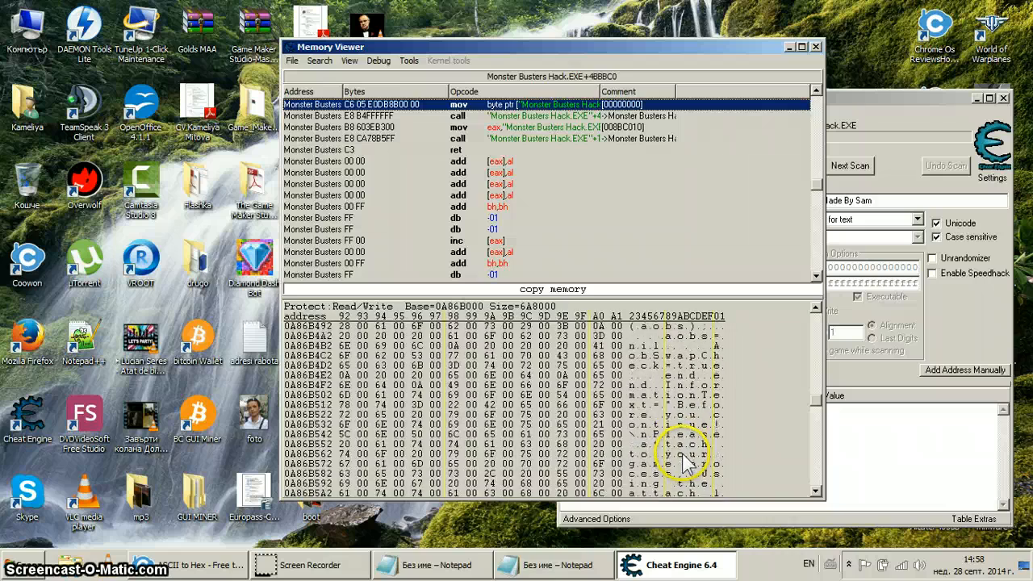
pyautogui.scroll(-3)
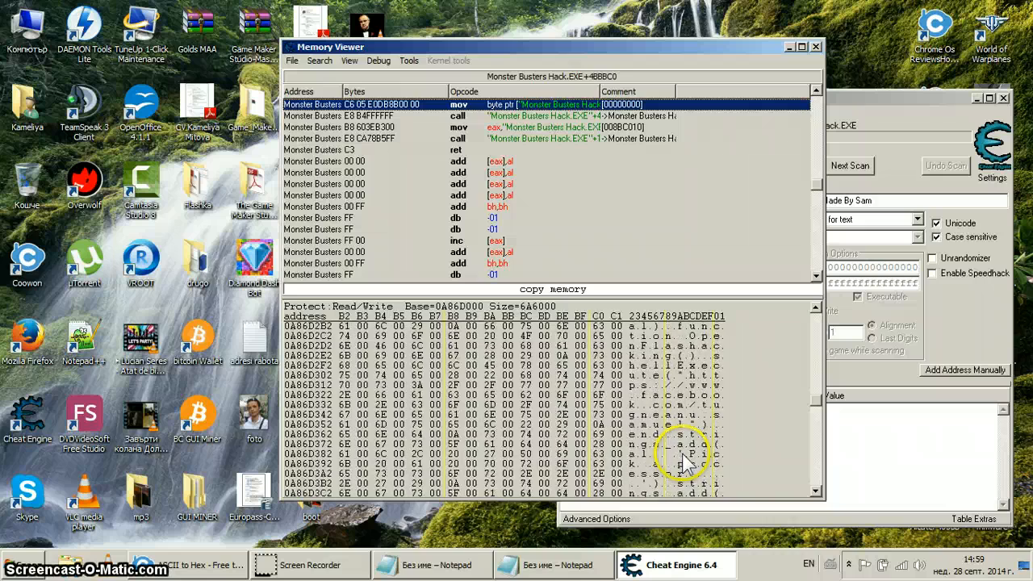
# - Scroll the hex dump further down to the readable text region based at 0A872000
pyautogui.scroll(-3)
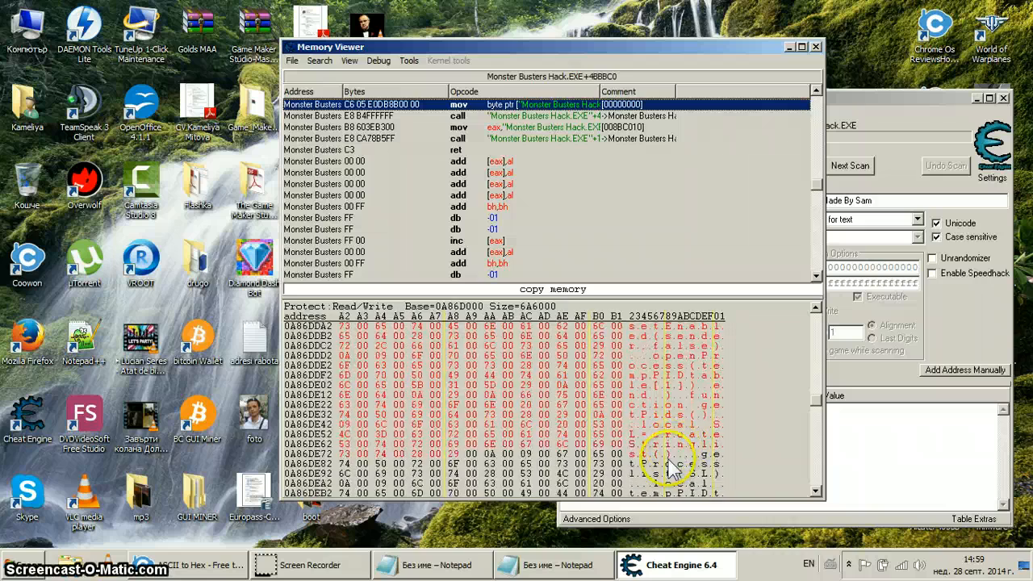
pyautogui.scroll(-3)
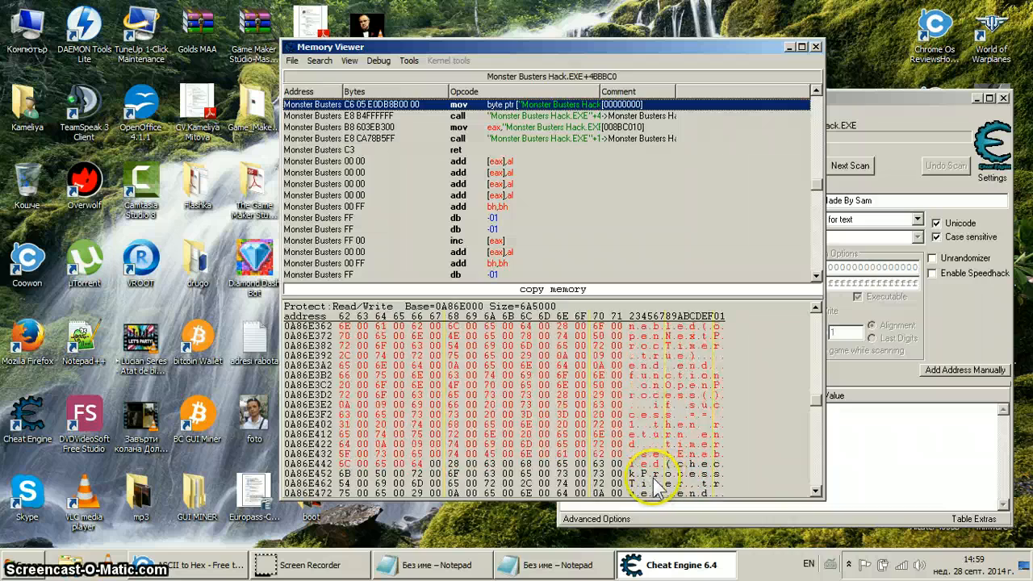
pyautogui.scroll(-3)
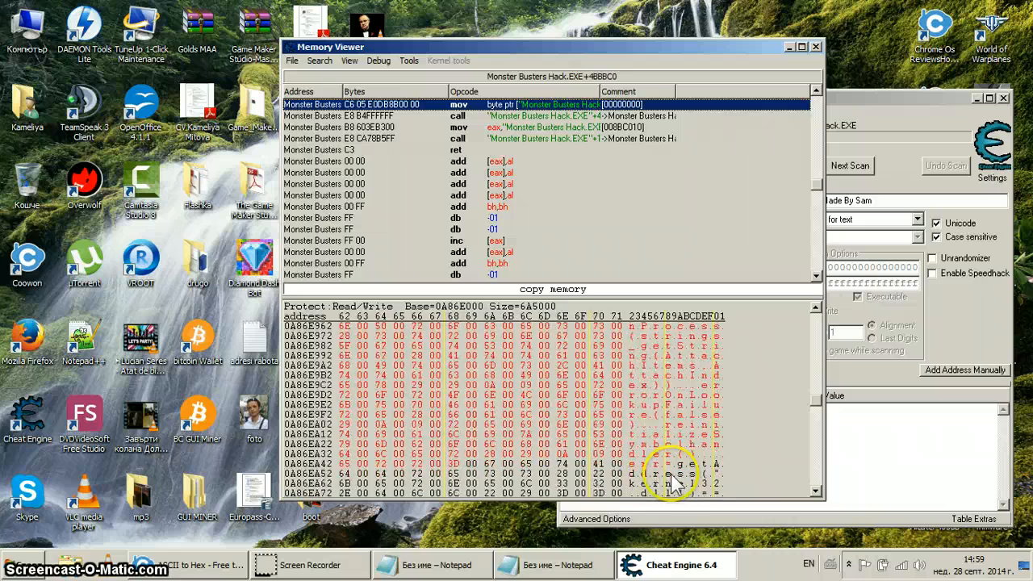
pyautogui.scroll(-3)
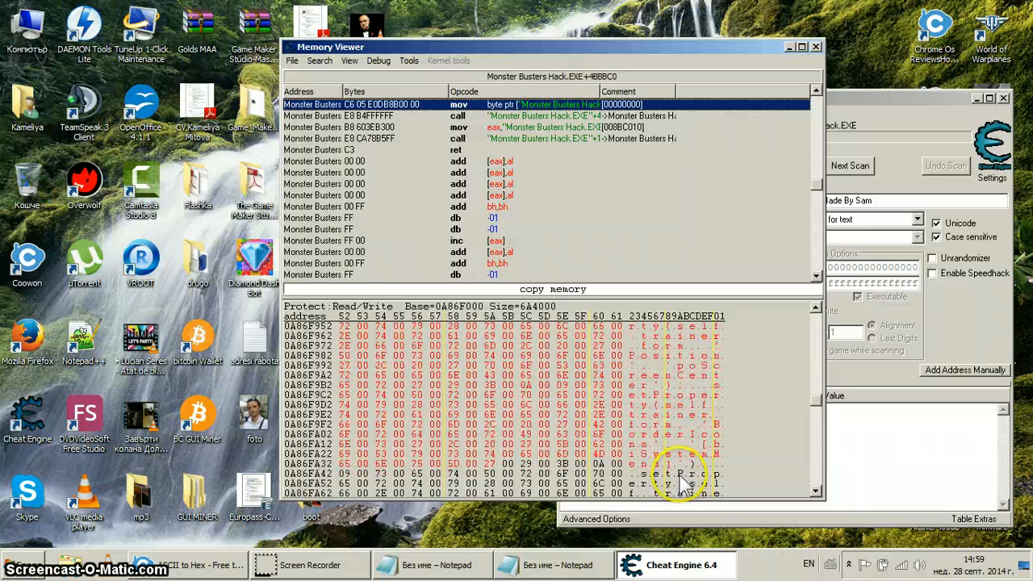
pyautogui.scroll(-3)
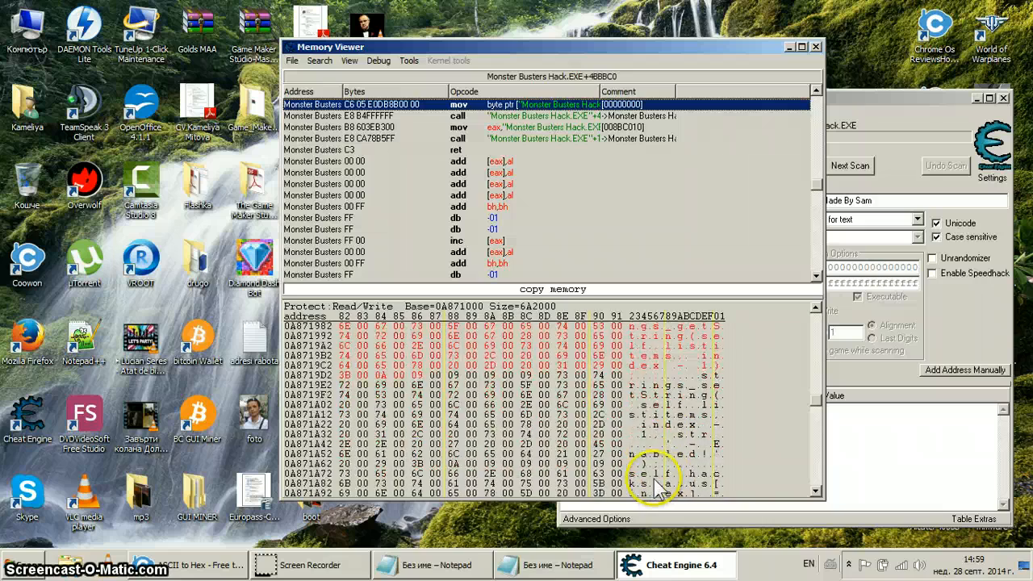
pyautogui.scroll(-3)
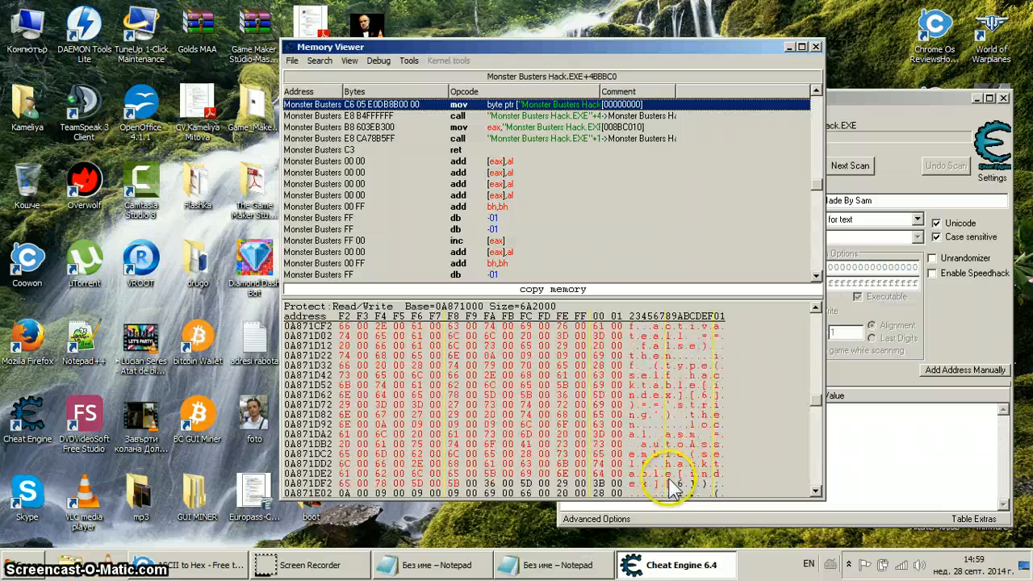
pyautogui.scroll(-3)
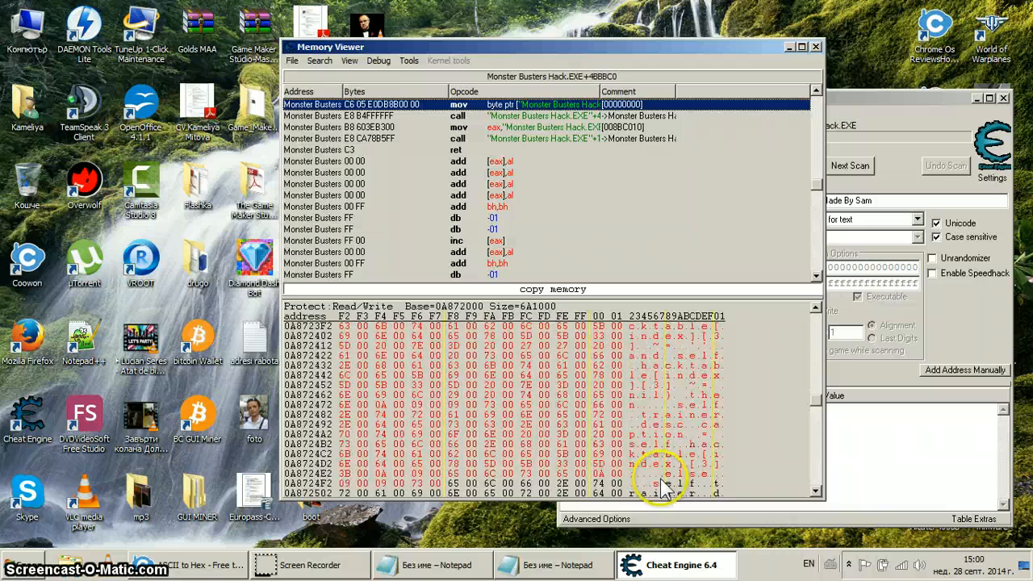
pyautogui.scroll(-3)
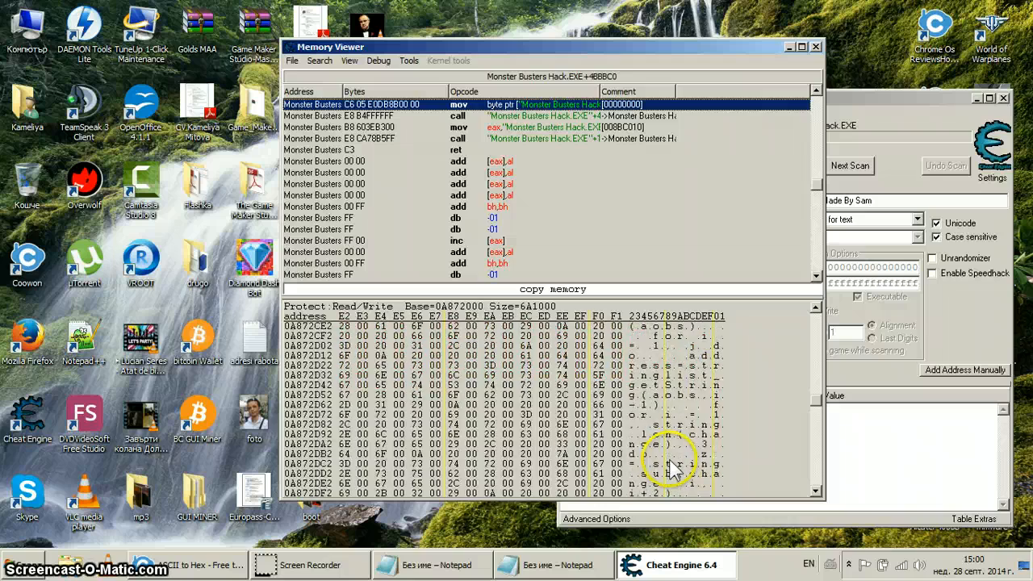
# - Scroll on to the 0A876000 block showing kernel32 names such as GetFileAttrib
pyautogui.scroll(-3)
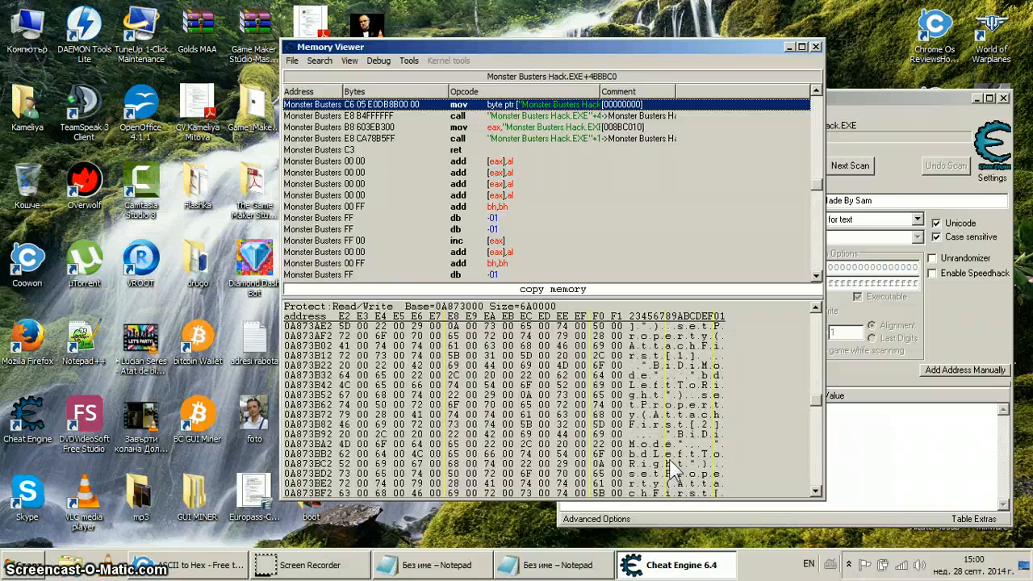
pyautogui.scroll(-3)
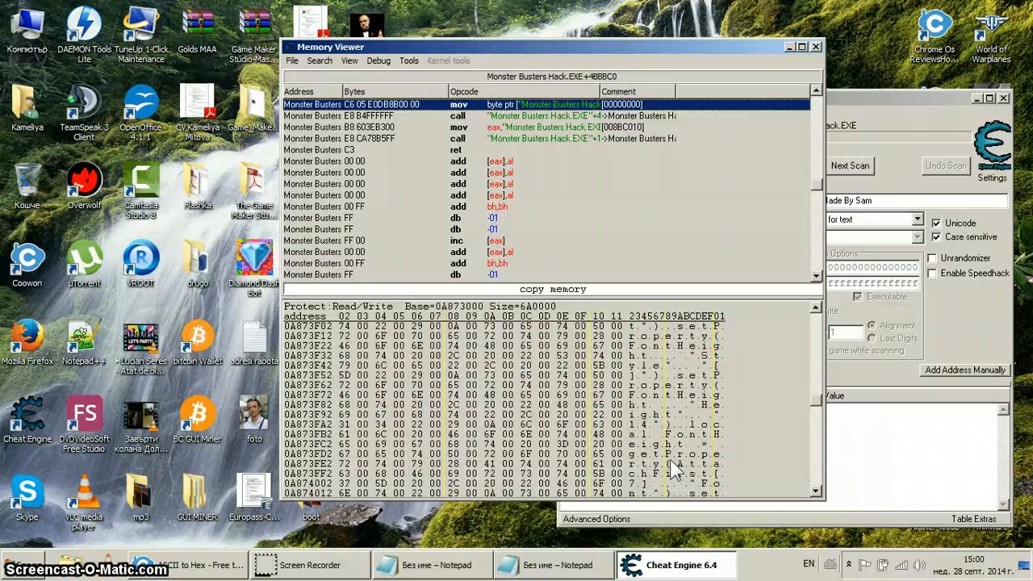
pyautogui.scroll(-3)
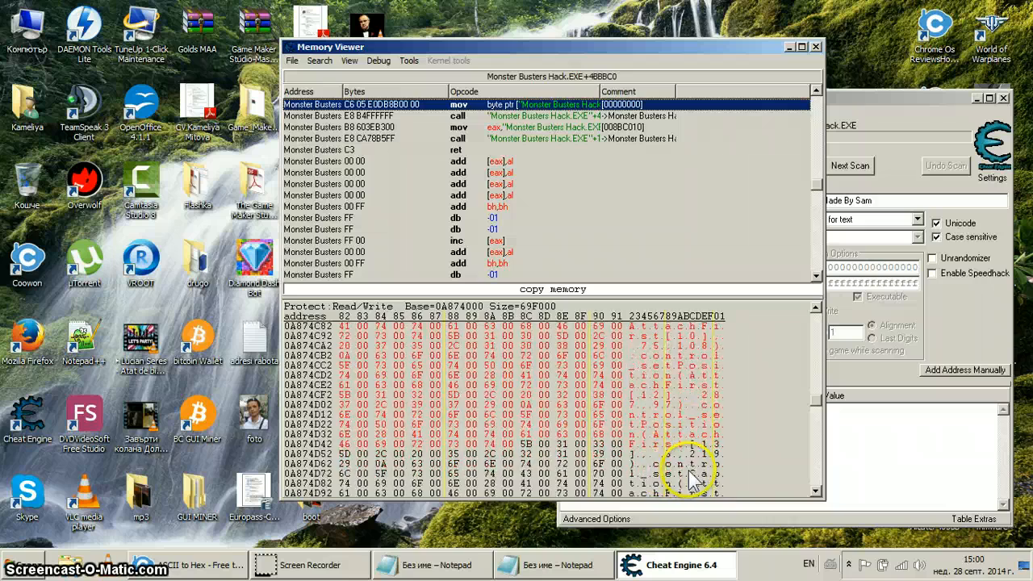
pyautogui.scroll(-3)
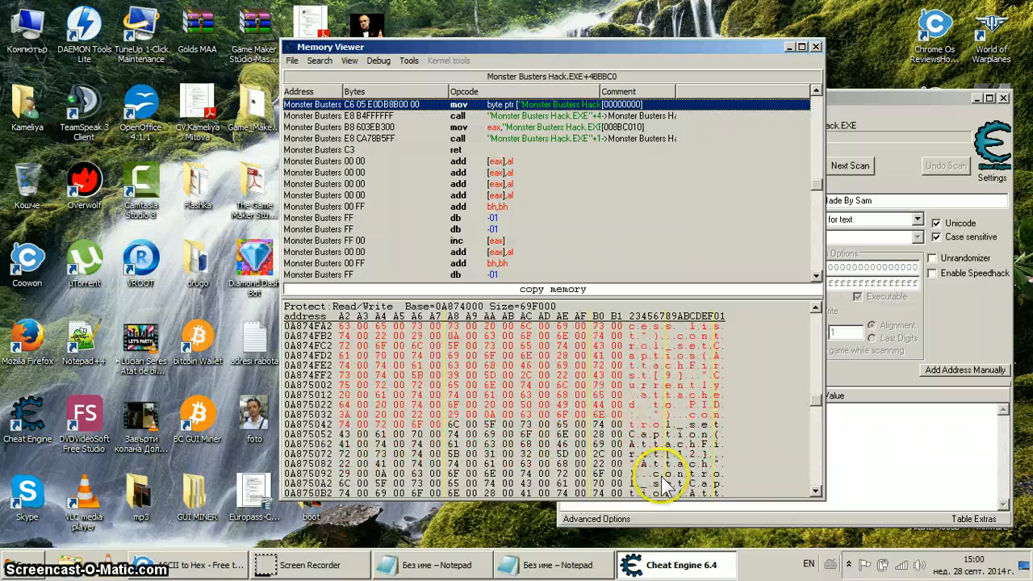
pyautogui.scroll(-3)
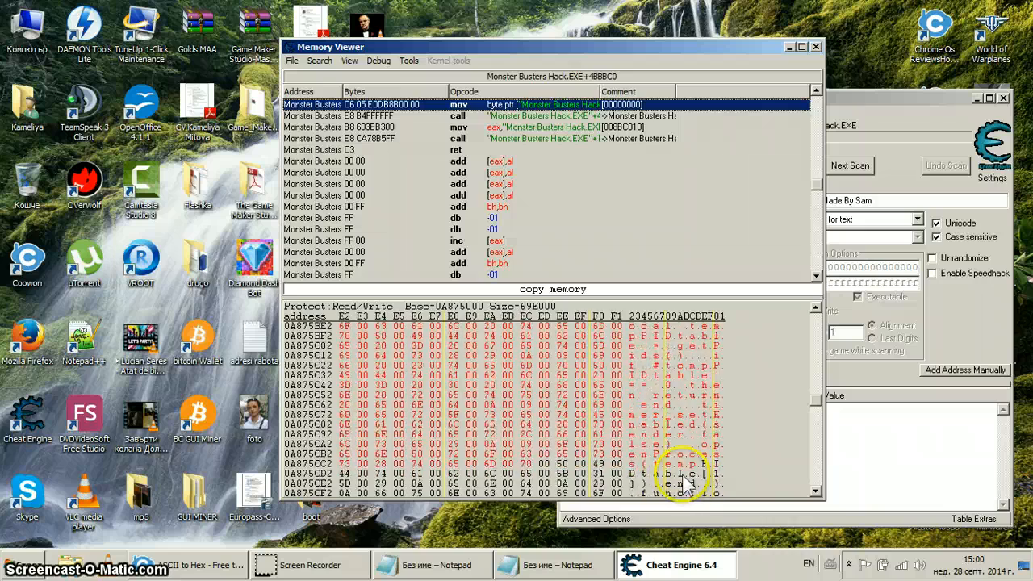
pyautogui.scroll(-3)
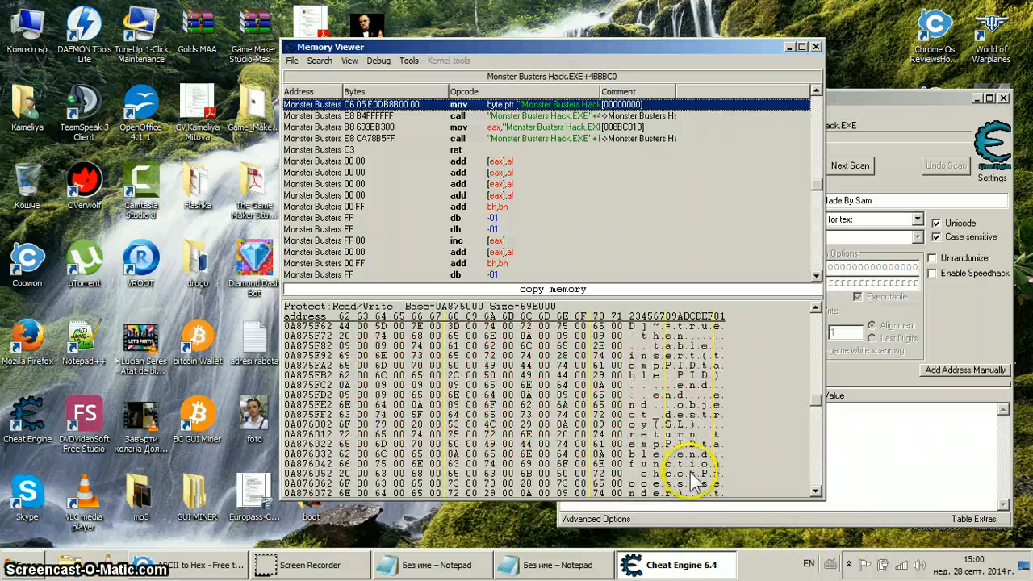
pyautogui.scroll(-3)
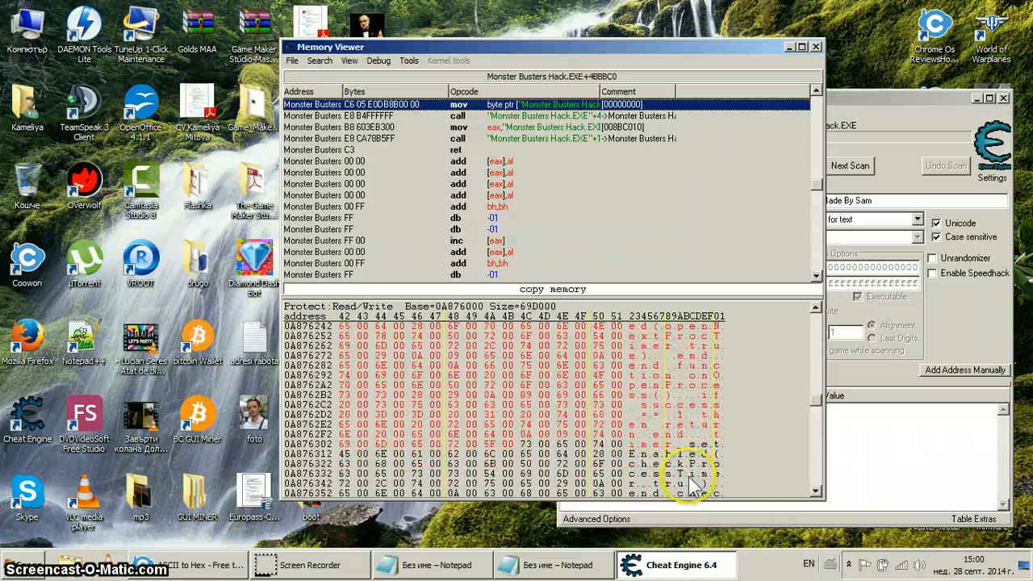
pyautogui.scroll(-3)
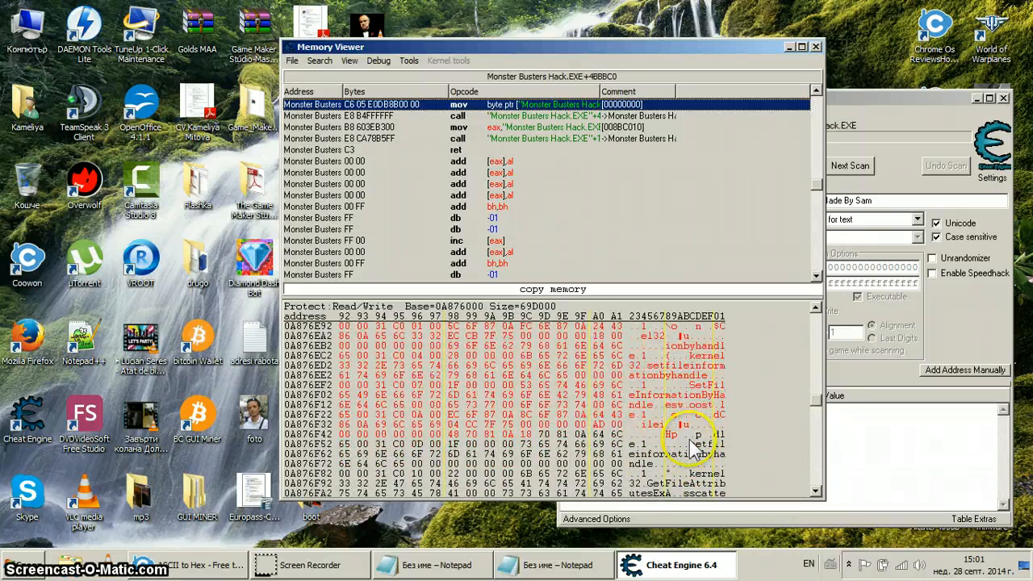
# - Scroll back up to the rows at 0A876DA2 showing crc32 and hacking strings
pyautogui.scroll(3)
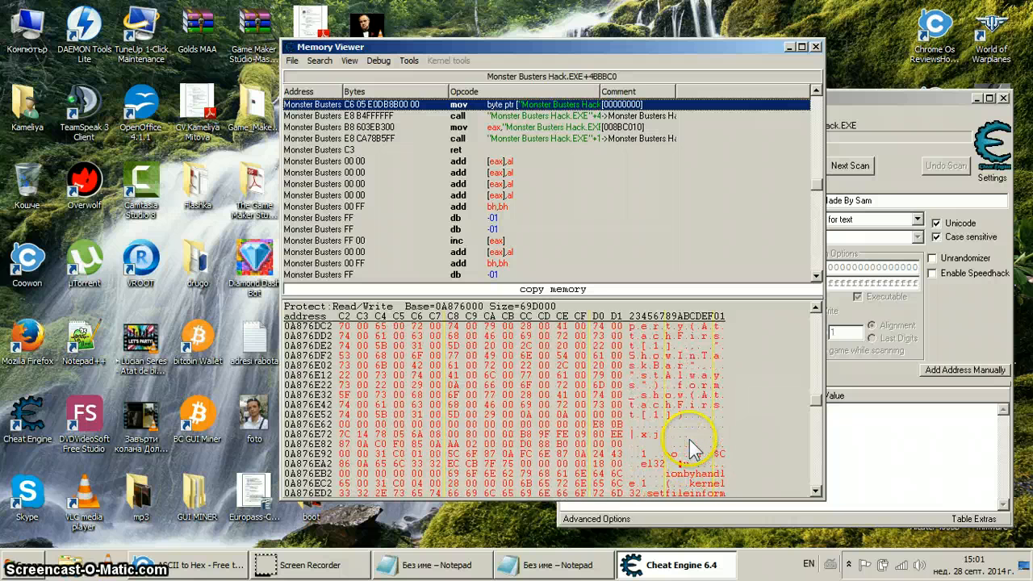
pyautogui.scroll(3)
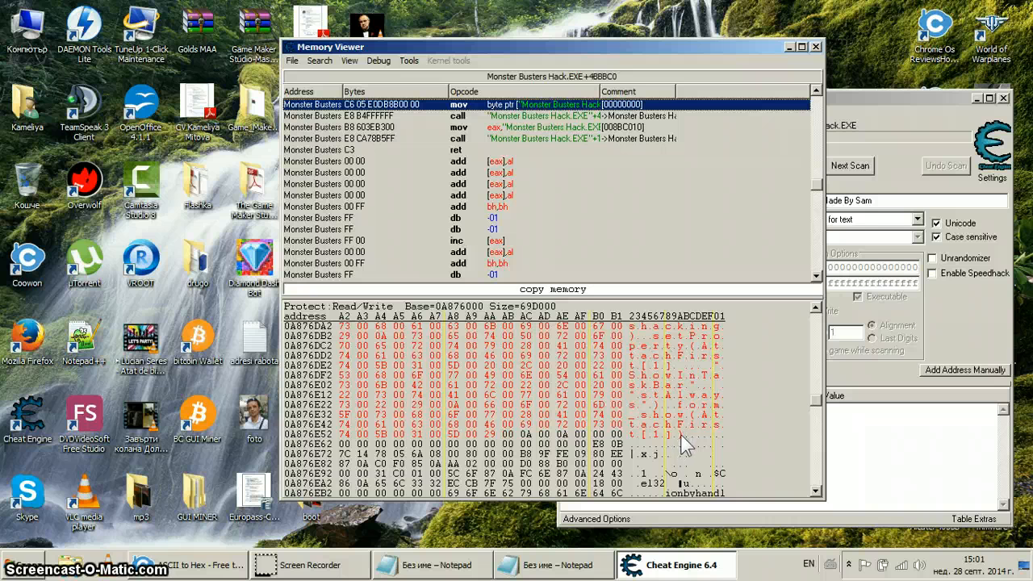
pyautogui.rightClick(686, 444)
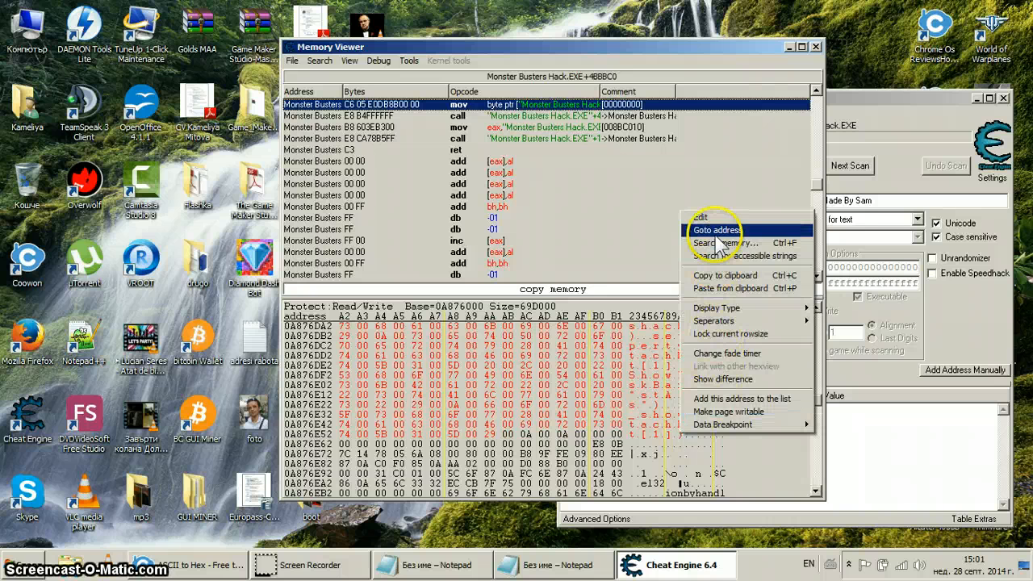
pyautogui.moveTo(695, 413)
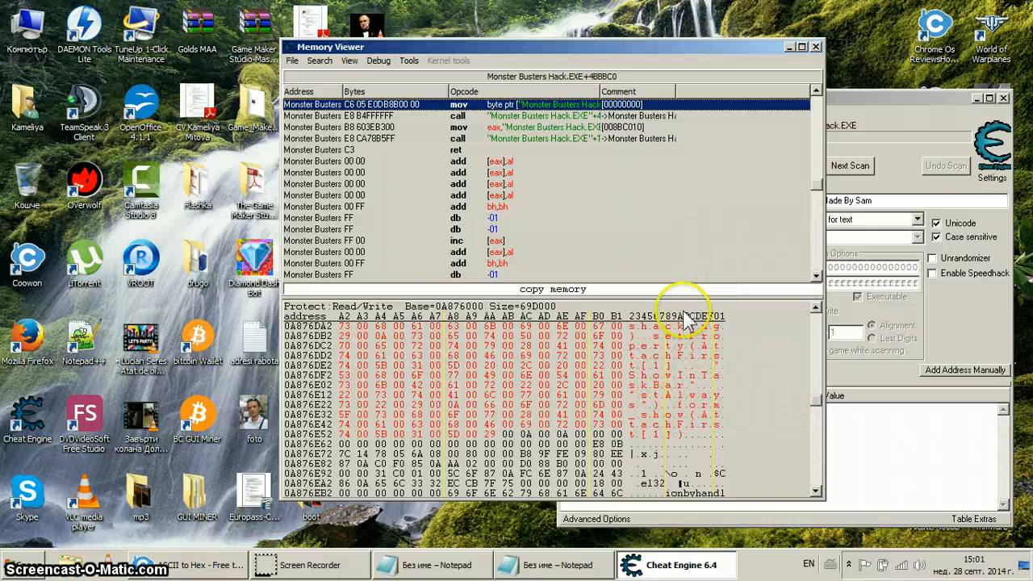
pyautogui.click(433, 565)
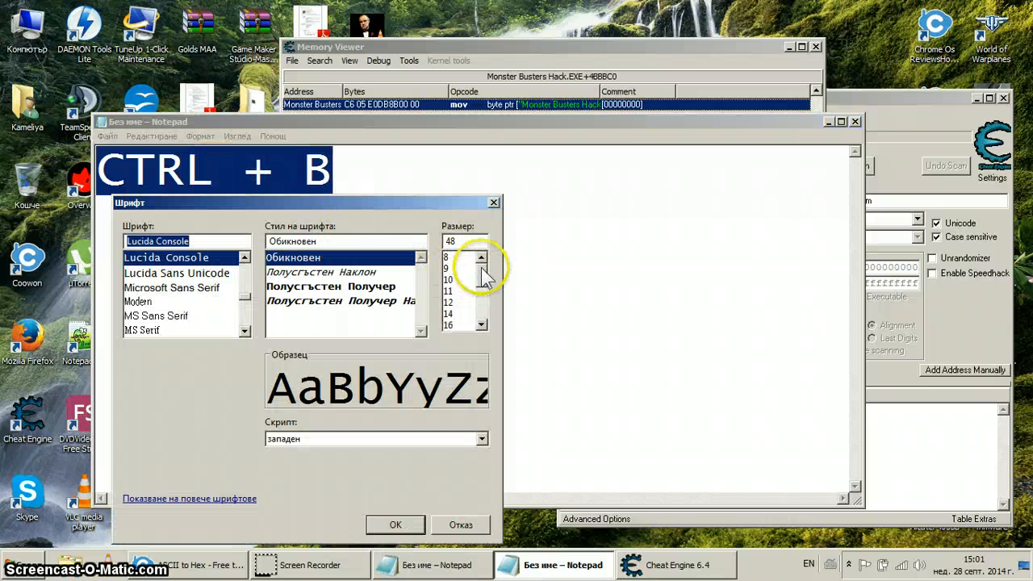
# - Choose font size 10 in Notepad's Font dialog and confirm it
pyautogui.click(448, 281)
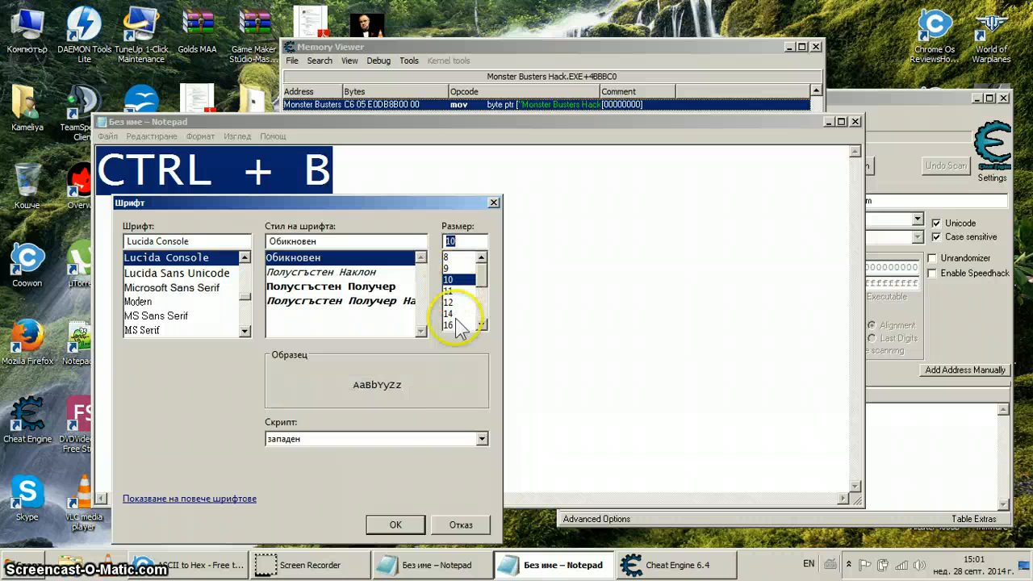
pyautogui.click(395, 525)
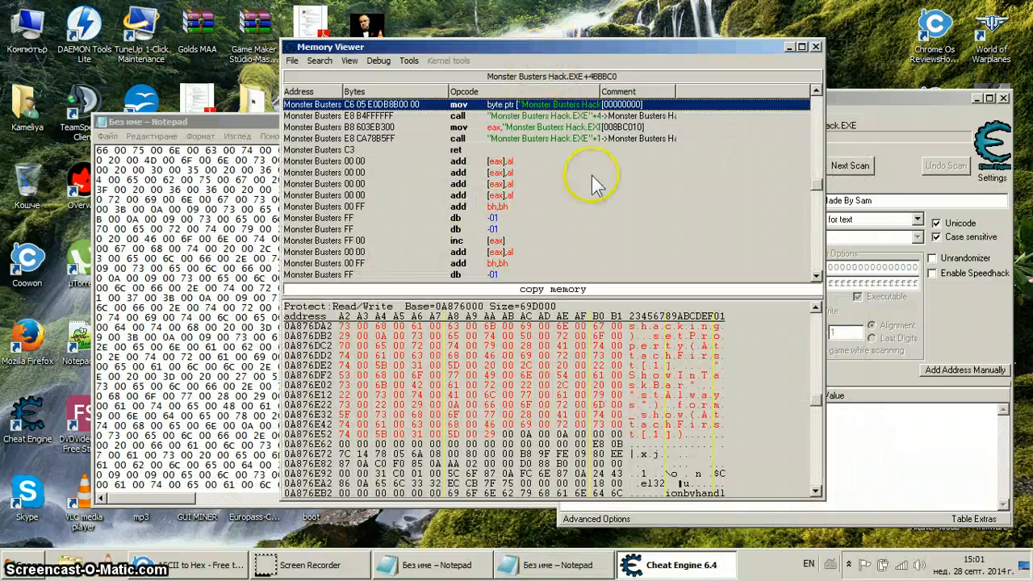
pyautogui.moveTo(681, 384)
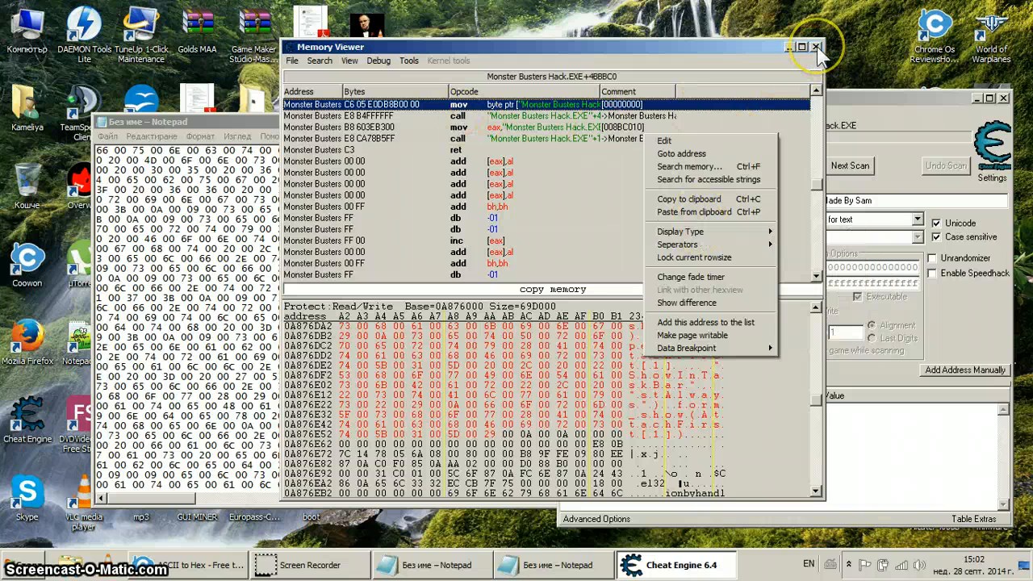
# - Minimize the Memory Viewer so Notepad's hex-byte note is in front
pyautogui.click(817, 45)
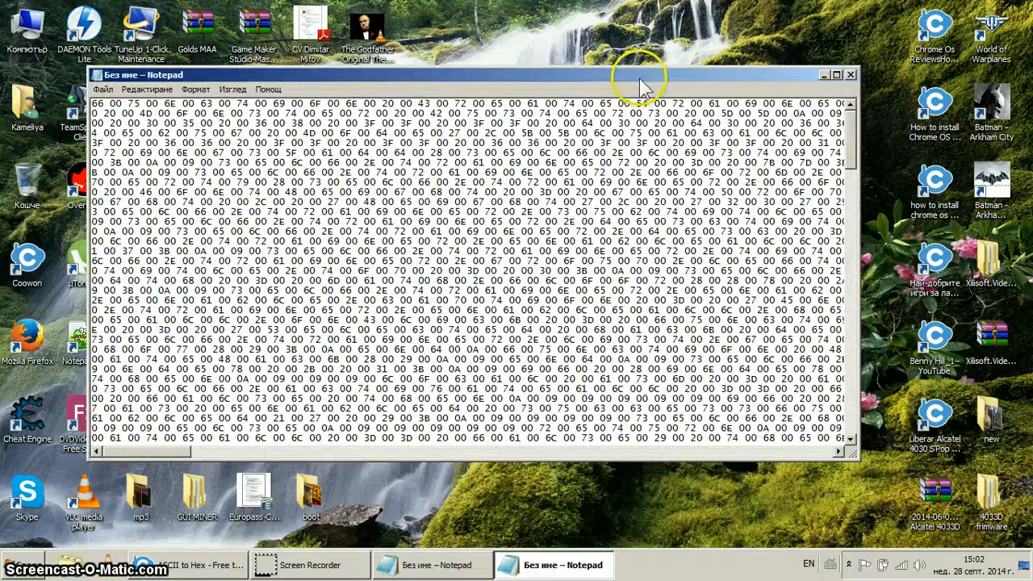
# - Scroll through the copied hex bytes in Notepad and switch to the asciitohex.com tab
pyautogui.scroll(-3)
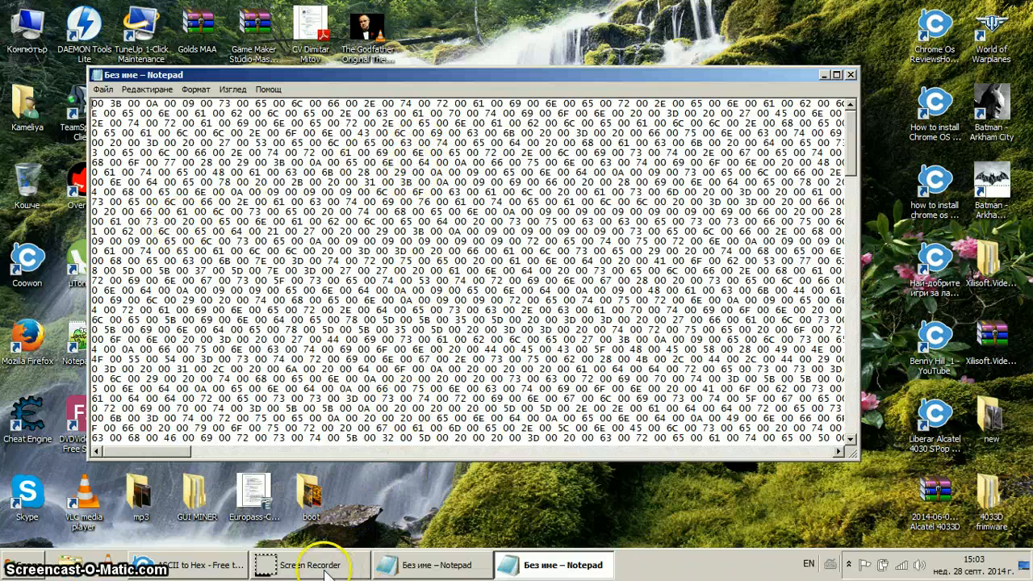
pyautogui.click(185, 565)
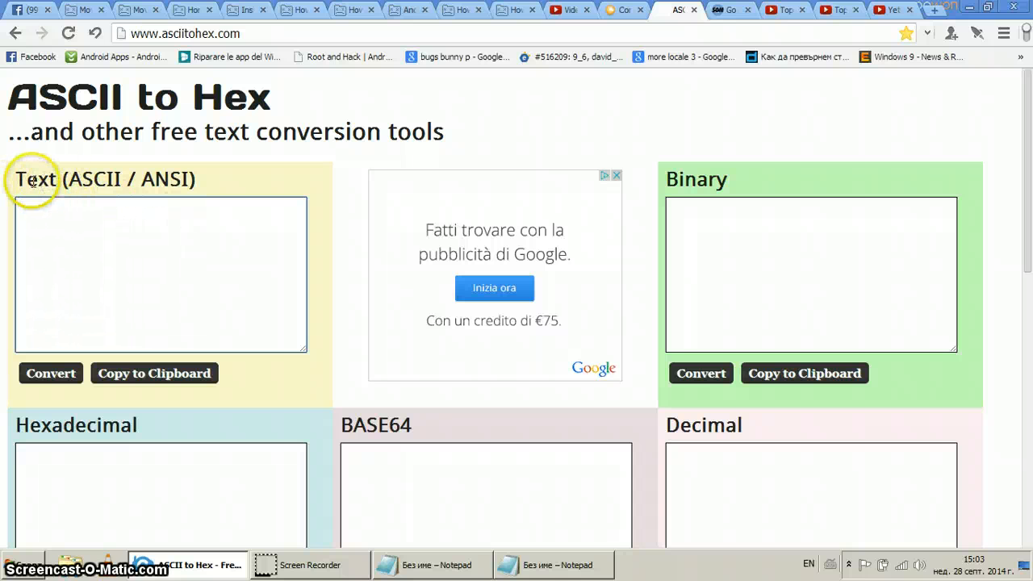
pyautogui.doubleClick(34, 177)
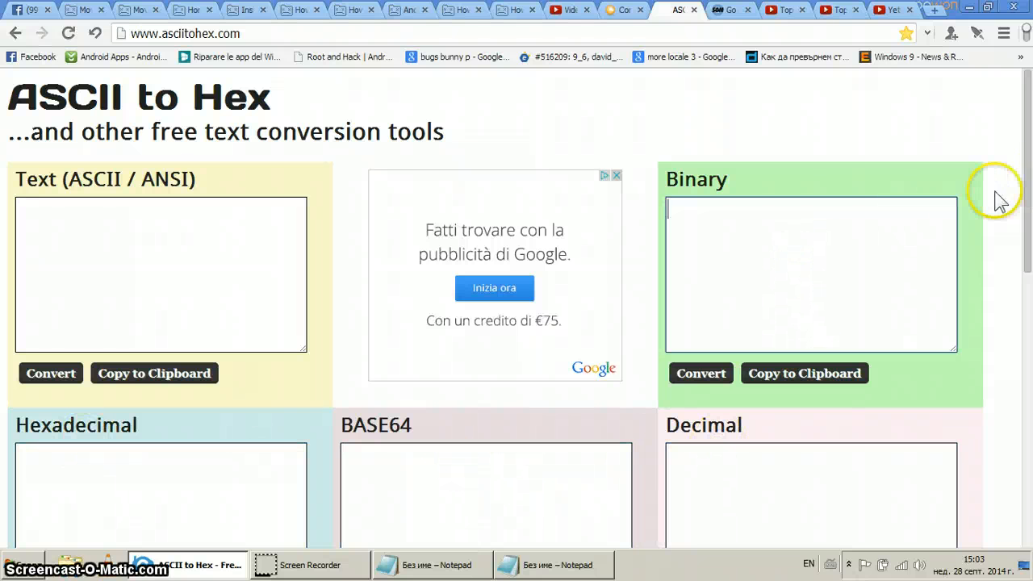
pyautogui.write('0101010101010101')
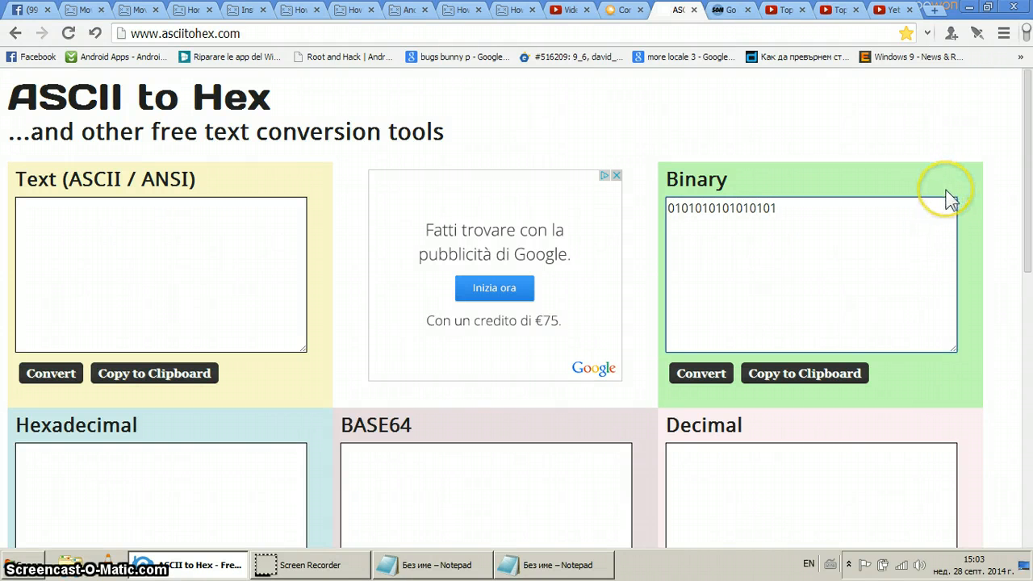
pyautogui.press('BackSpace')
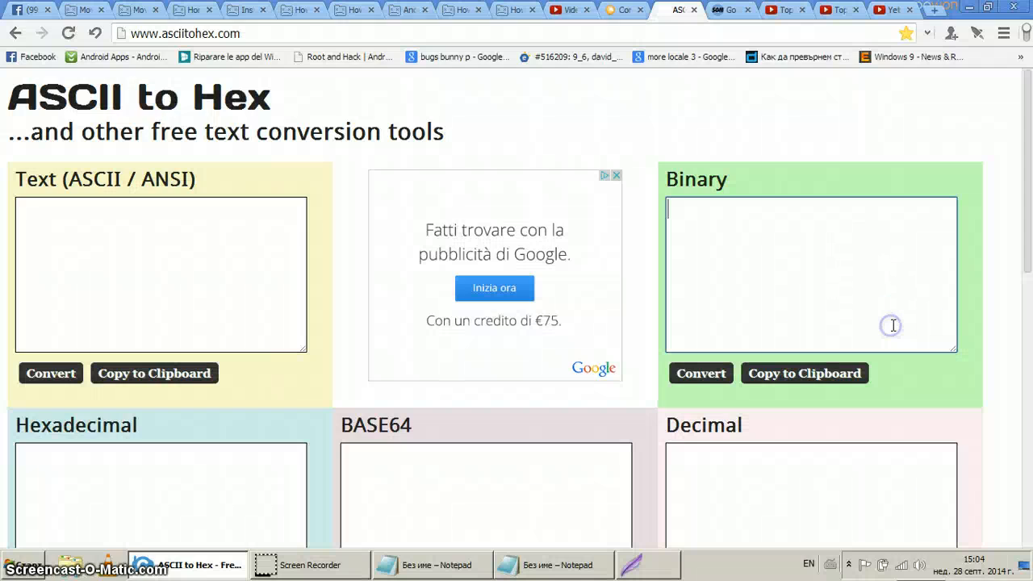
pyautogui.scroll(-3)
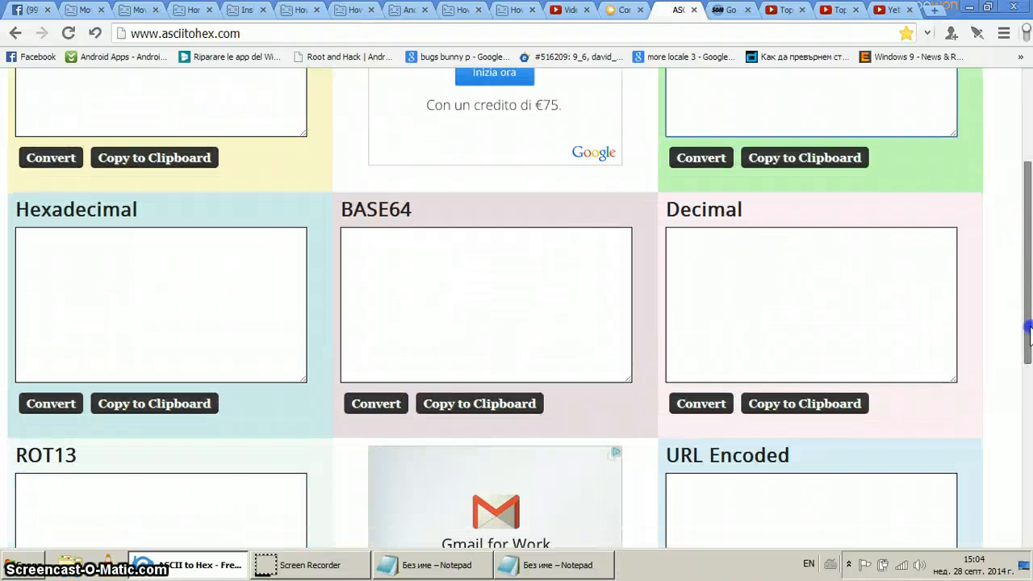
pyautogui.scroll(-3)
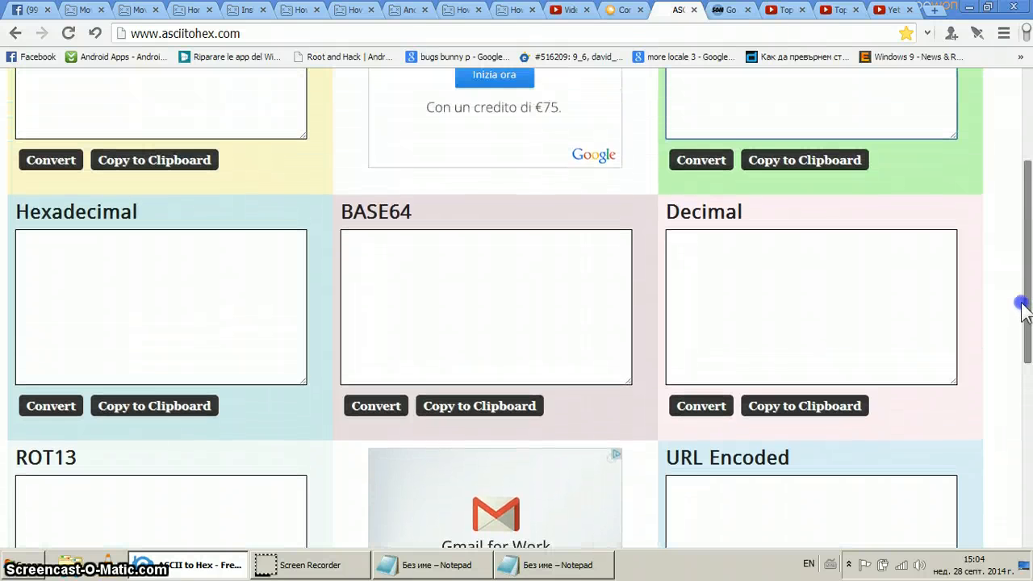
pyautogui.scroll(3)
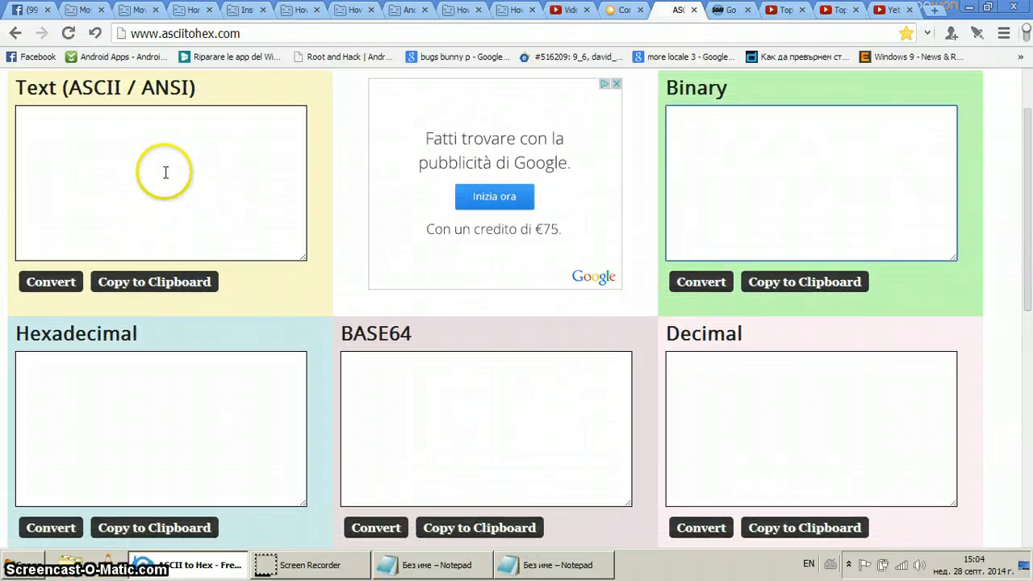
pyautogui.moveTo(171, 218)
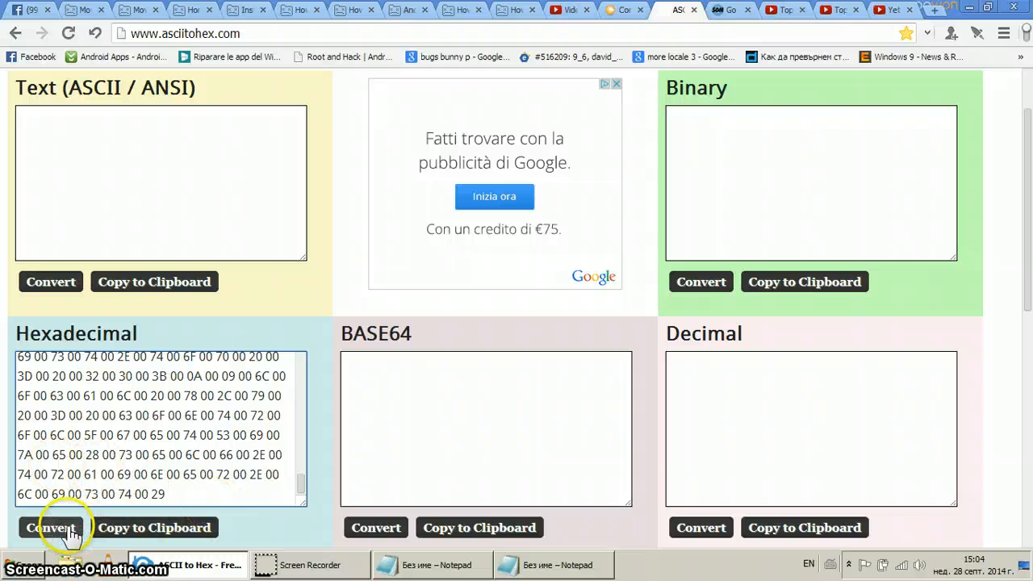
# - Convert the hex into the readable CreateTrainer script for Monster Busters Trainer
pyautogui.click(50, 527)
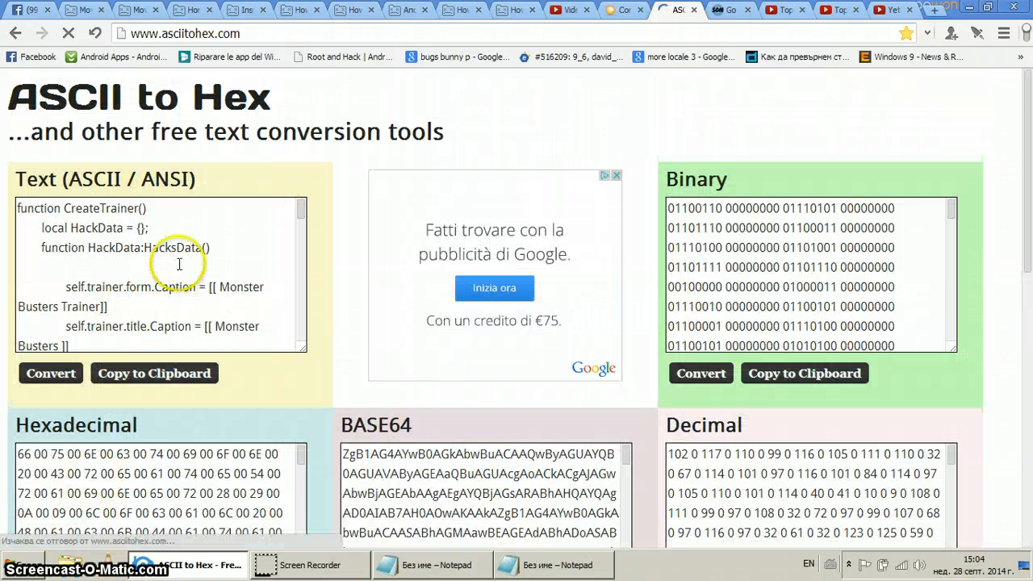
pyautogui.click(13, 565)
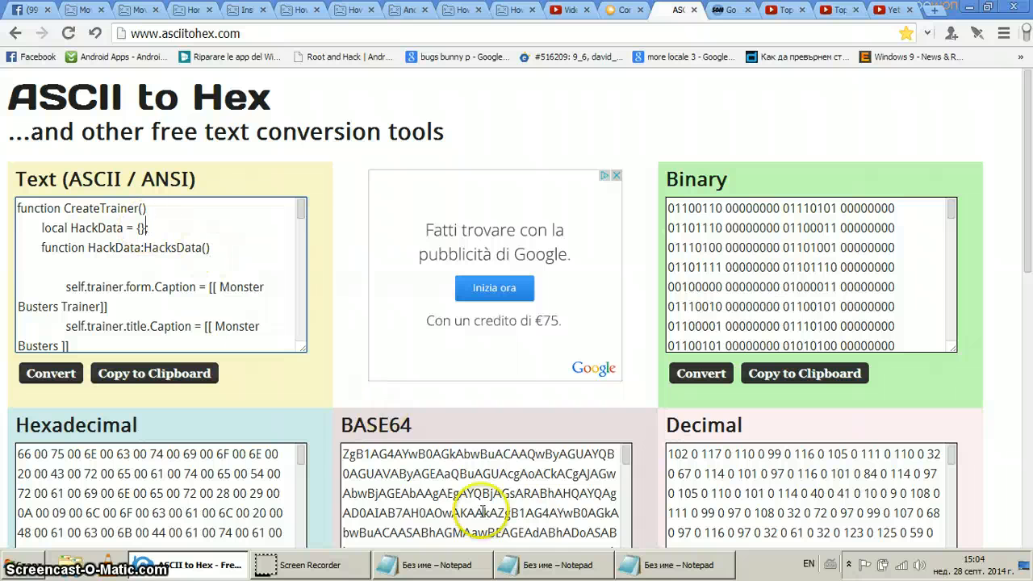
pyautogui.click(675, 565)
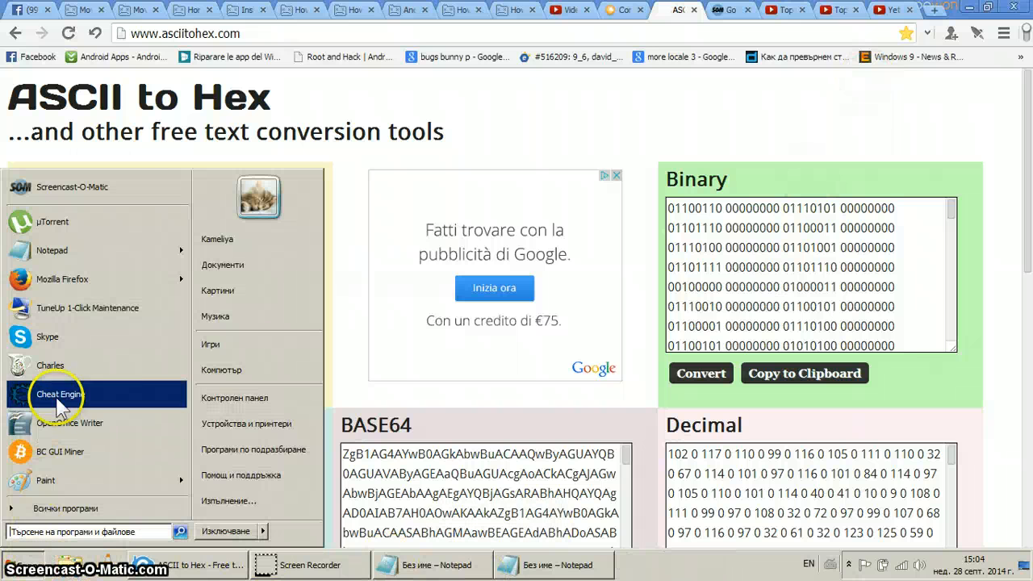
# - Launch Cheat Engine and choose Table > Show Cheat Table Lua Script
pyautogui.click(58, 394)
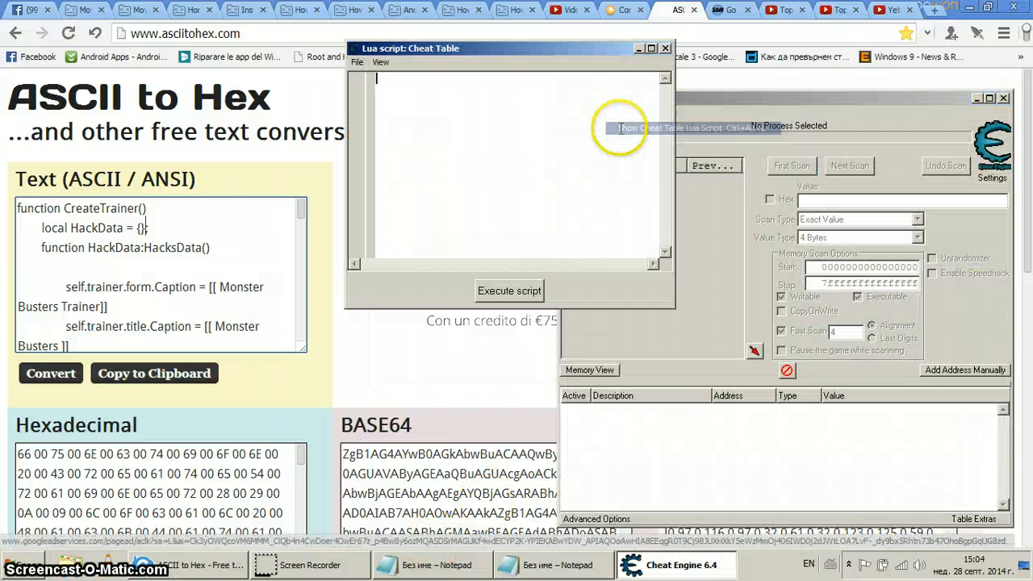
pyautogui.click(617, 113)
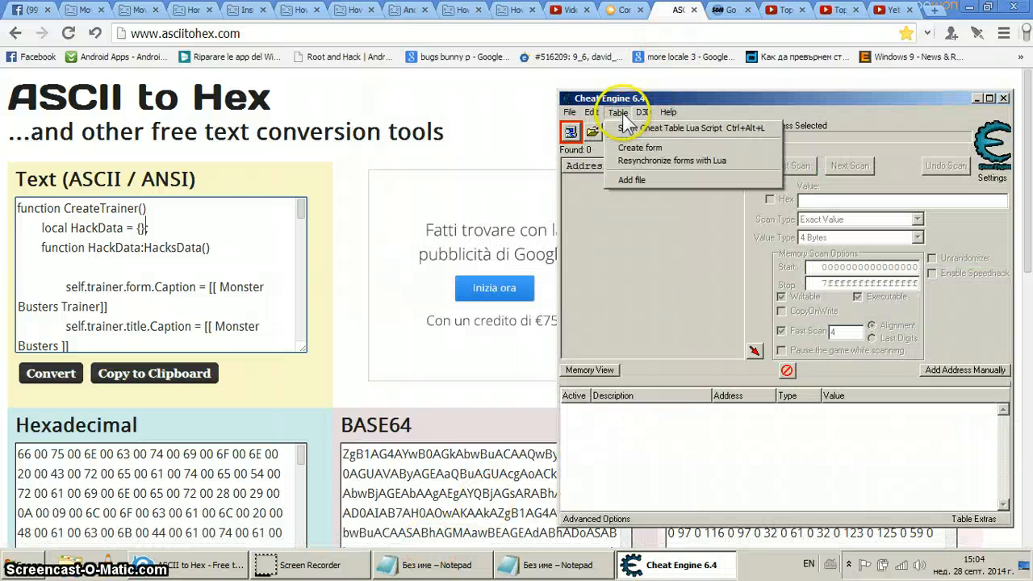
pyautogui.moveTo(696, 135)
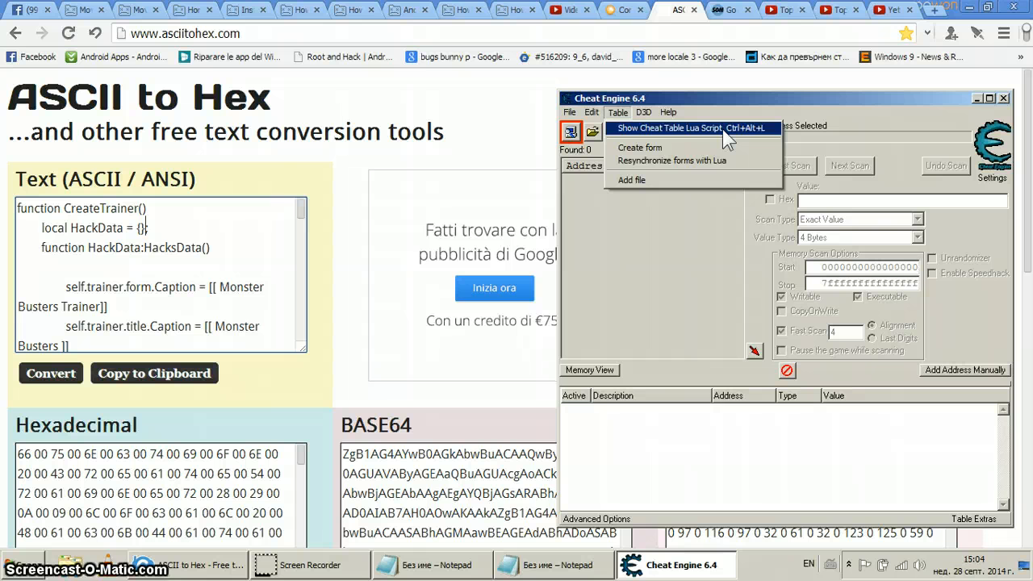
pyautogui.click(668, 127)
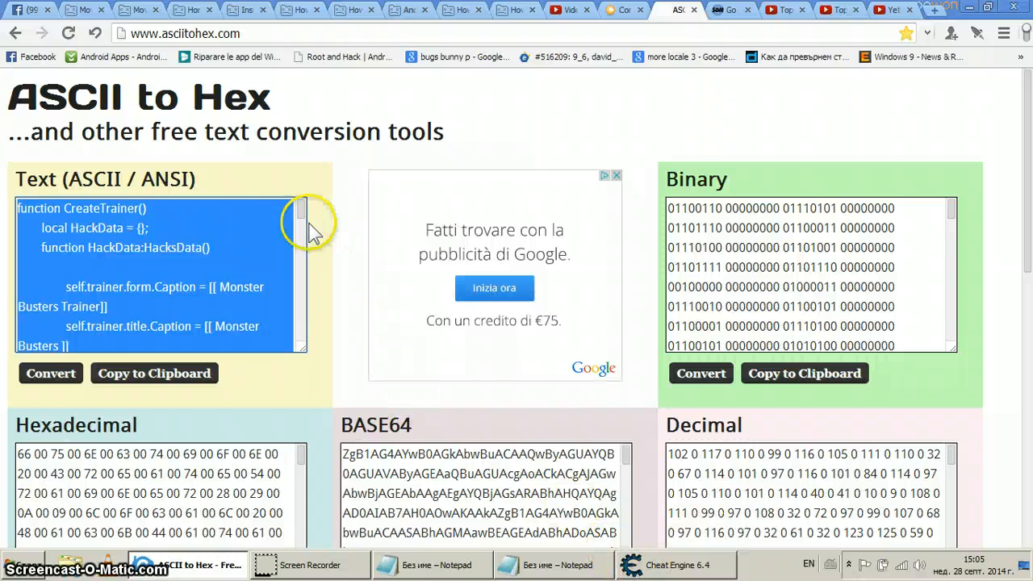
# - Bring Cheat Engine forward to paste the decoded trainer script into its Lua script window
pyautogui.scroll(-3)
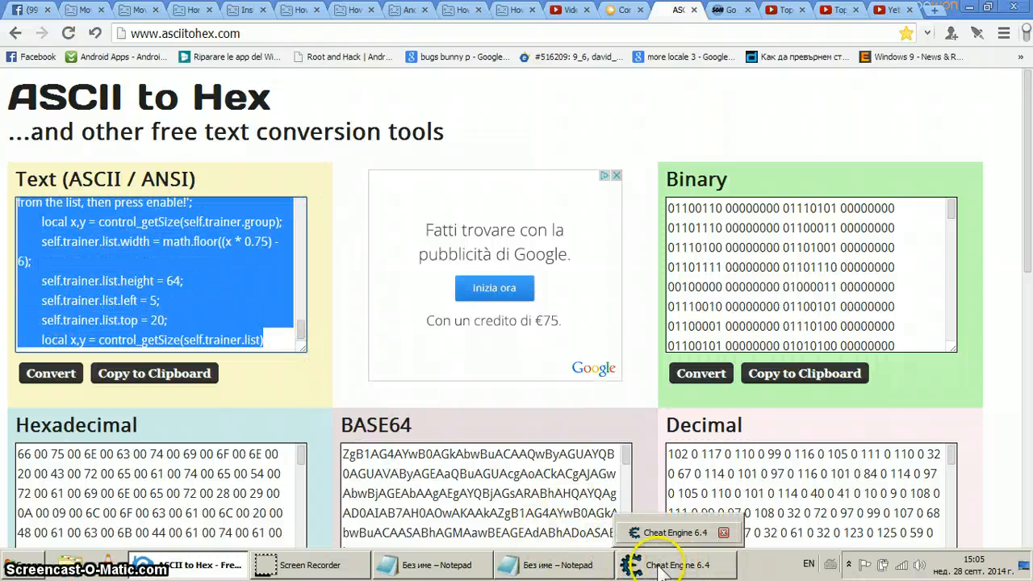
pyautogui.click(676, 565)
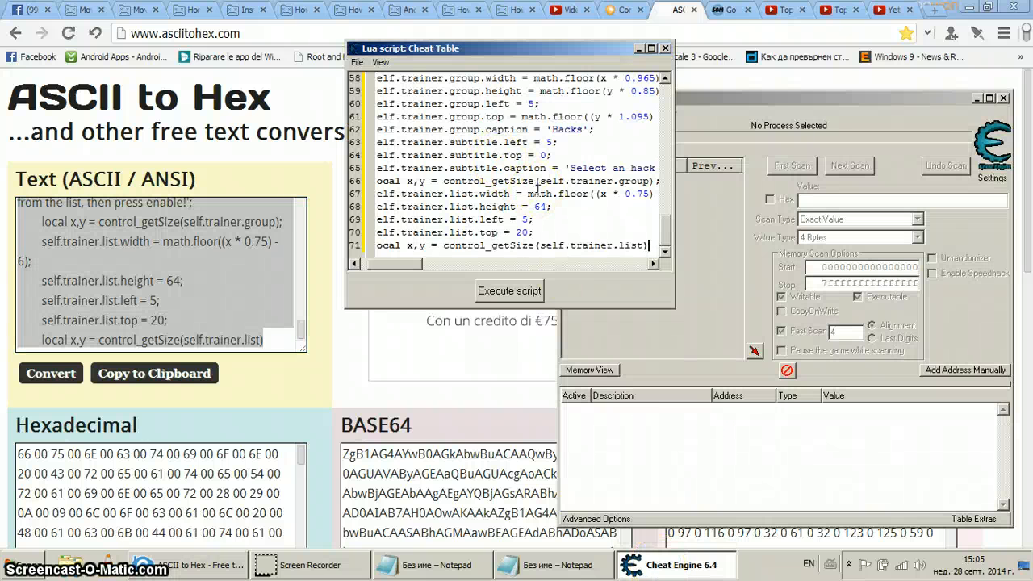
pyautogui.moveTo(483, 504)
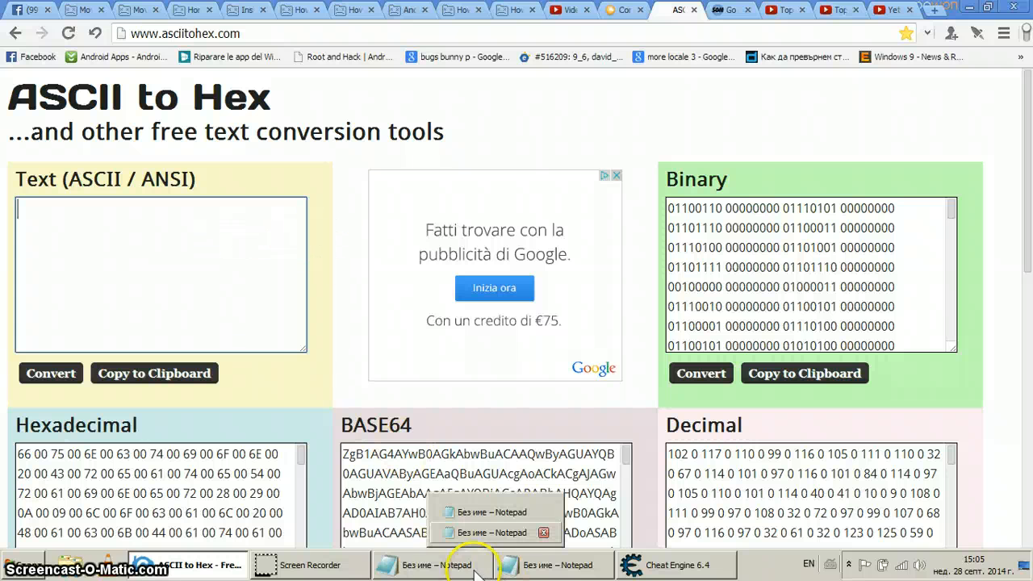
# - Return to the Notepad file and select the next block of the trainer's hex code
pyautogui.click(439, 565)
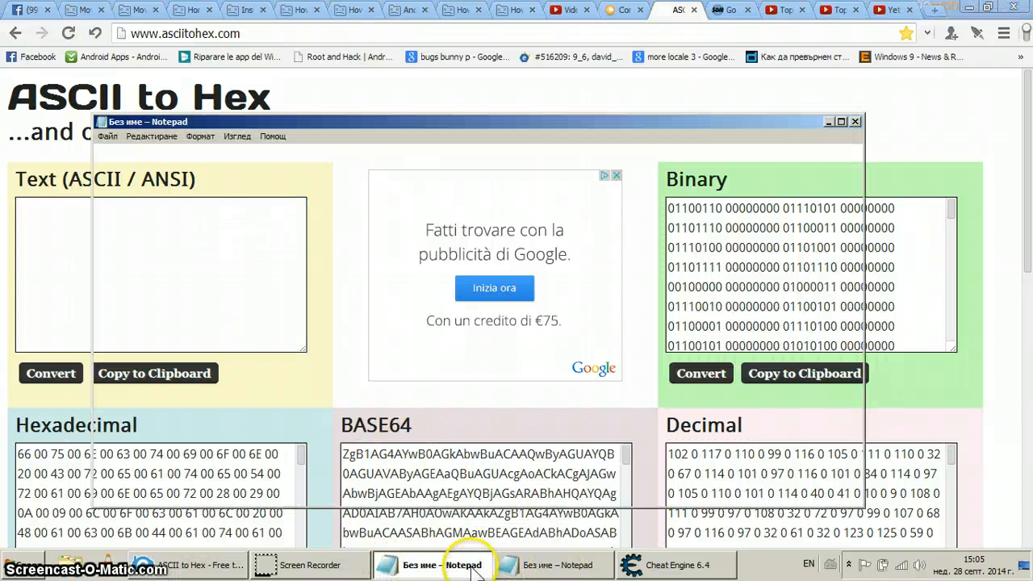
pyautogui.click(556, 565)
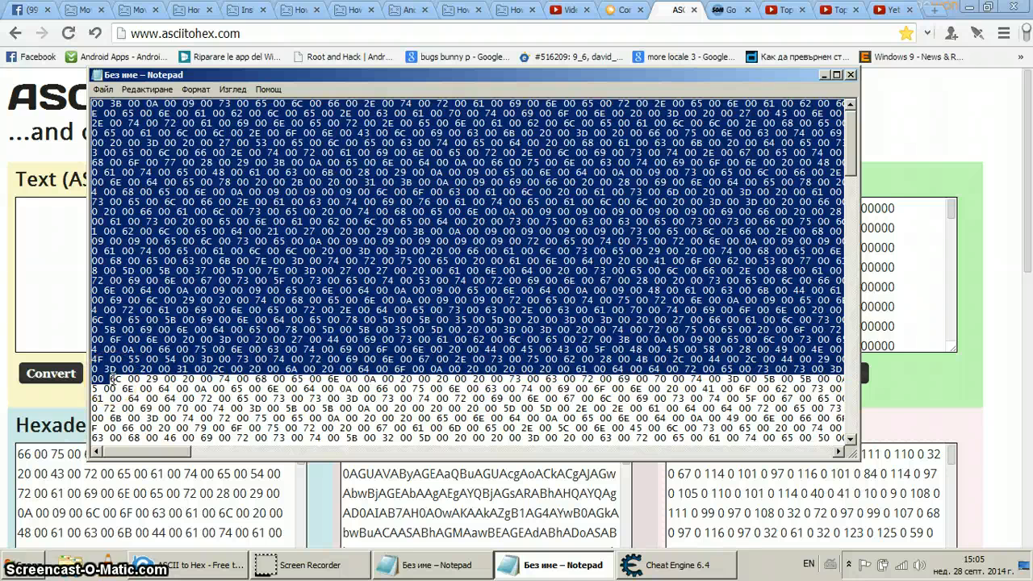
pyautogui.scroll(-3)
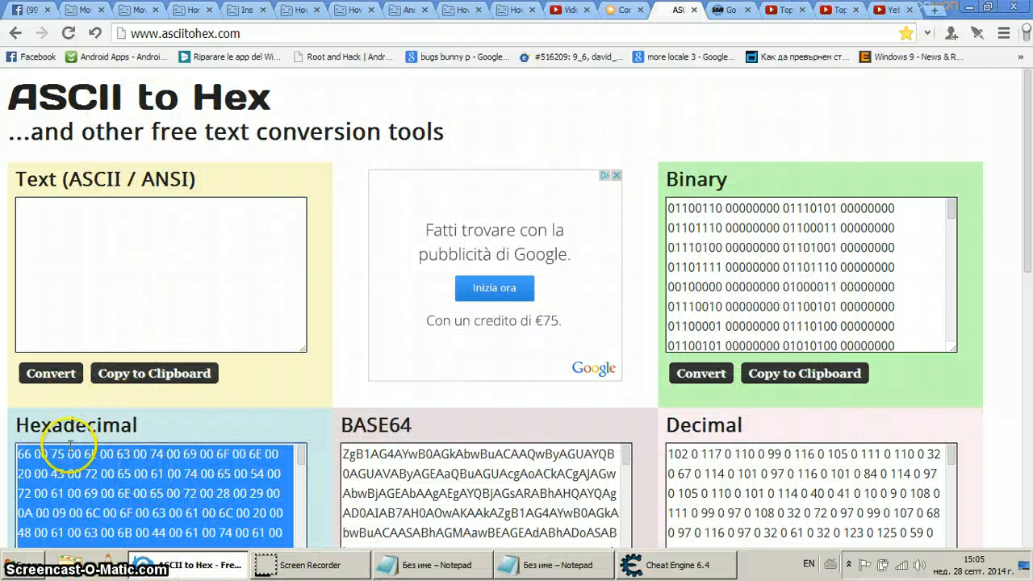
# - Convert the new hex block to ASCII text and select the decoded enable-button script for cutting
pyautogui.scroll(-3)
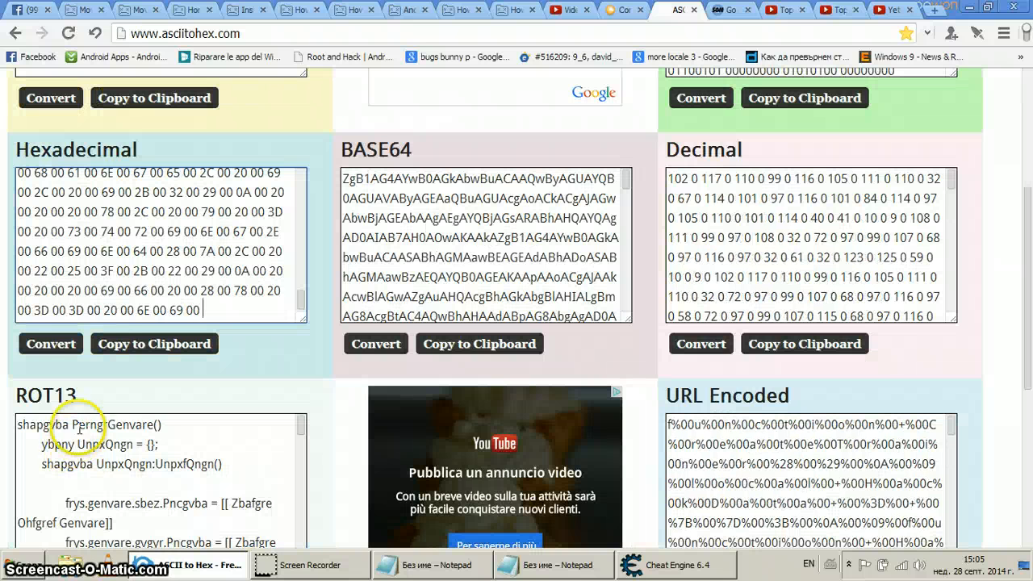
pyautogui.click(50, 342)
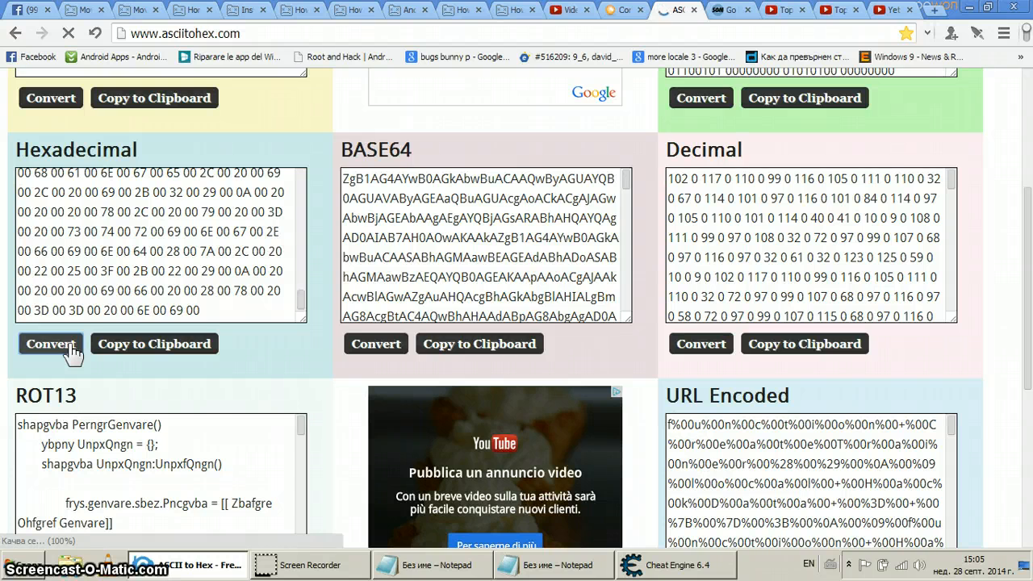
pyautogui.scroll(3)
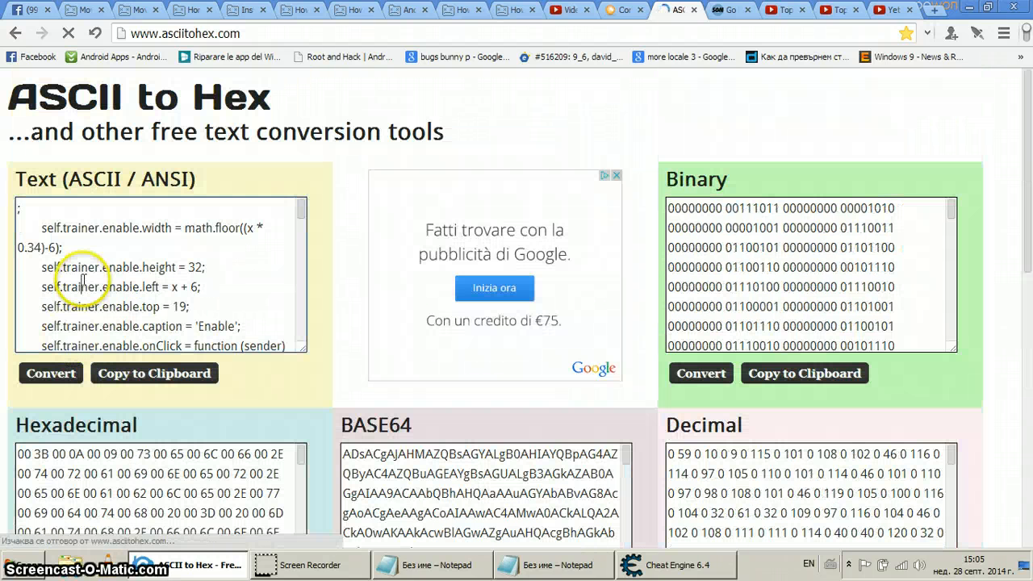
pyautogui.press('ctrl+a')
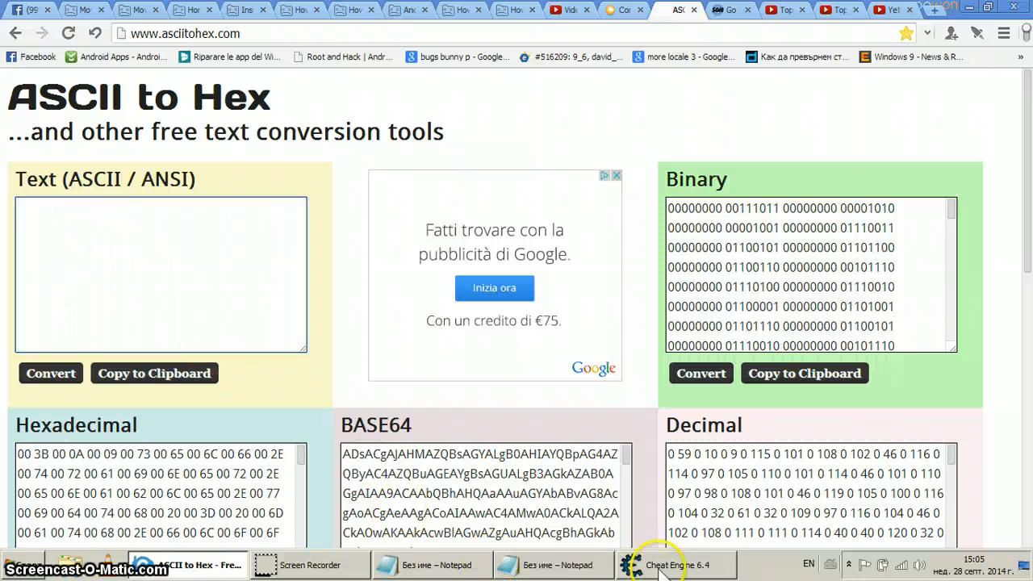
# - Append the decoded portion to Cheat Engine's Lua script, extending it past line 200
pyautogui.click(677, 565)
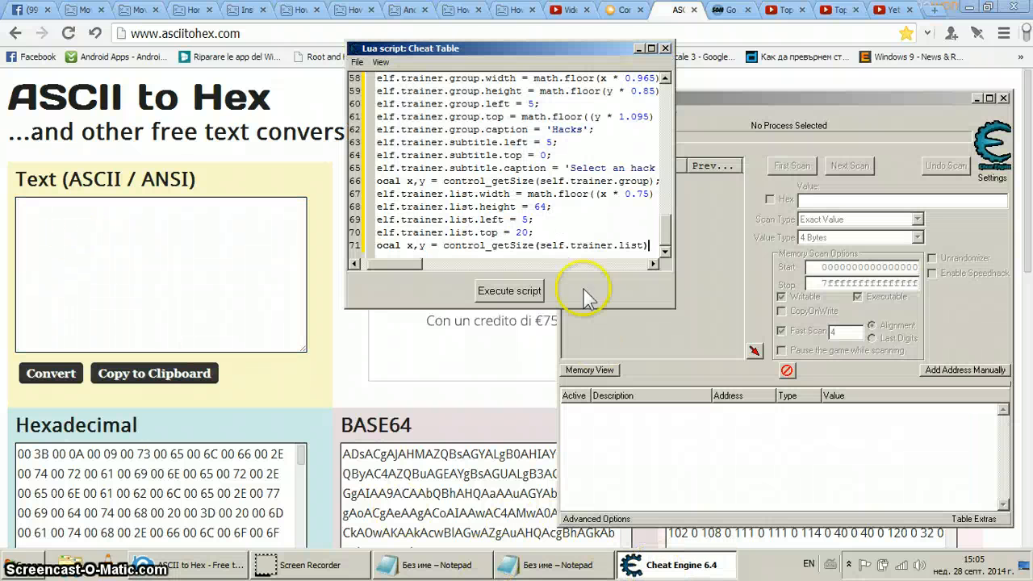
pyautogui.scroll(-3)
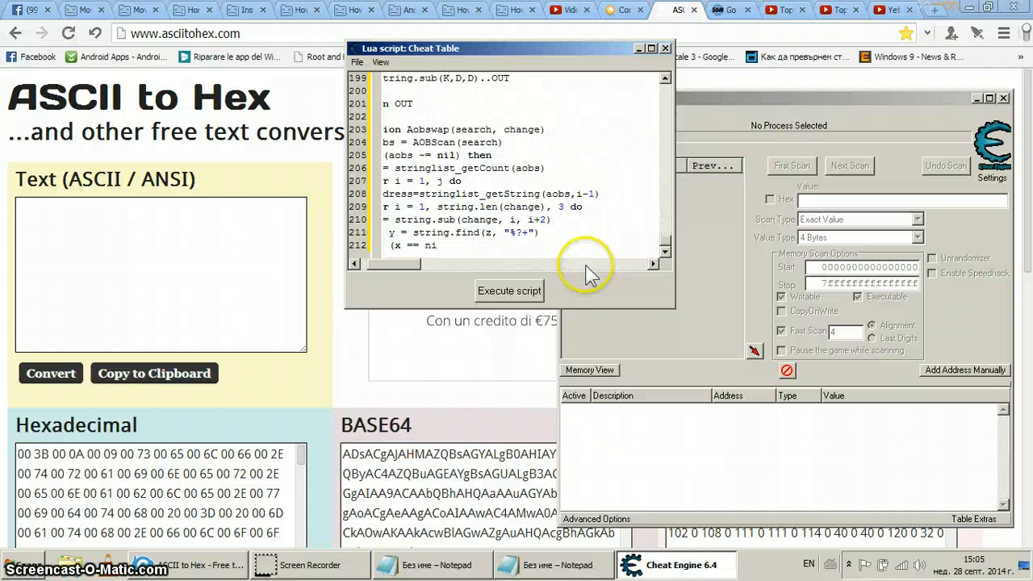
pyautogui.moveTo(578, 278)
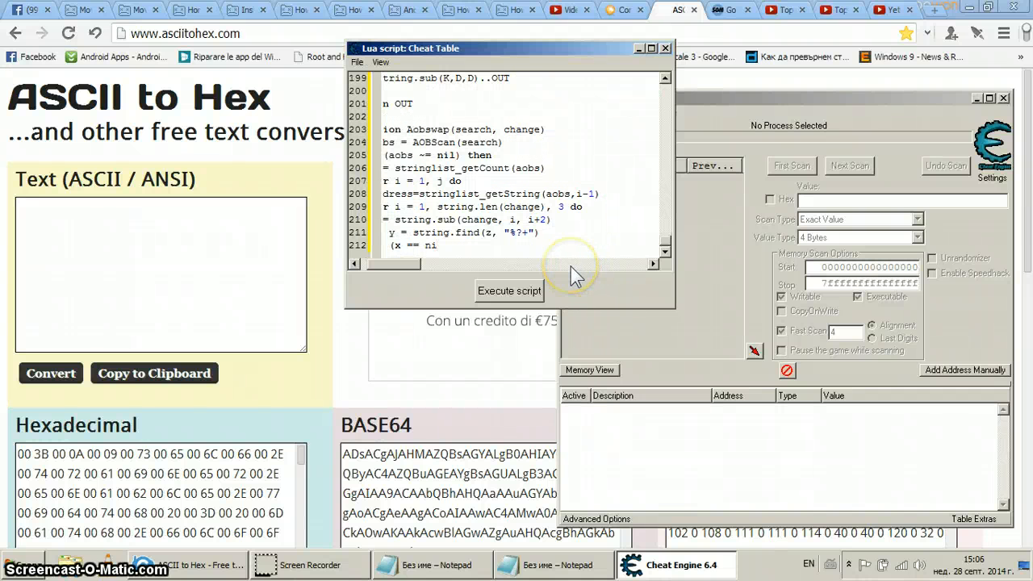
pyautogui.moveTo(573, 271)
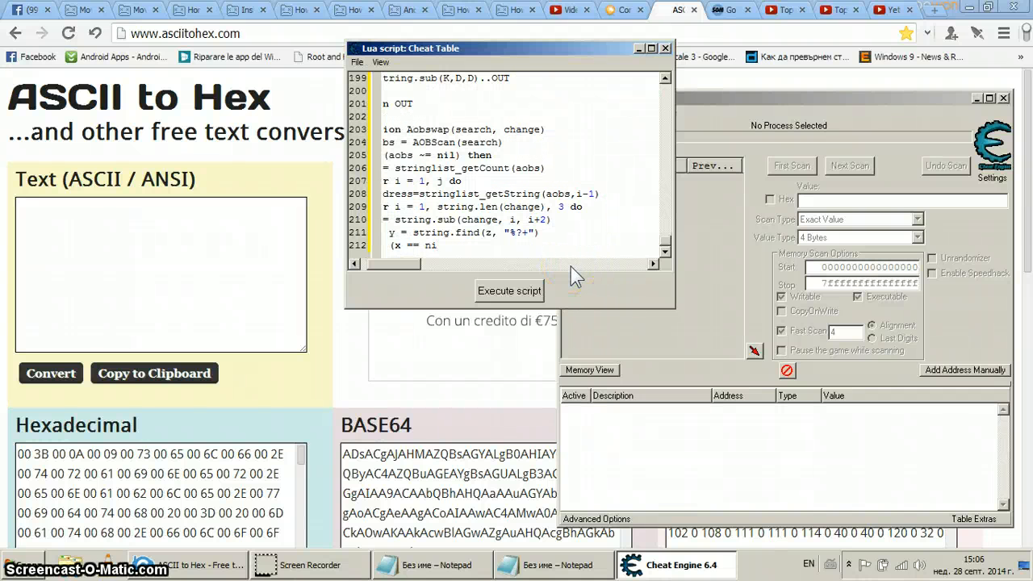